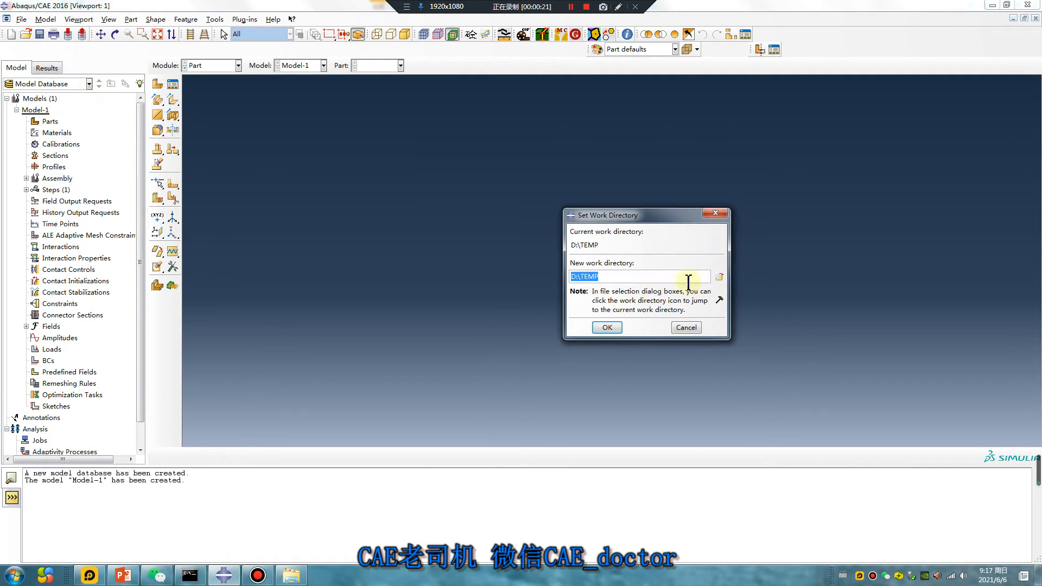
Step: Browse to D:\work\6\0606 and create a new folder named 2 as the work directory
left_click(718, 277)
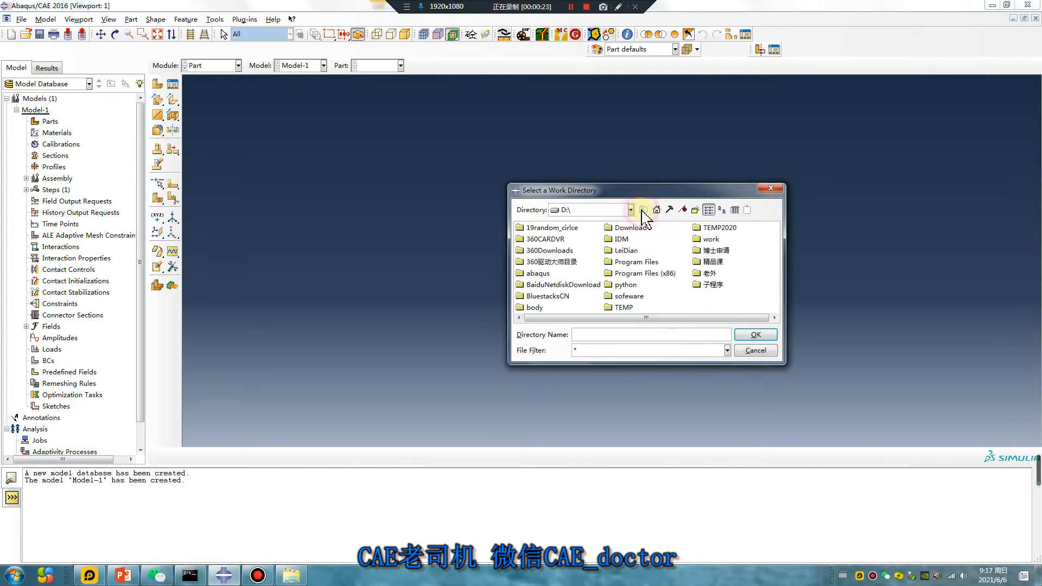
double_click(710, 239)
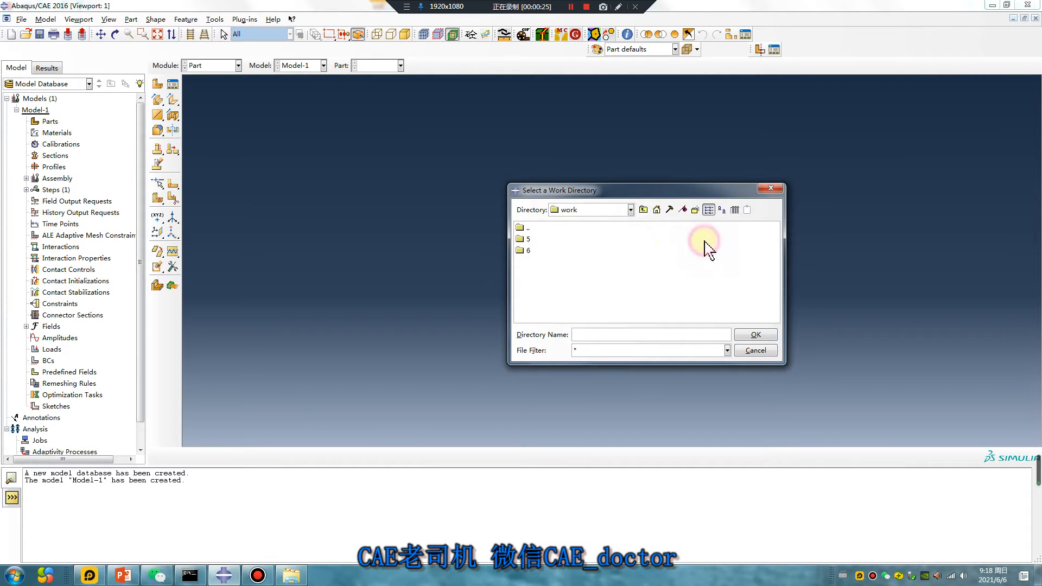
double_click(526, 249)
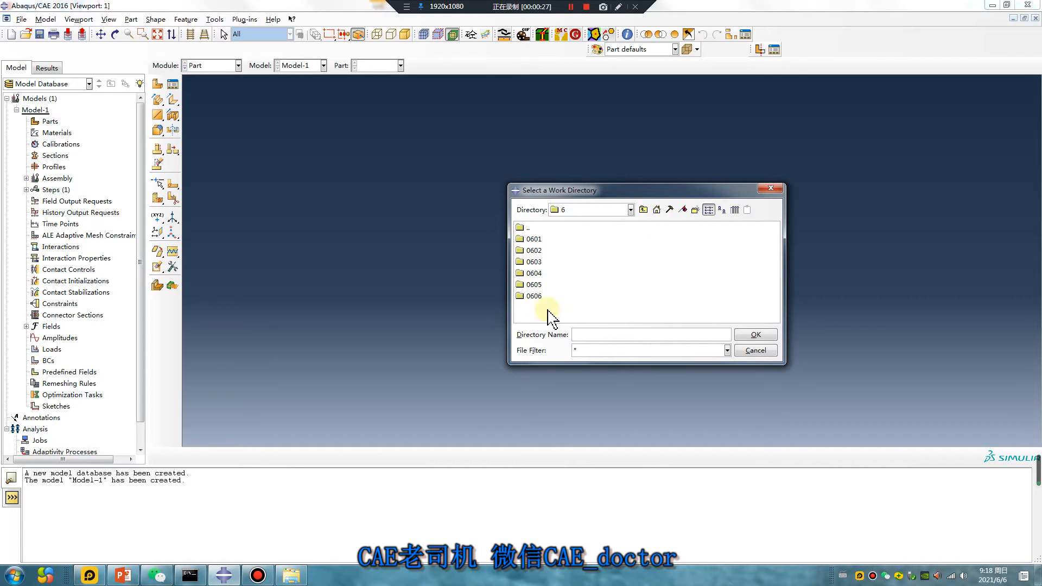
left_click(533, 296)
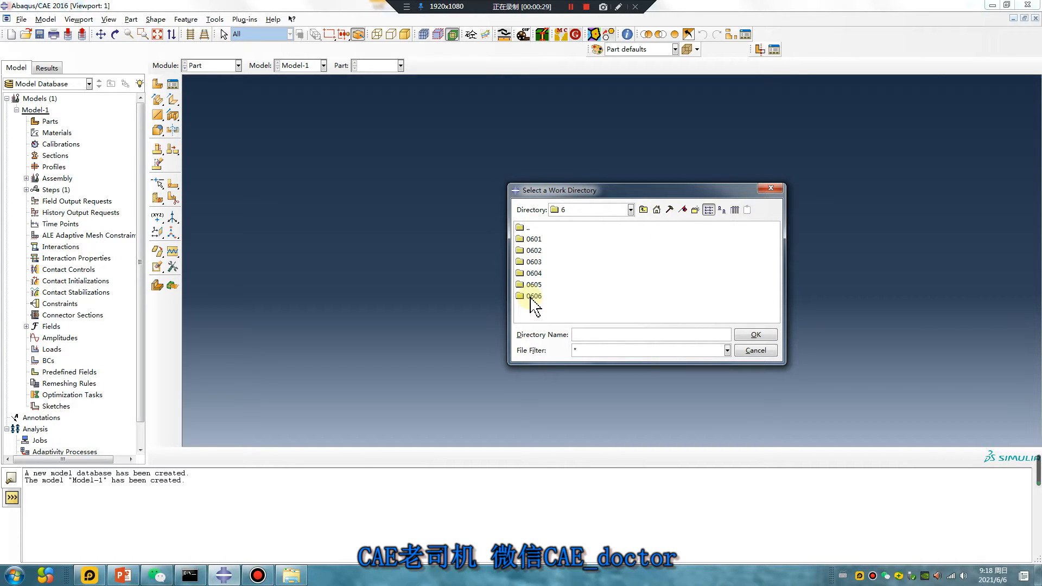
double_click(533, 295)
type("2")
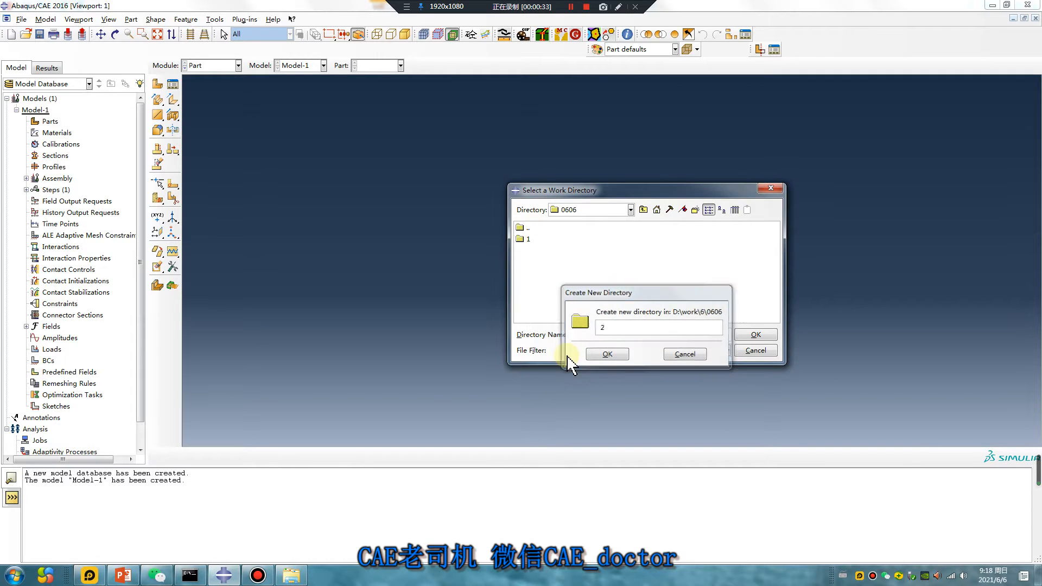
left_click(606, 353)
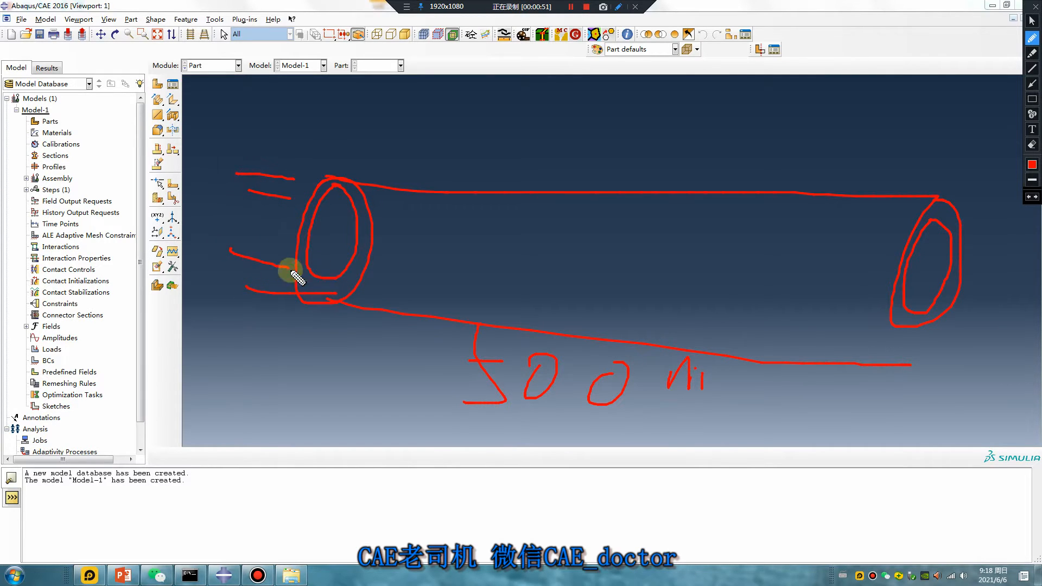
mouse_move(256, 149)
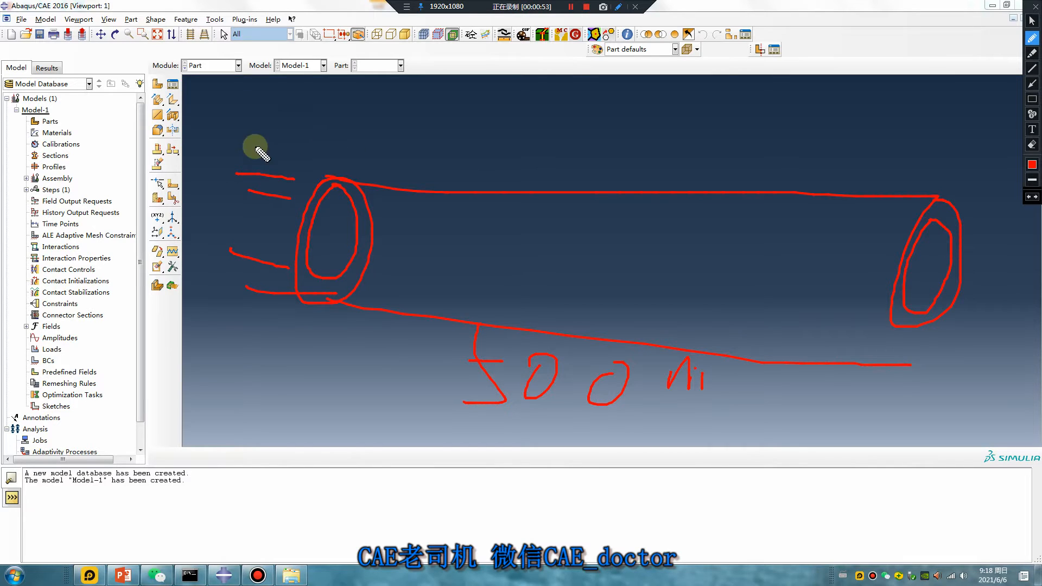
mouse_move(376, 194)
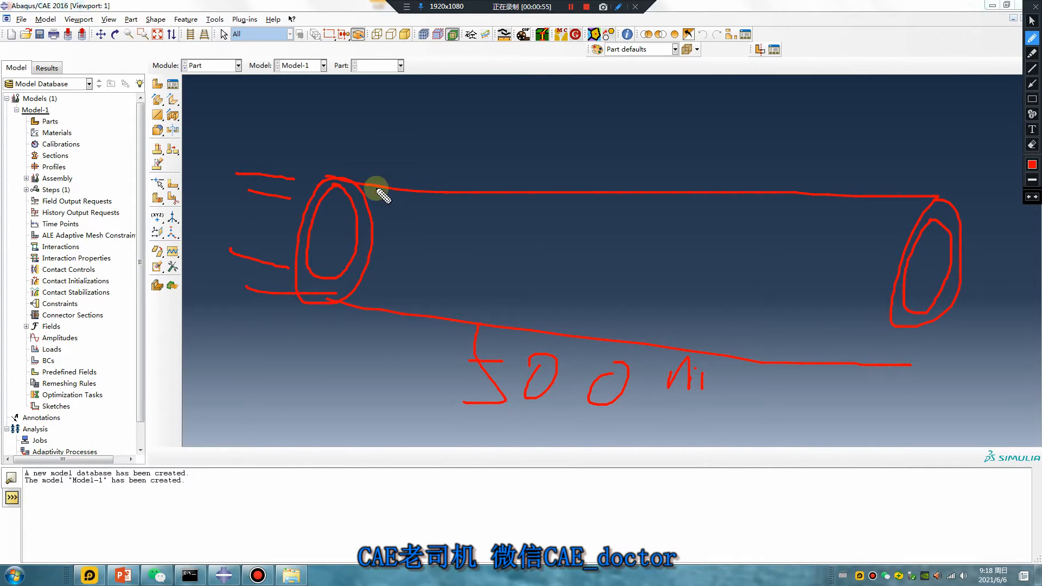
mouse_move(445, 163)
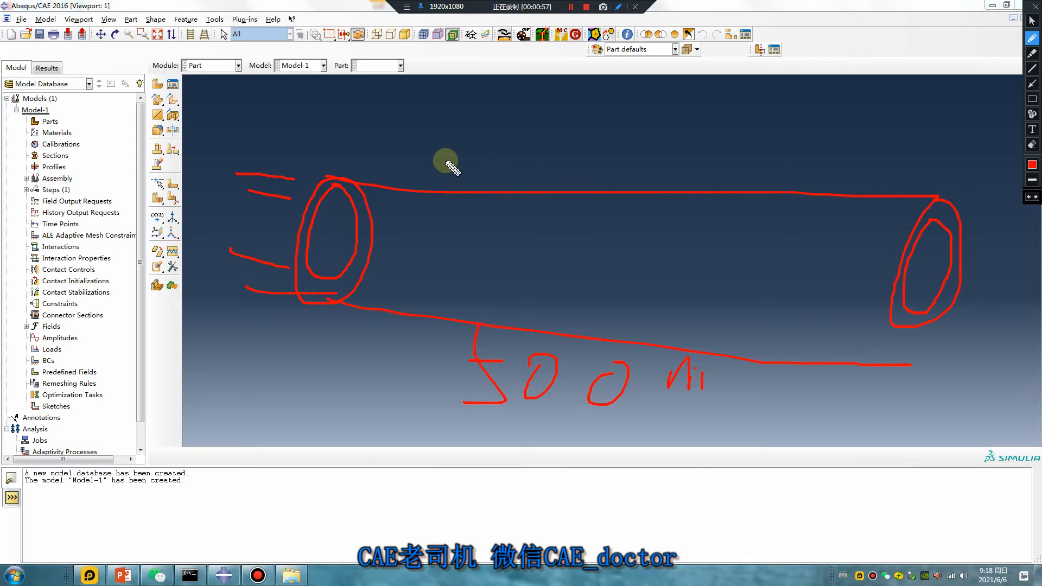
mouse_move(386, 148)
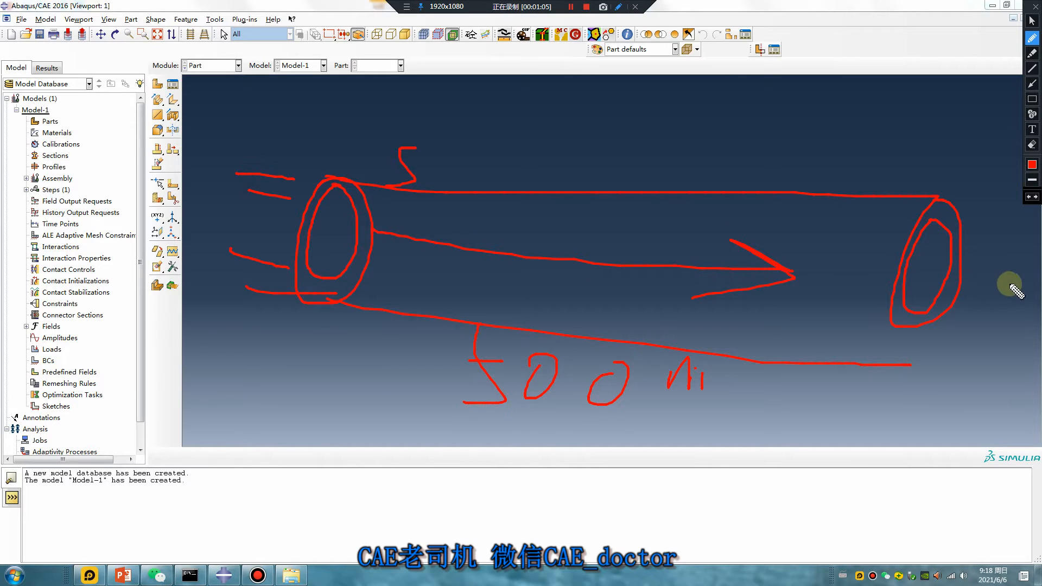
mouse_move(376, 232)
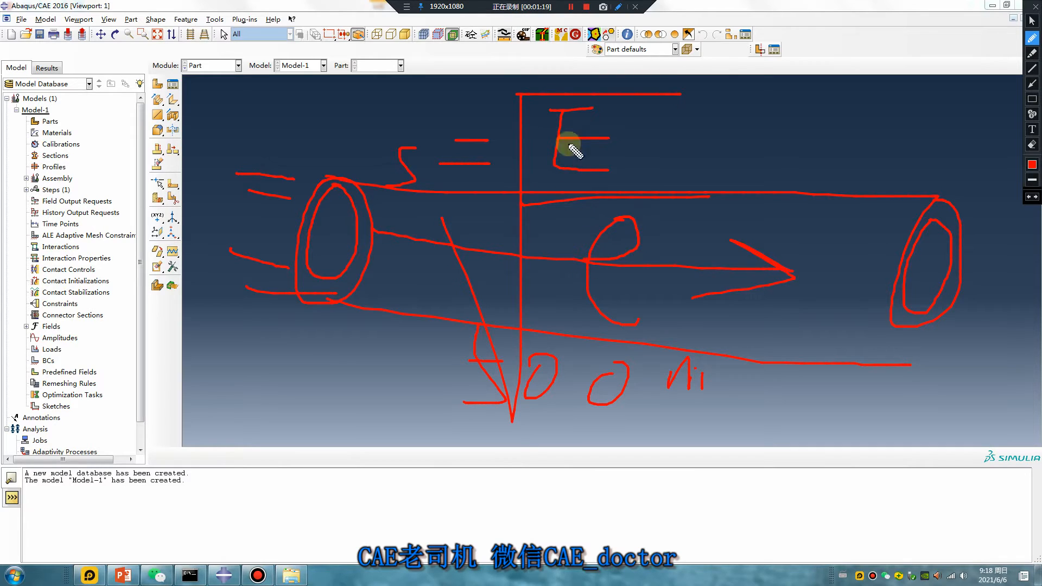
mouse_move(671, 137)
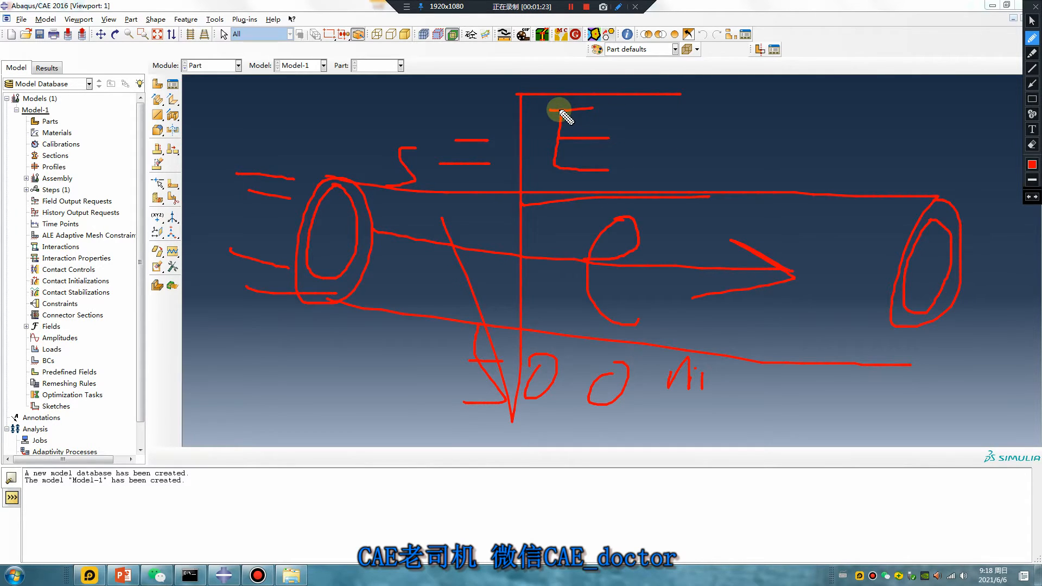
mouse_move(688, 150)
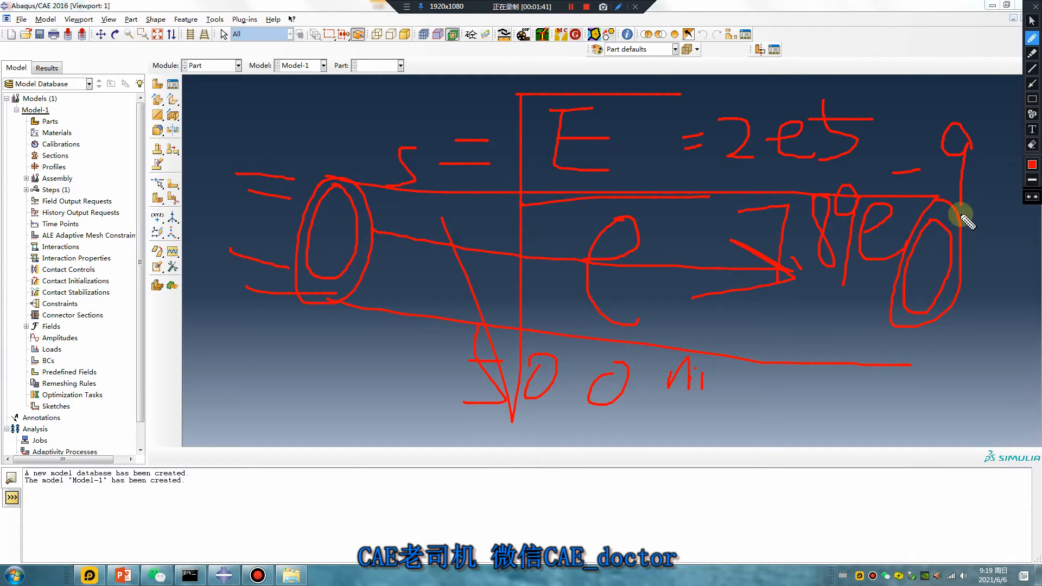
mouse_move(777, 309)
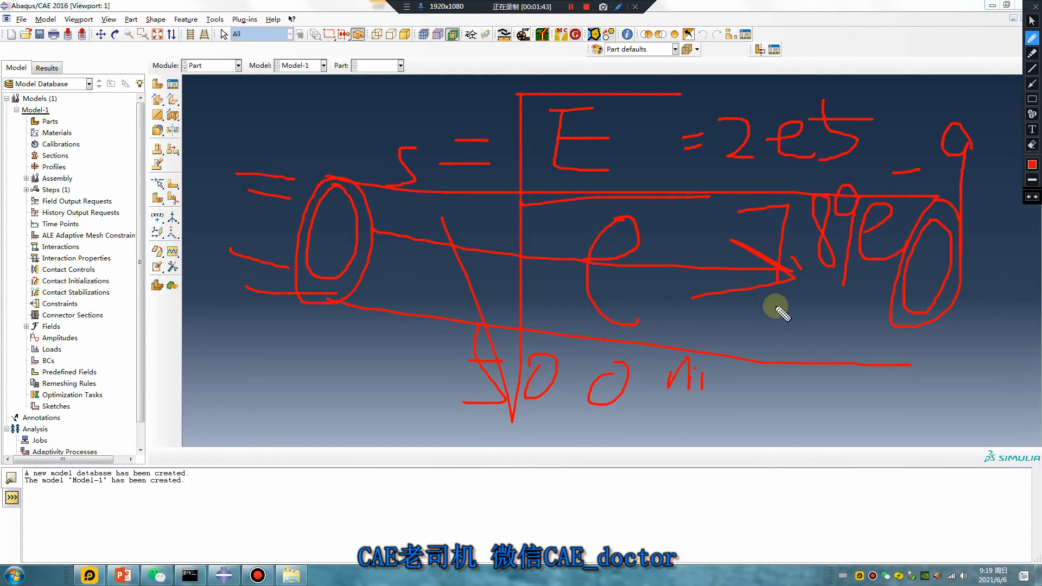
mouse_move(420, 246)
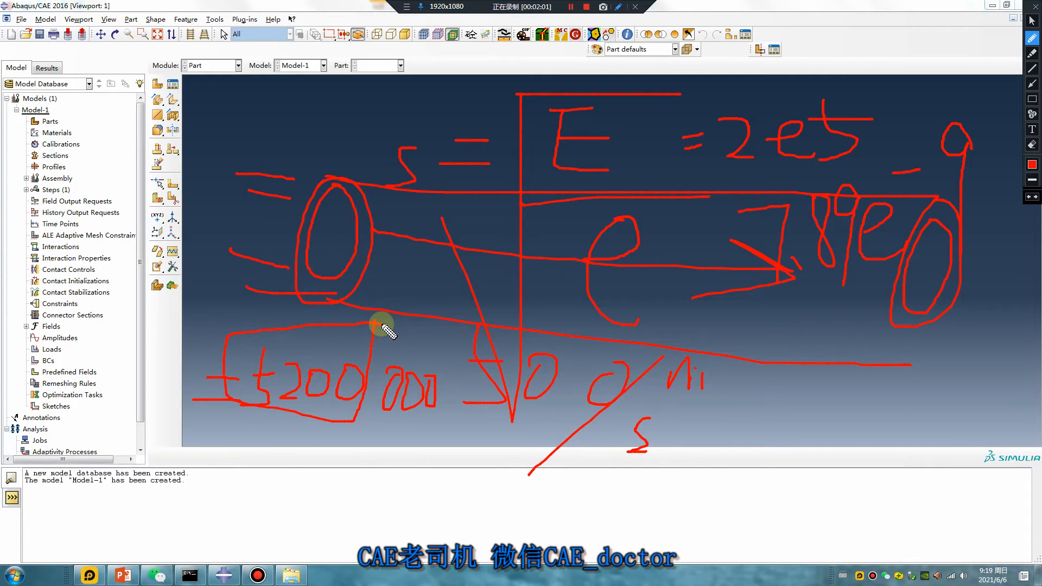
mouse_move(339, 152)
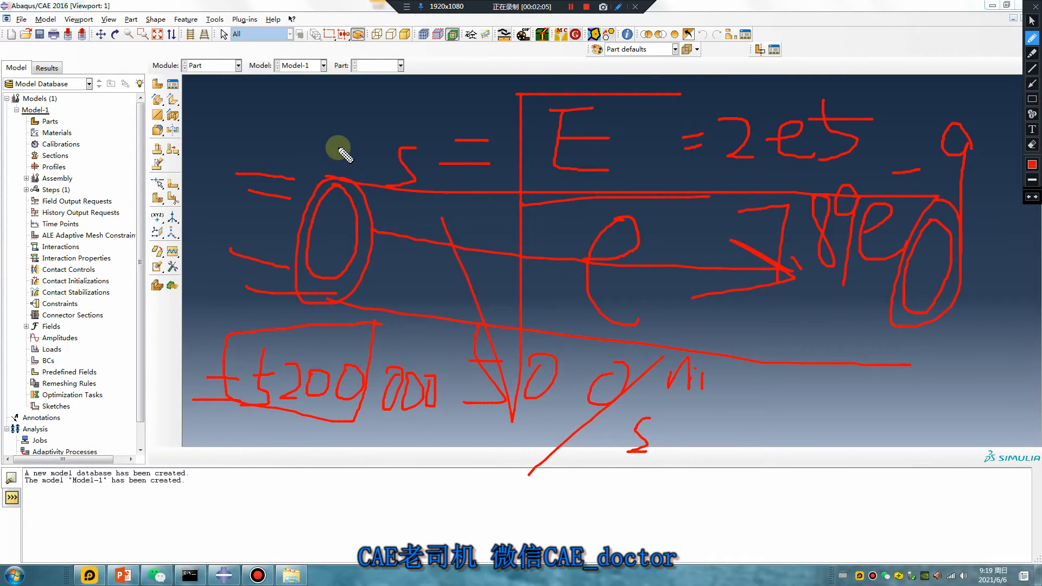
mouse_move(366, 289)
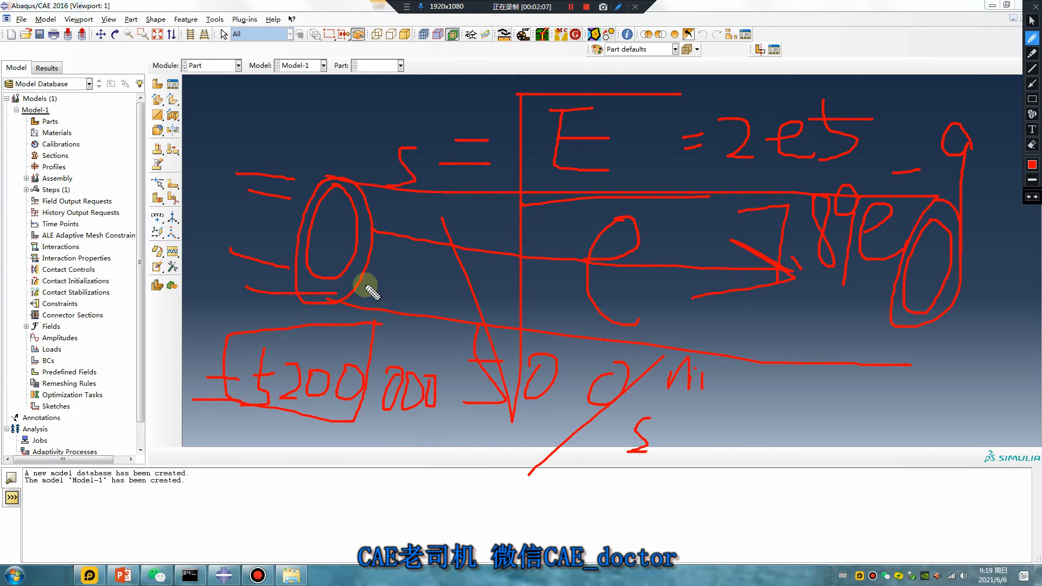
mouse_move(335, 312)
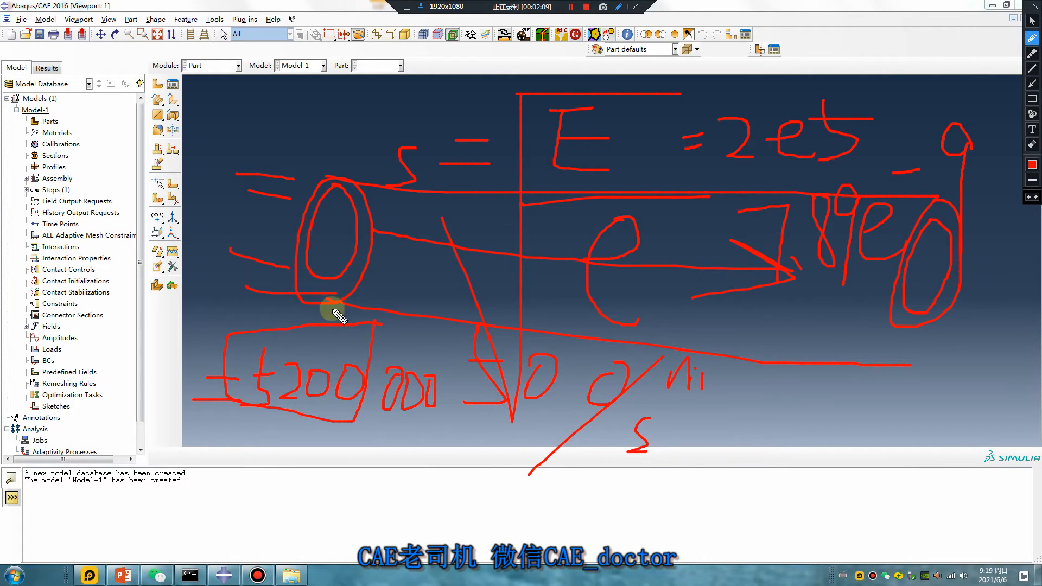
mouse_move(266, 382)
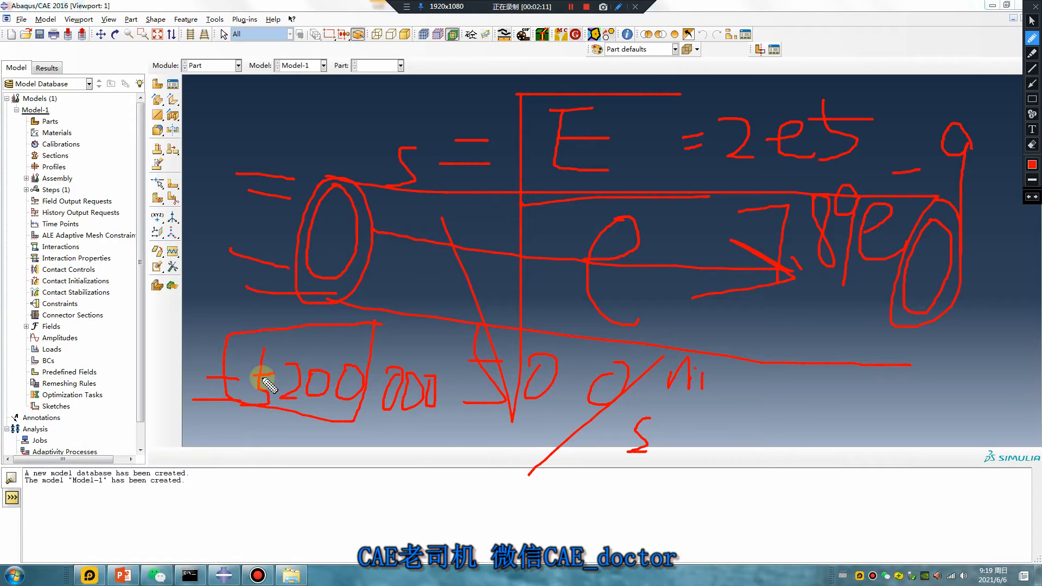
mouse_move(382, 419)
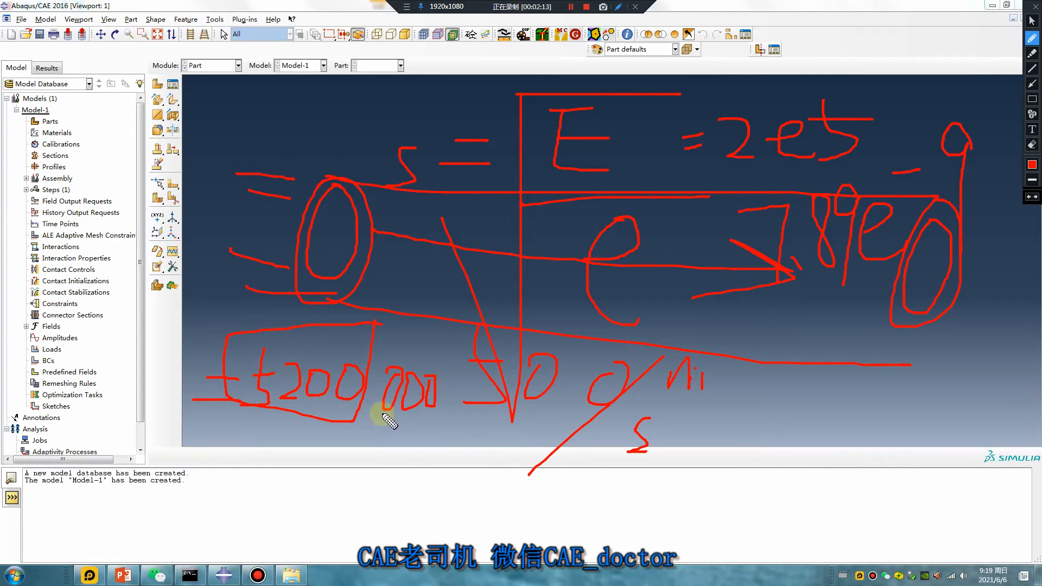
mouse_move(436, 376)
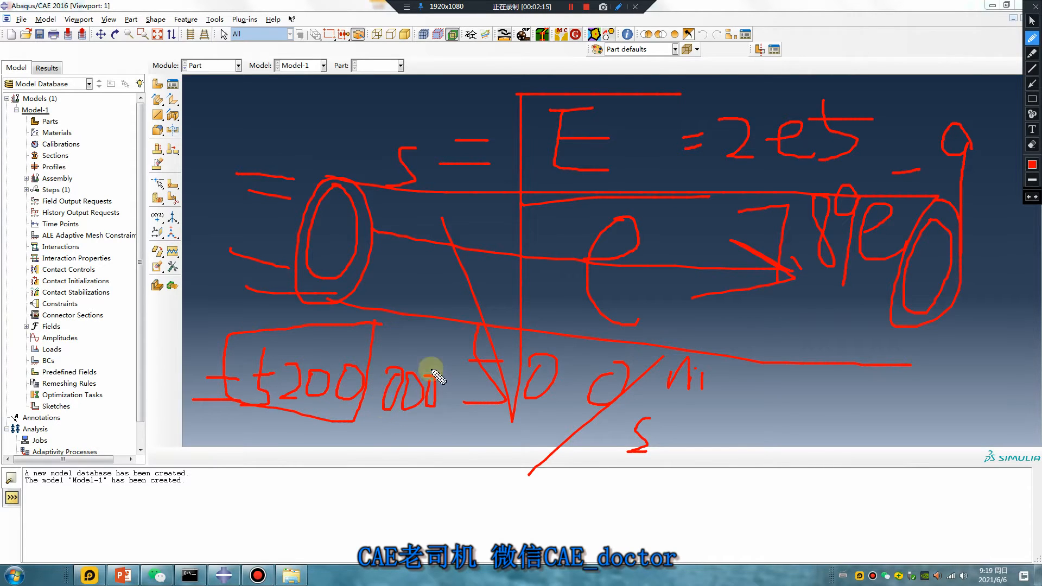
mouse_move(325, 401)
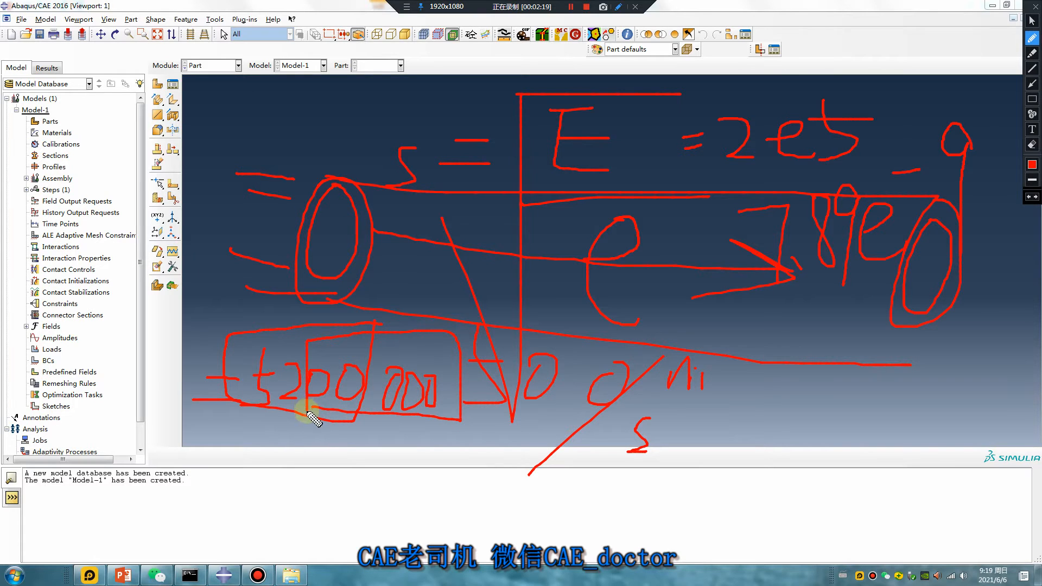
mouse_move(716, 368)
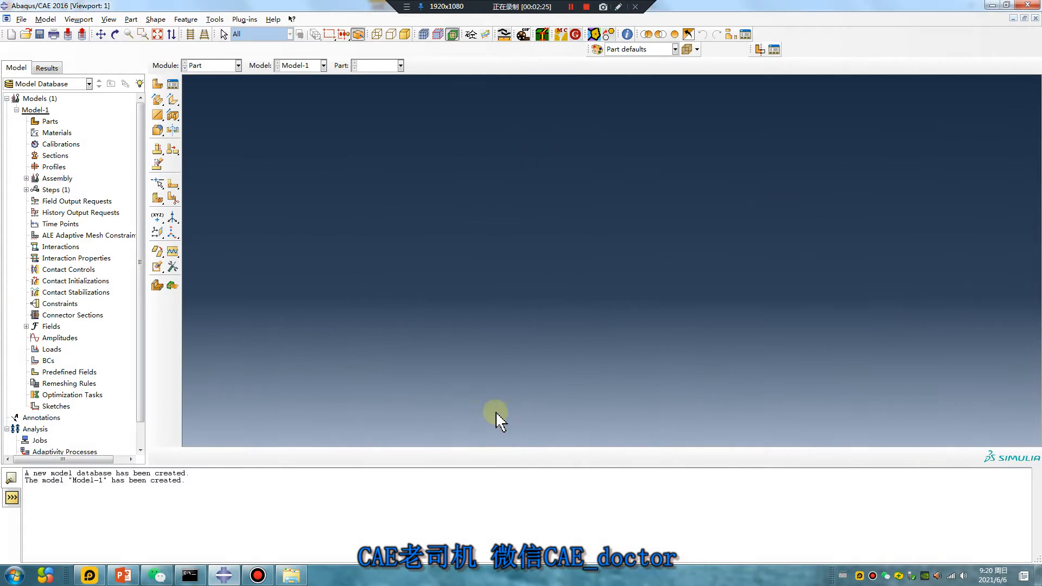
Step: Create part 'pipe' from a two-circle ring sketch at the origin, extruded 500 into a hollow tube
left_click(157, 83)
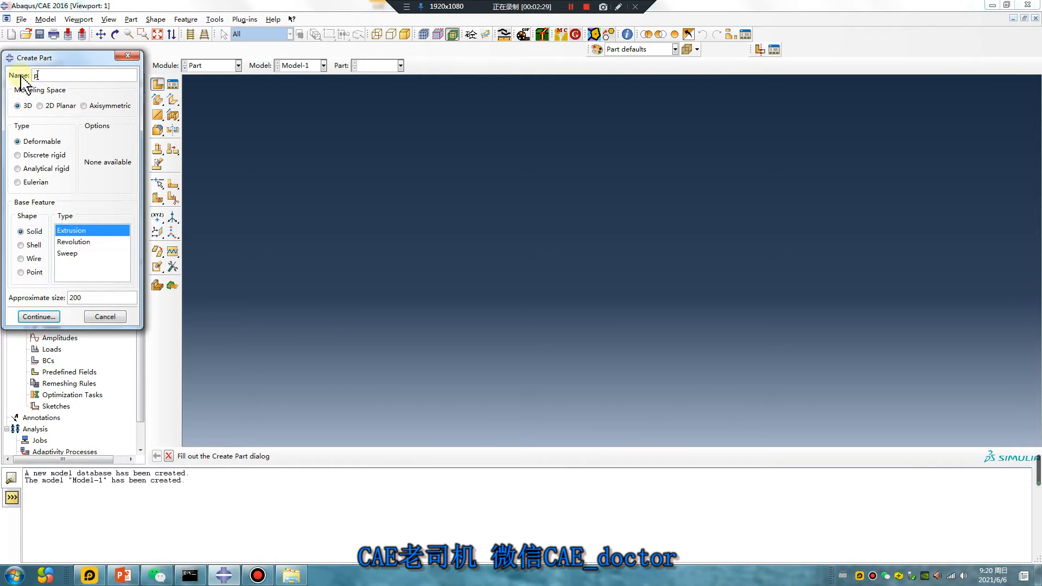
type("pipe")
left_click(102, 297)
type("500")
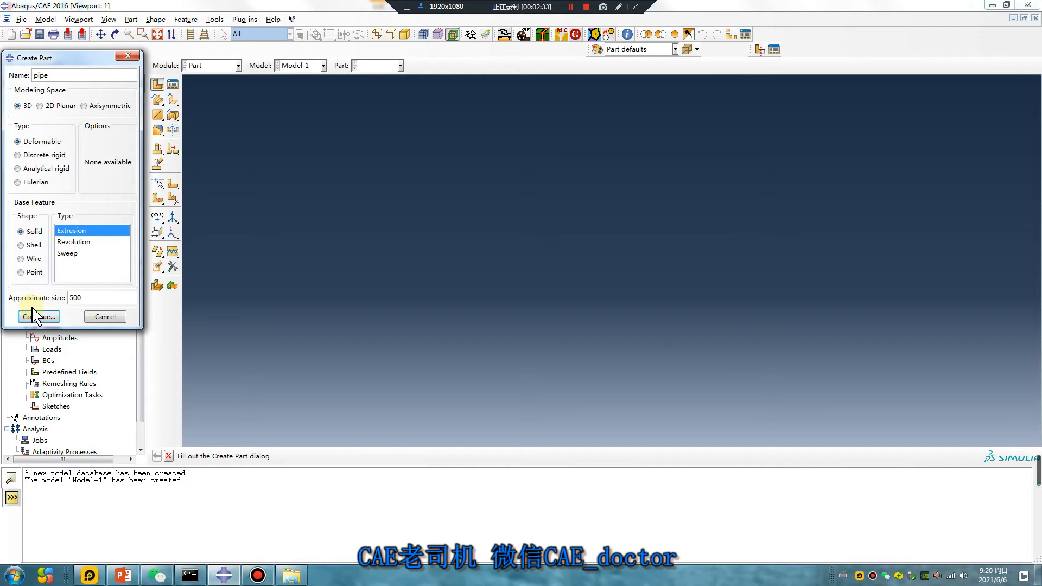
left_click(39, 316)
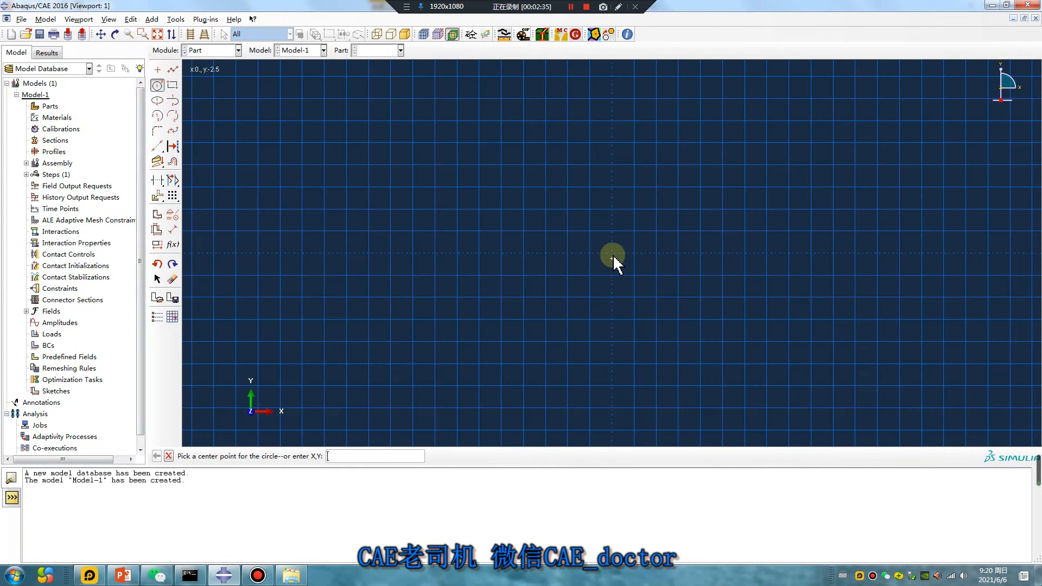
left_click(612, 254)
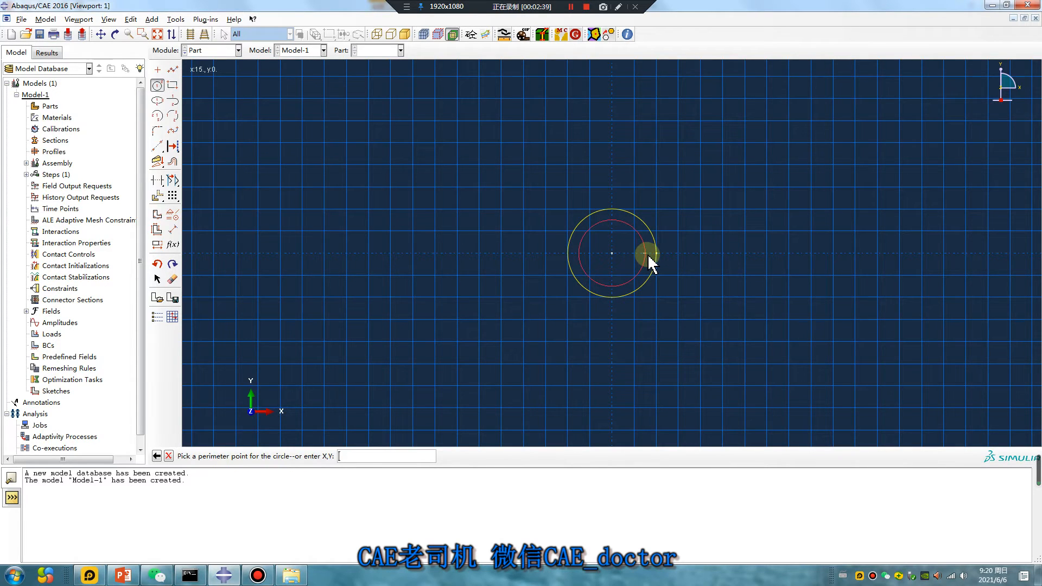
mouse_move(655, 259)
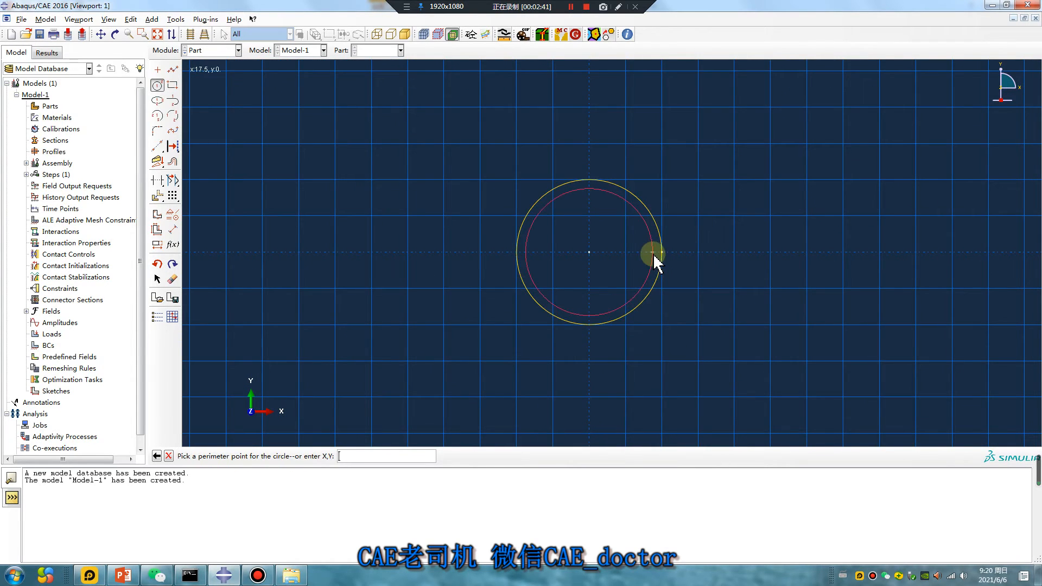
left_click(655, 256)
type("500")
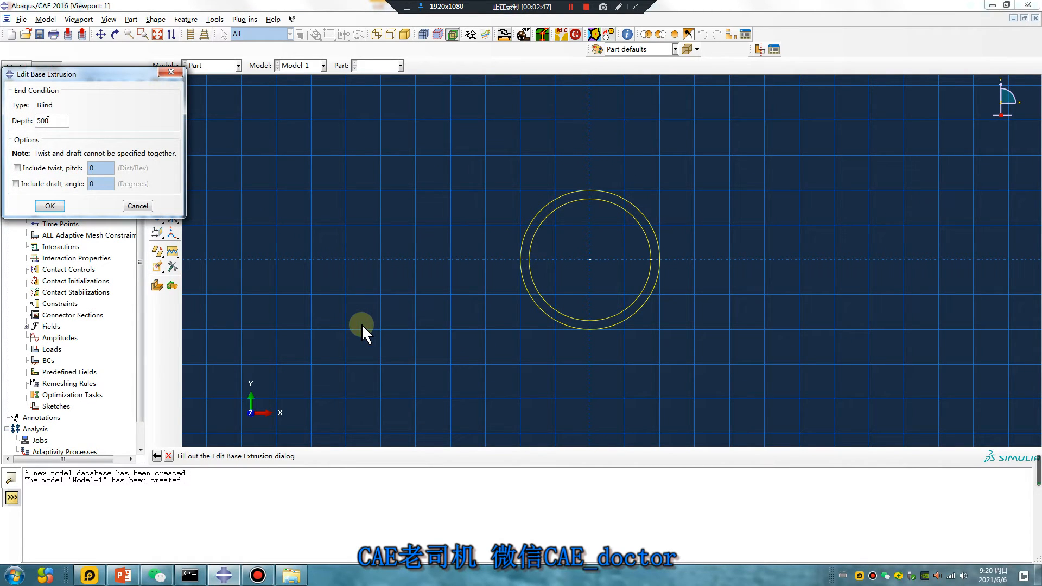
left_click(48, 205)
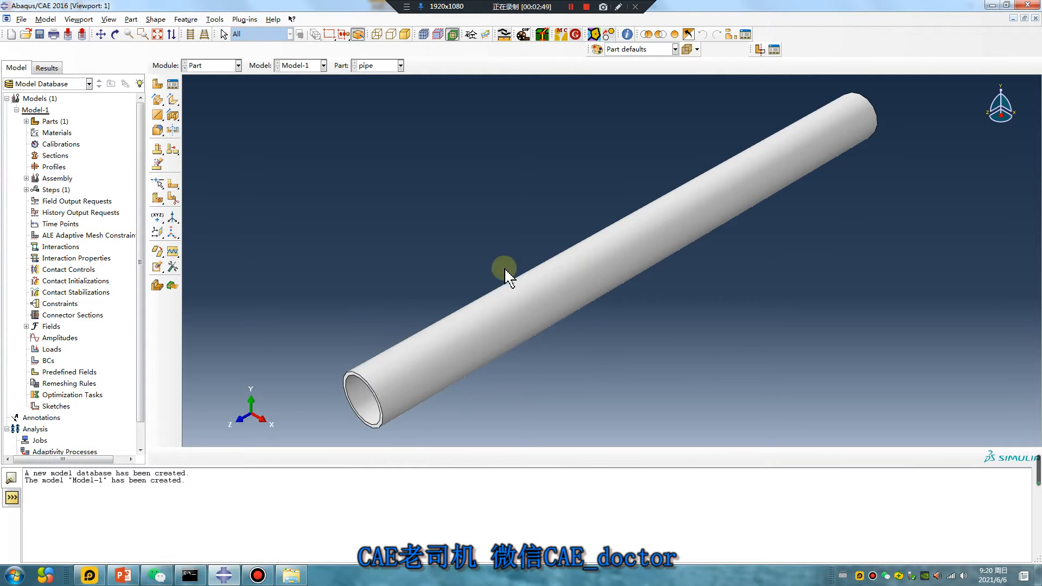
Step: Give Material-1 elastic behaviour with Young's modulus 2e5 and Poisson's ratio 0.3
left_click(161, 85)
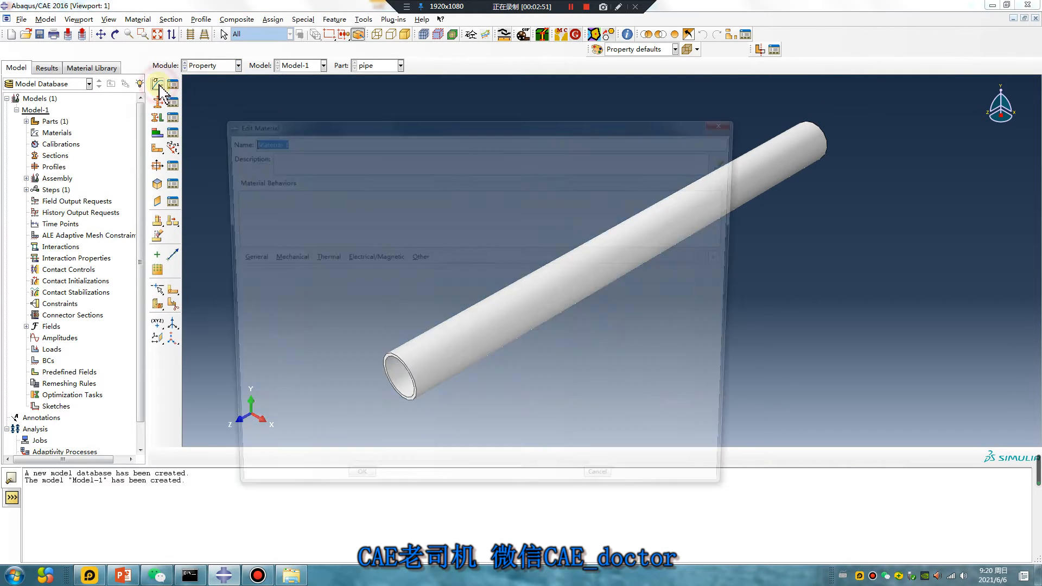
left_click(279, 258)
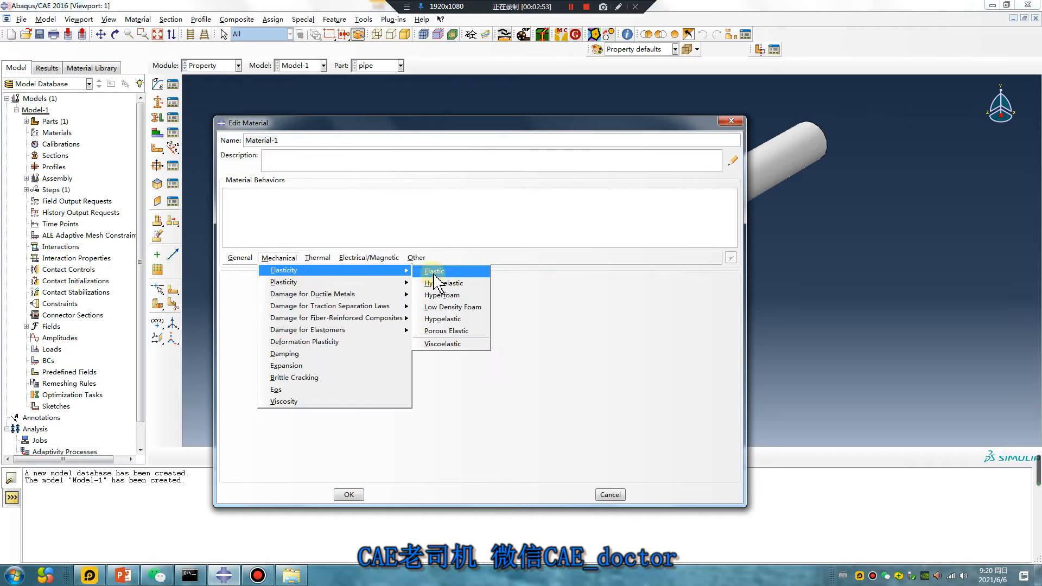
left_click(433, 271)
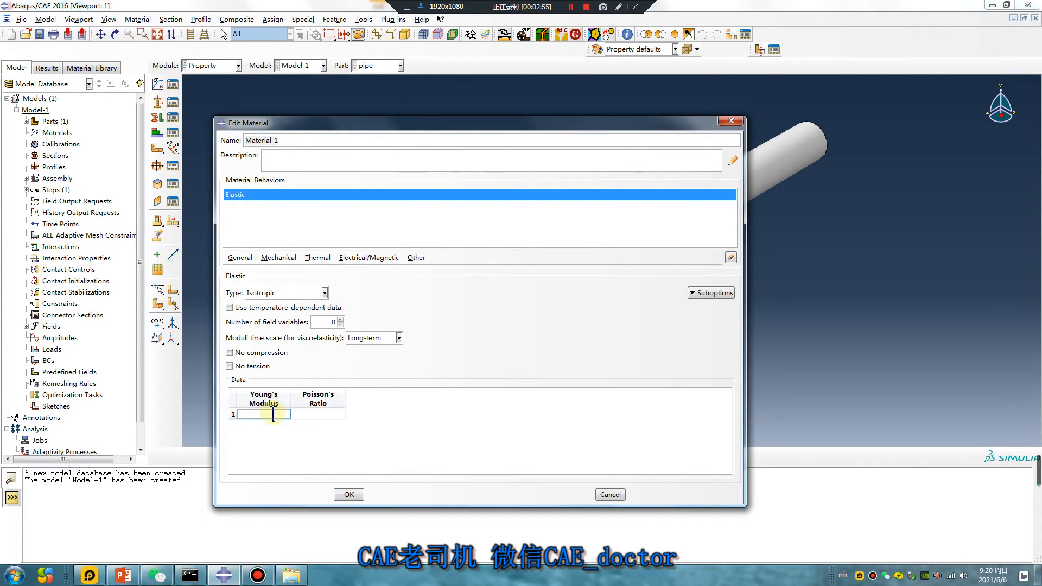
type("2e5")
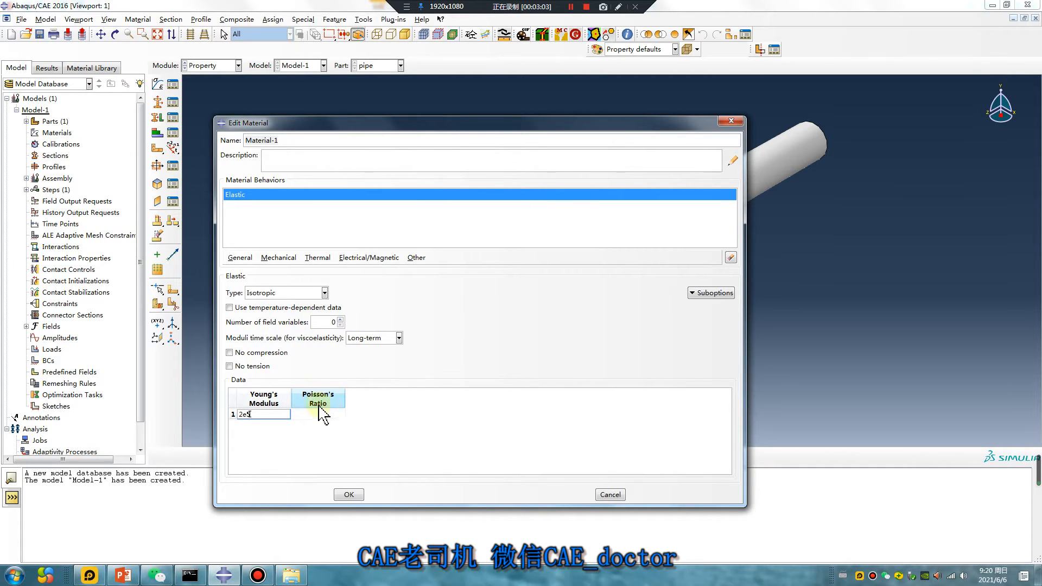
left_click(318, 414)
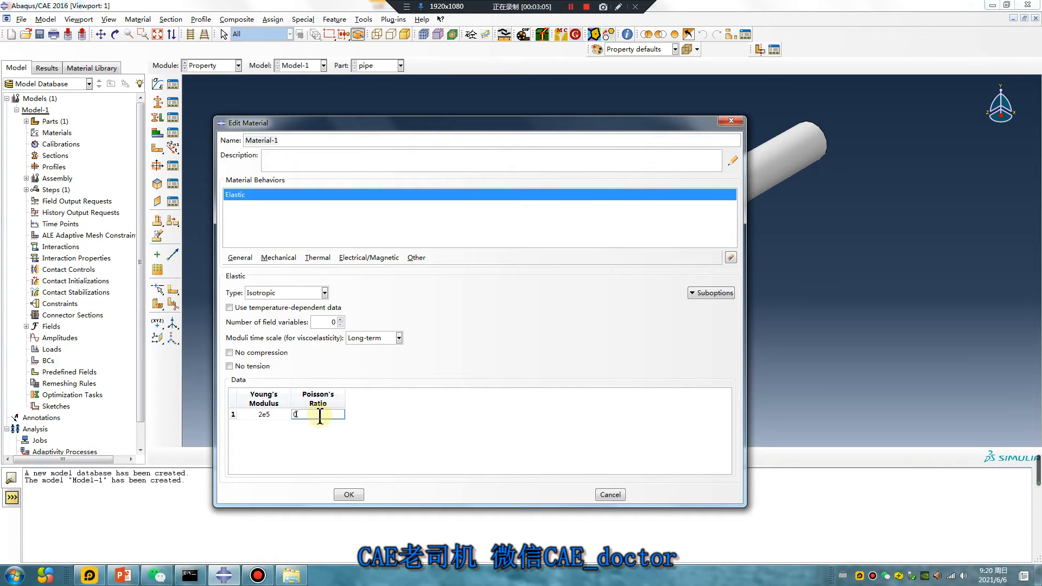
Step: Add mass density 7.89e-9 to Material-1 and confirm the material
left_click(239, 258)
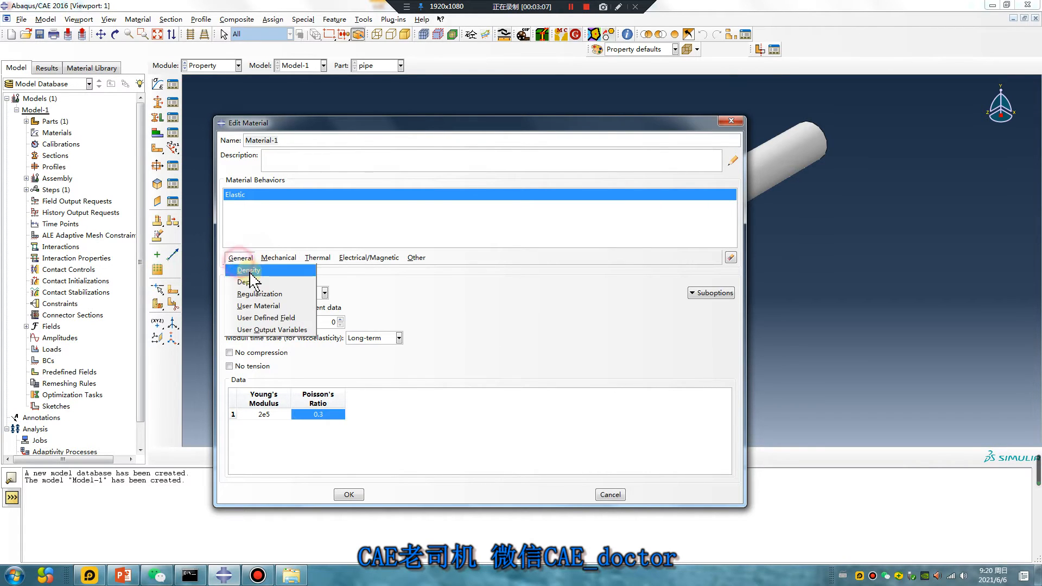
left_click(247, 270)
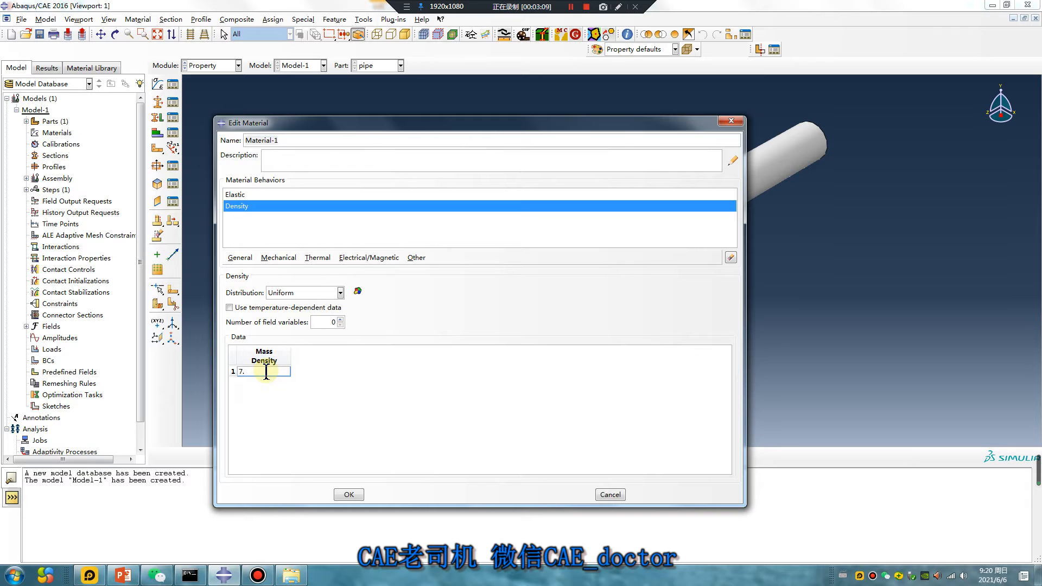
type("89e-9")
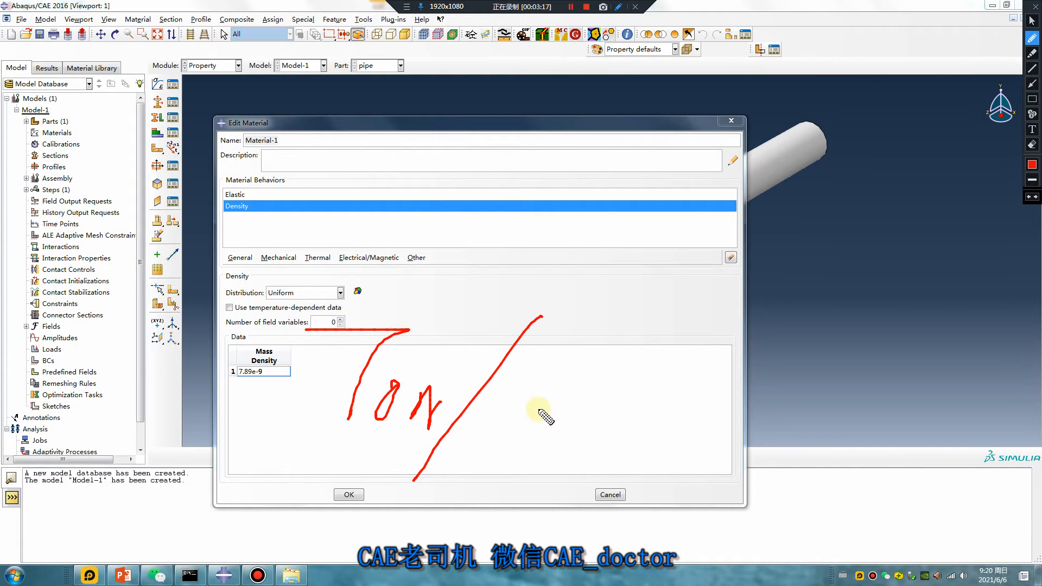
mouse_move(635, 425)
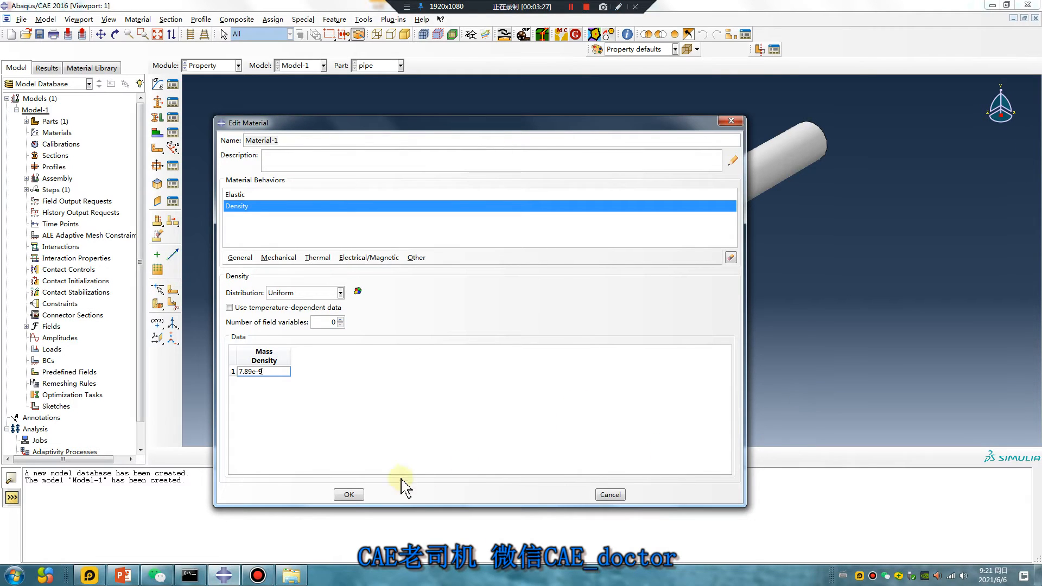
left_click(348, 495)
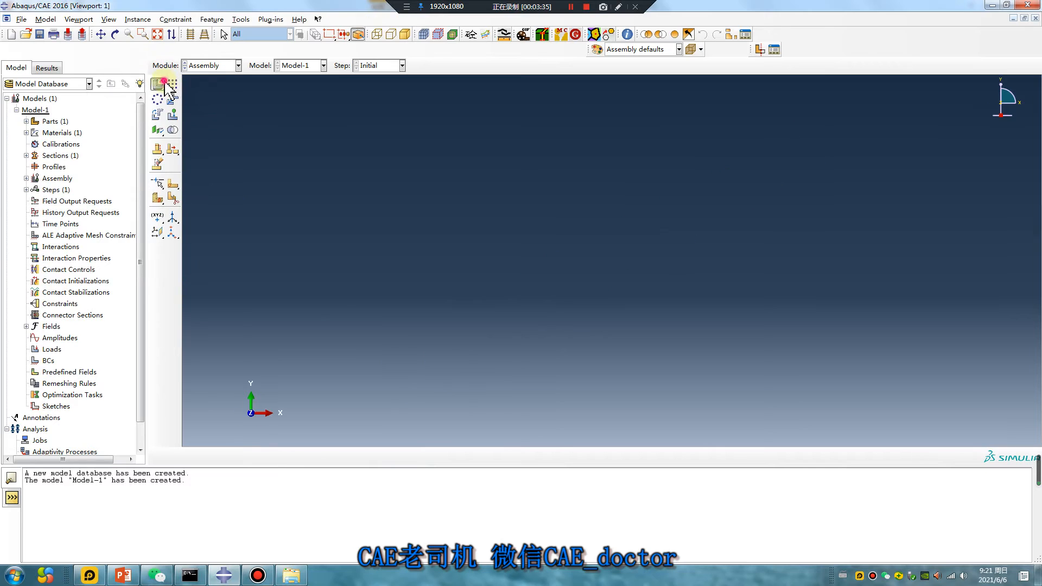
Step: Instance the pipe in the assembly, then begin a Dynamic, Explicit step and cancel it
left_click(212, 65)
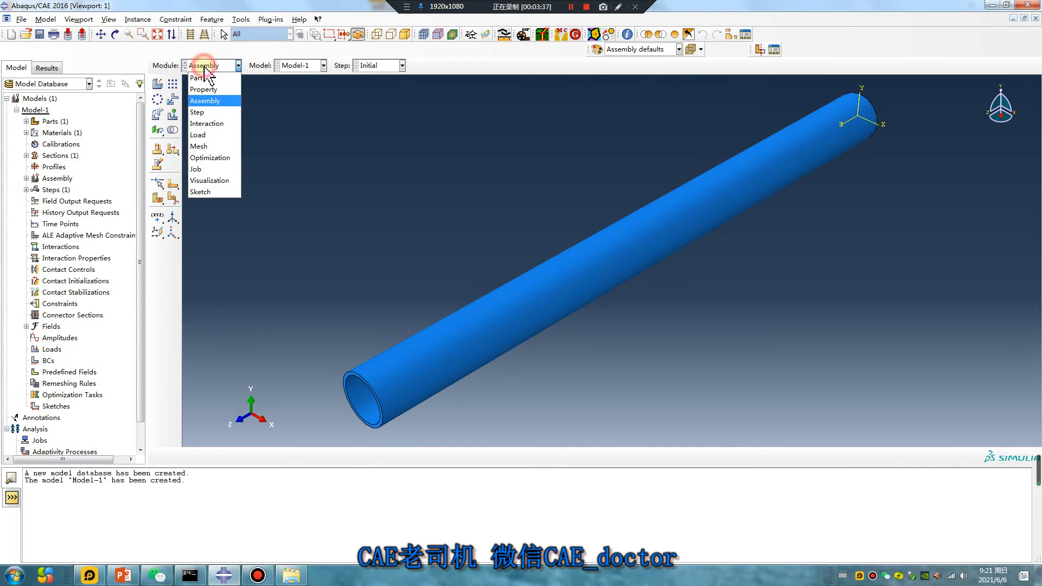
mouse_move(219, 124)
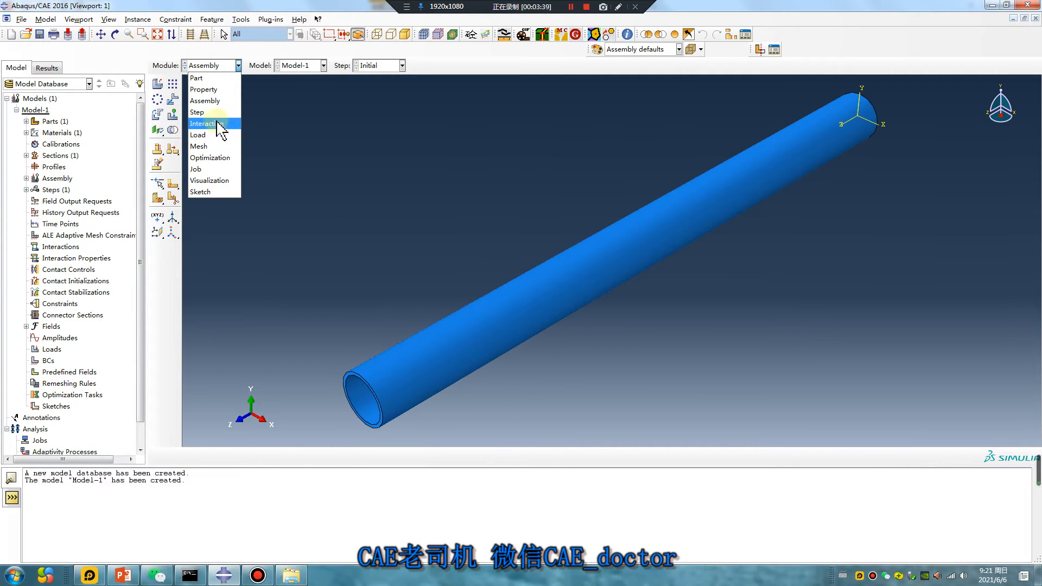
left_click(197, 111)
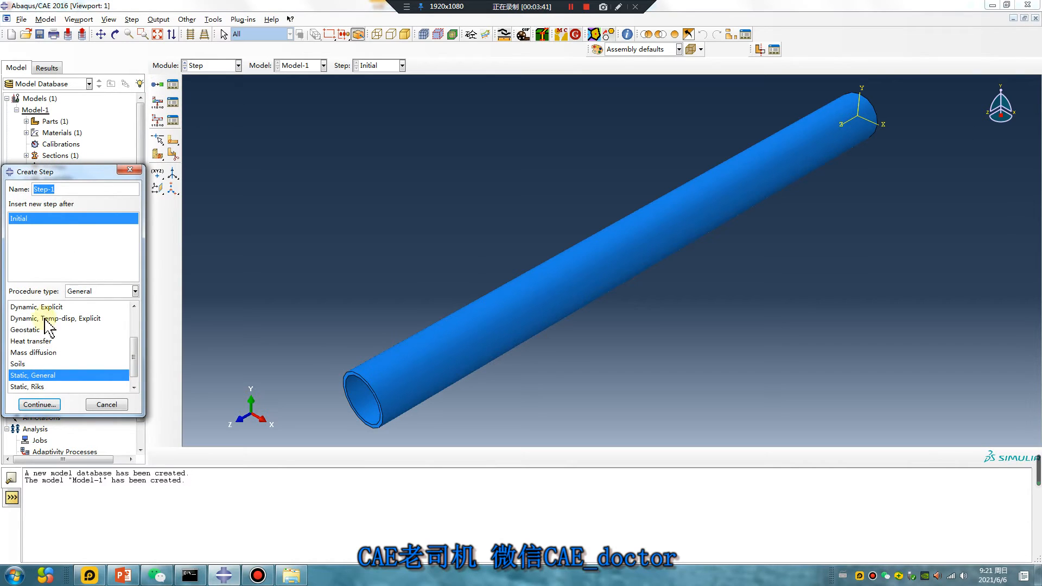
left_click(39, 404)
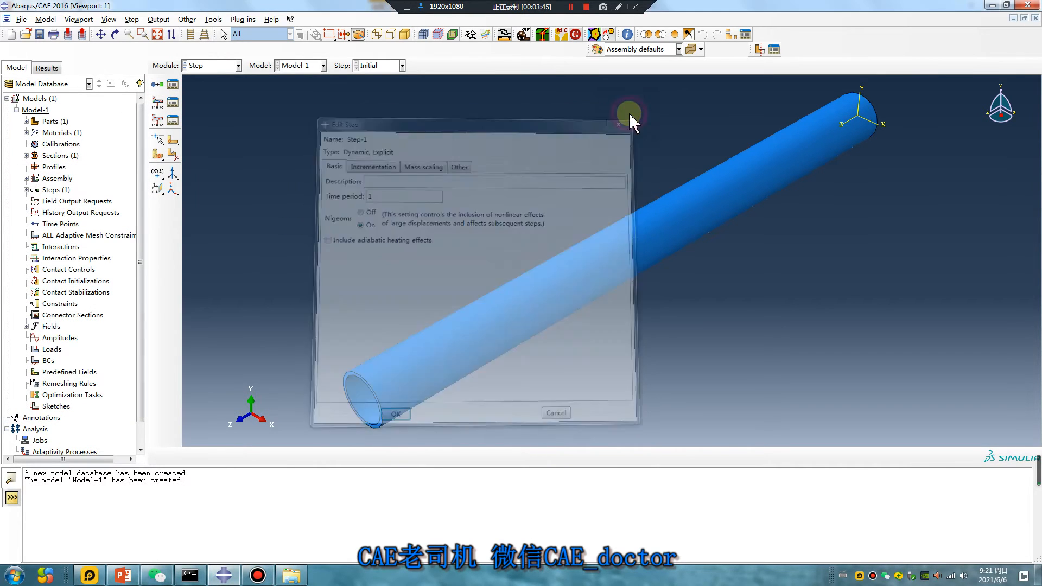
left_click(395, 414)
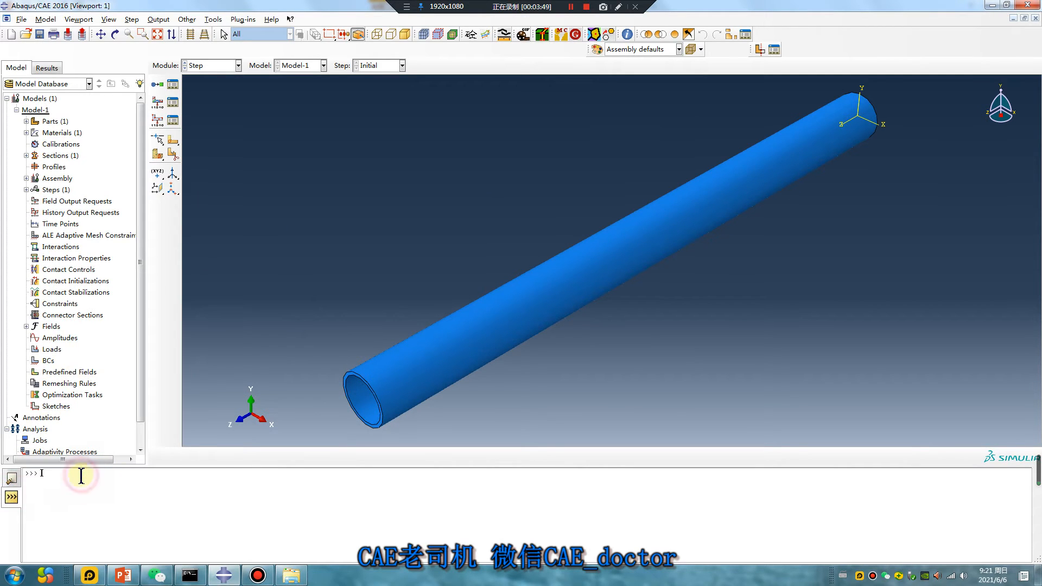
Step: Evaluate 500/5200000.0 in the command line to get about 9.615e-05
type("500")
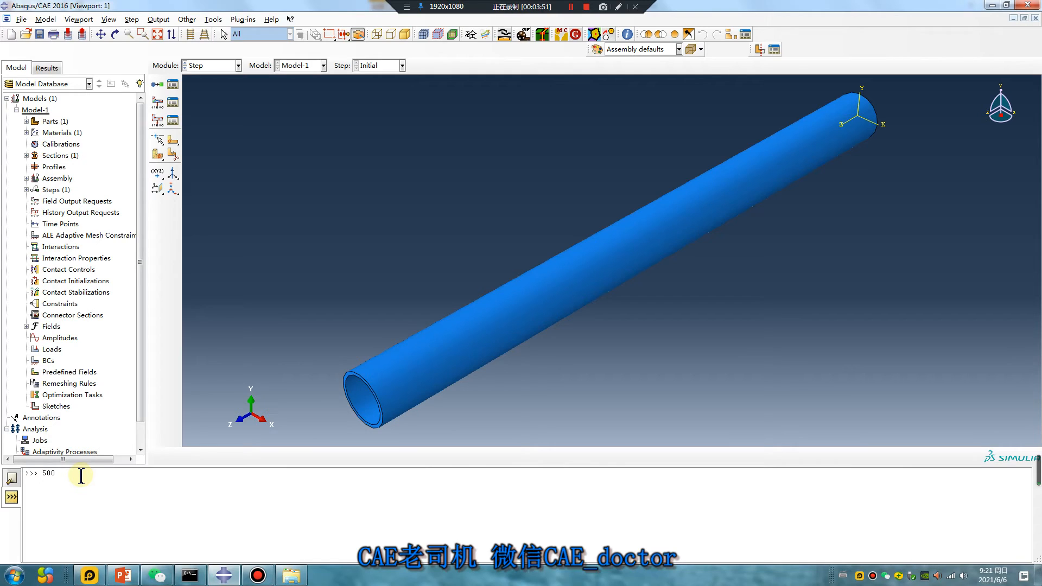
type("/5200000")
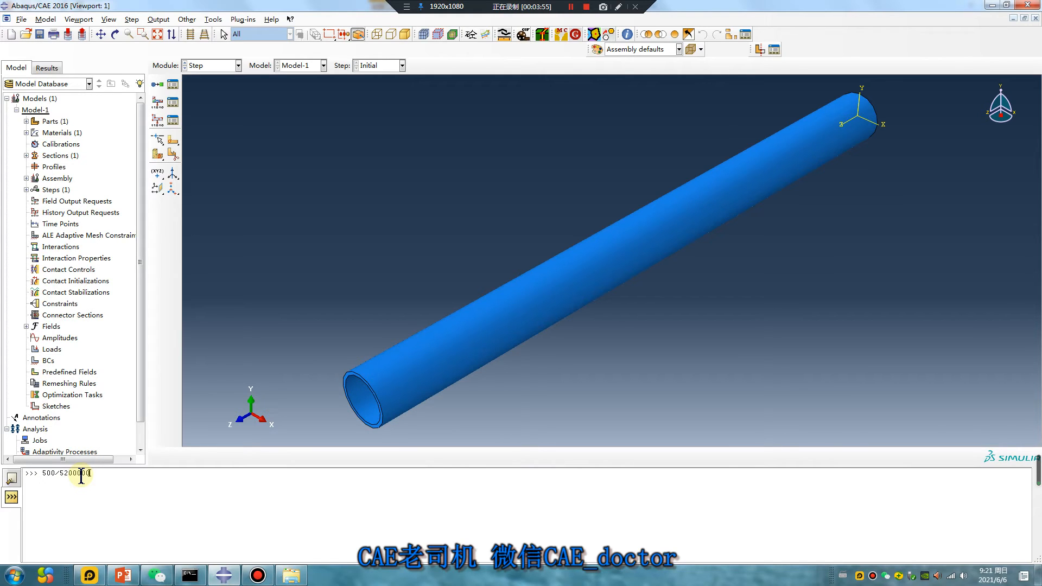
key("Return")
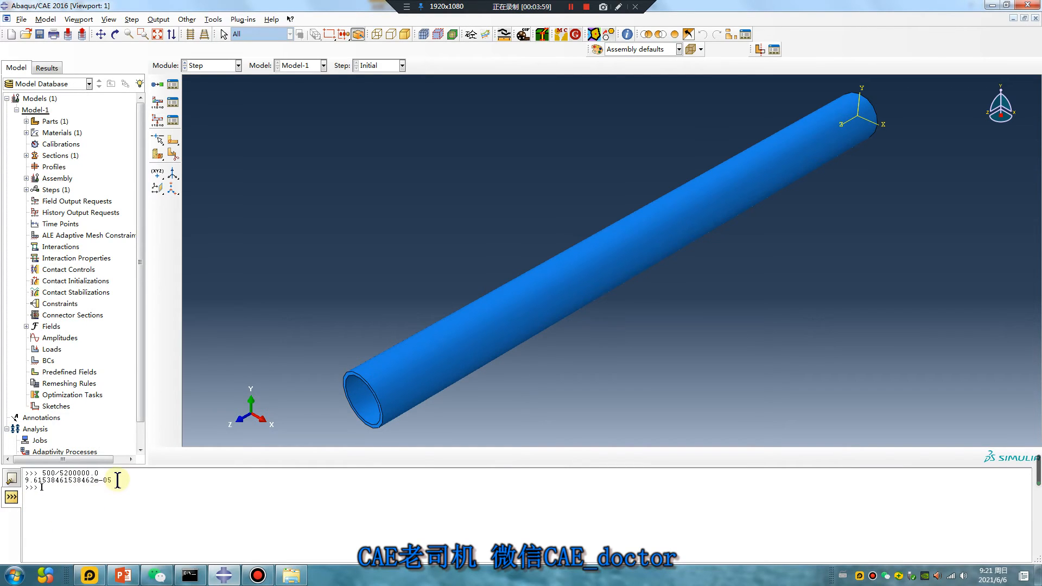
mouse_move(84, 508)
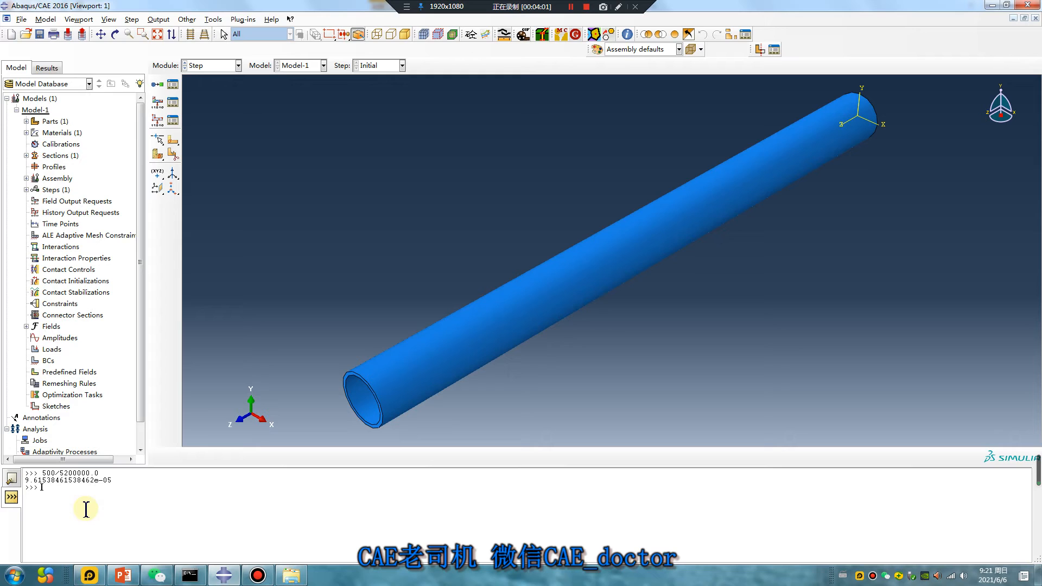
mouse_move(112, 480)
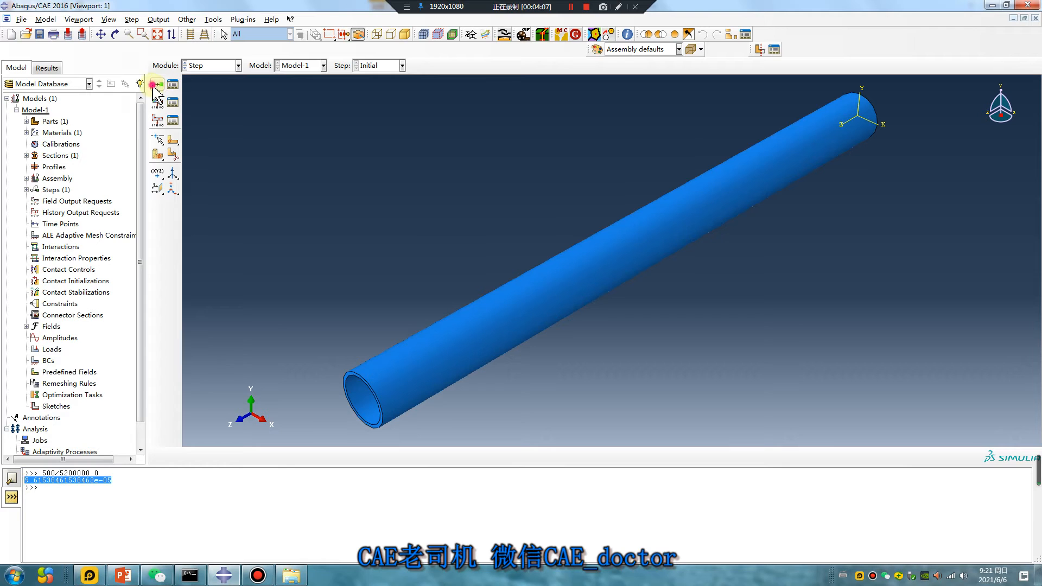
Step: Create Dynamic, Explicit Step-1 with a time period of 1e-4
left_click(155, 85)
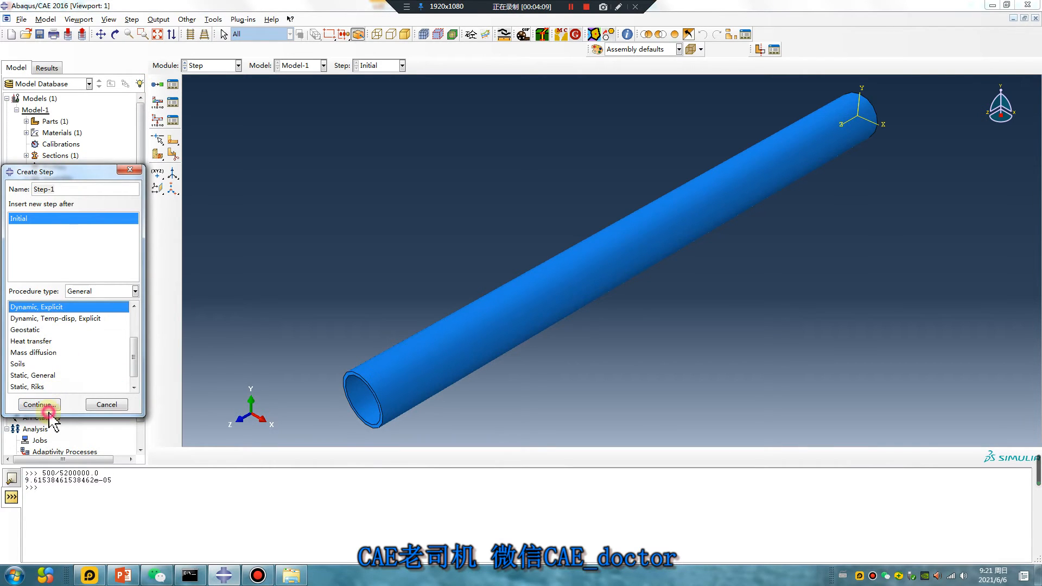
left_click(40, 404)
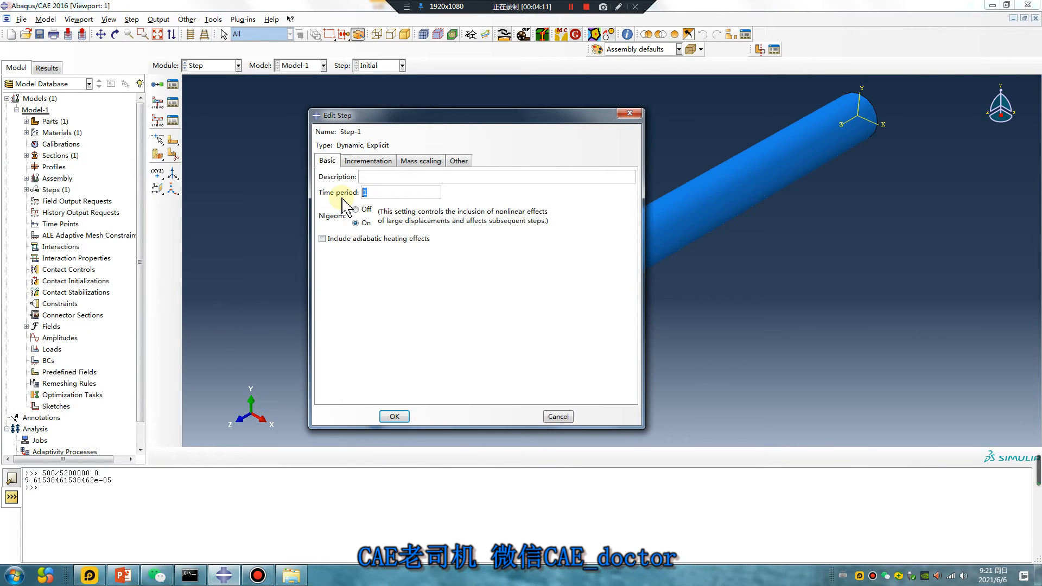
type("1e-4")
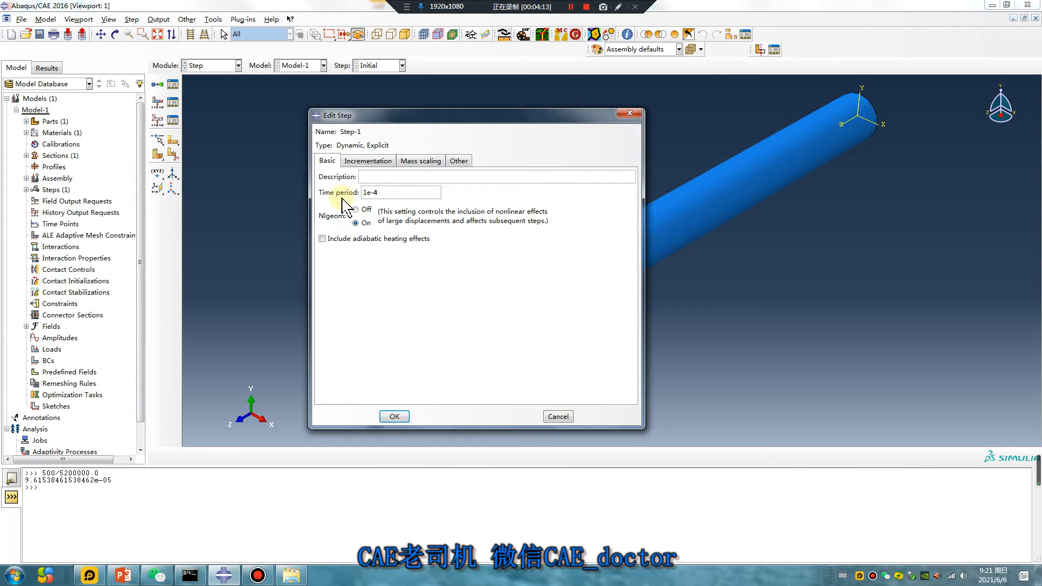
left_click(393, 415)
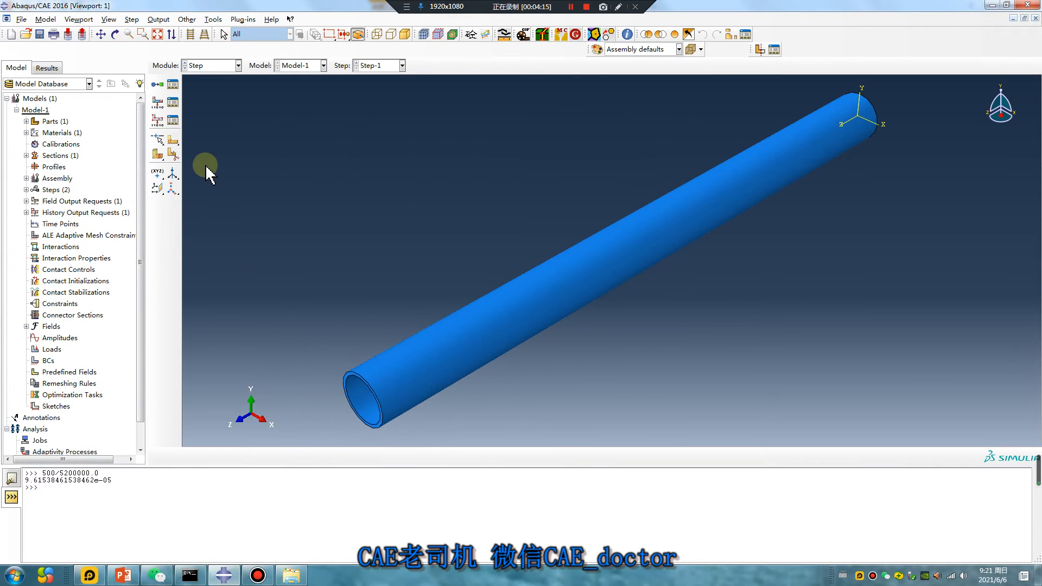
left_click(238, 65)
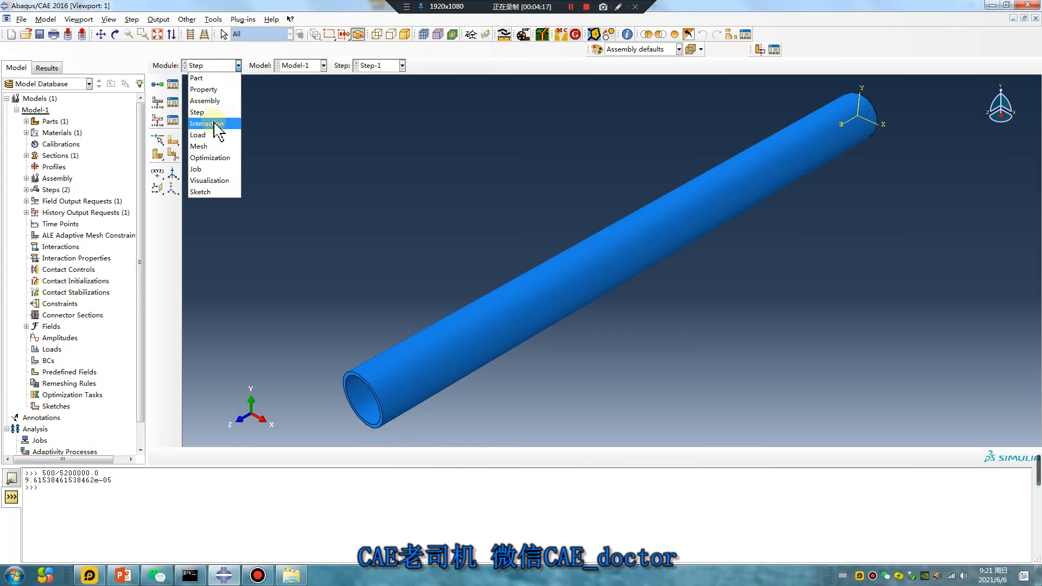
Step: Assign hex elements with sweep technique to the pipe, then move to the Load module
left_click(197, 147)
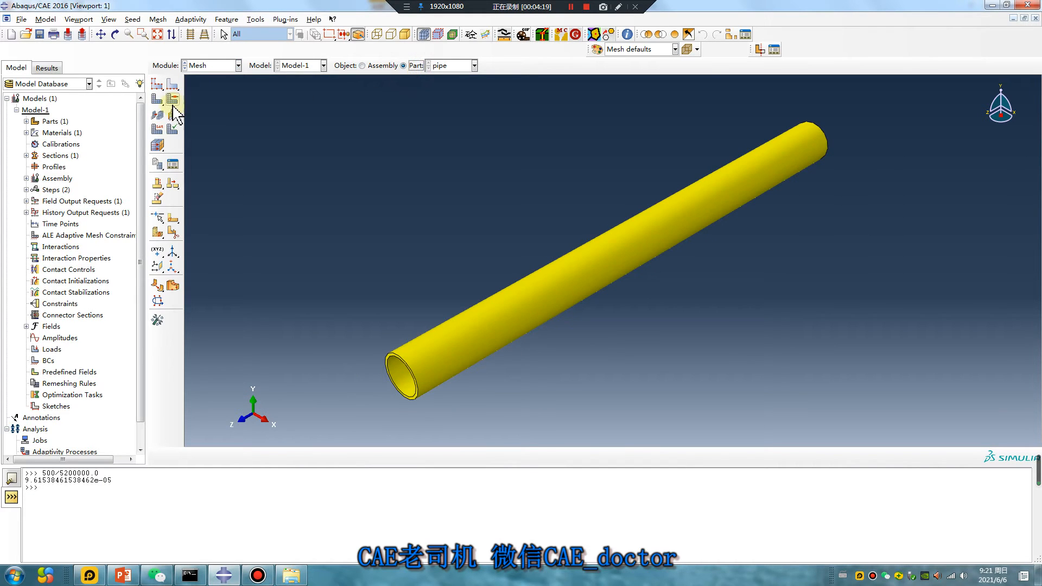
left_click(170, 100)
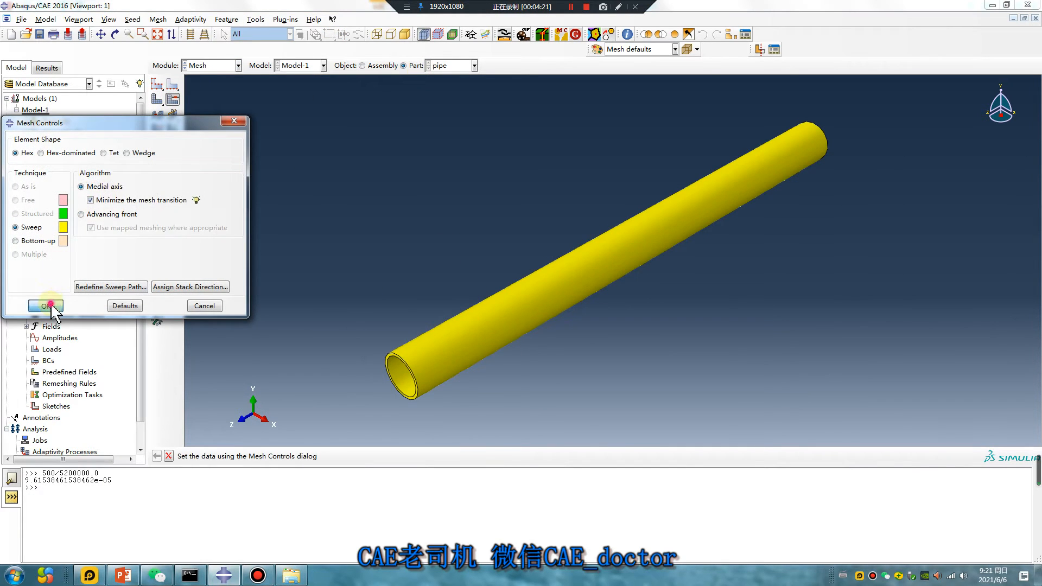
left_click(40, 306)
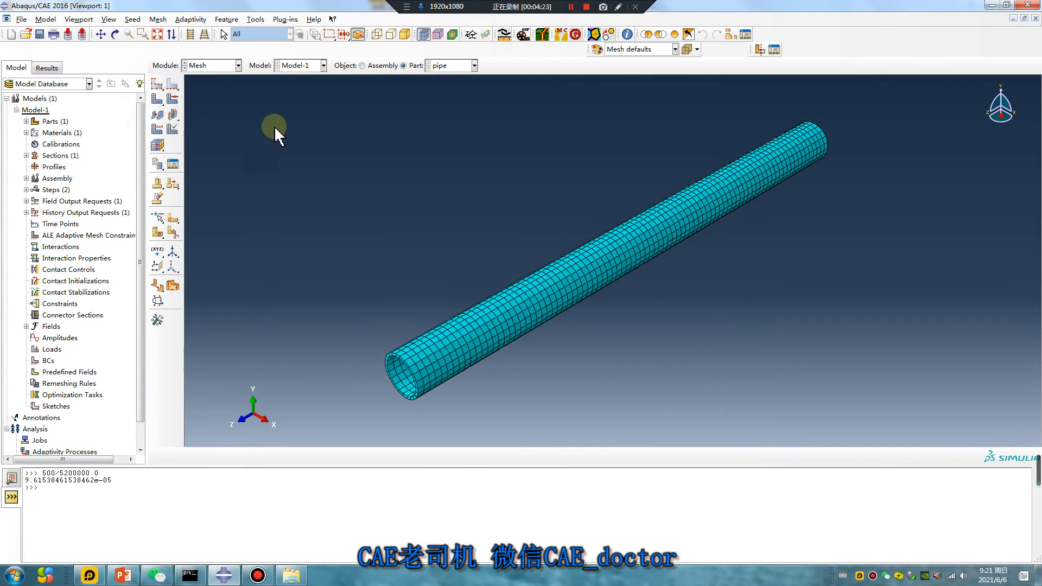
left_click(210, 65)
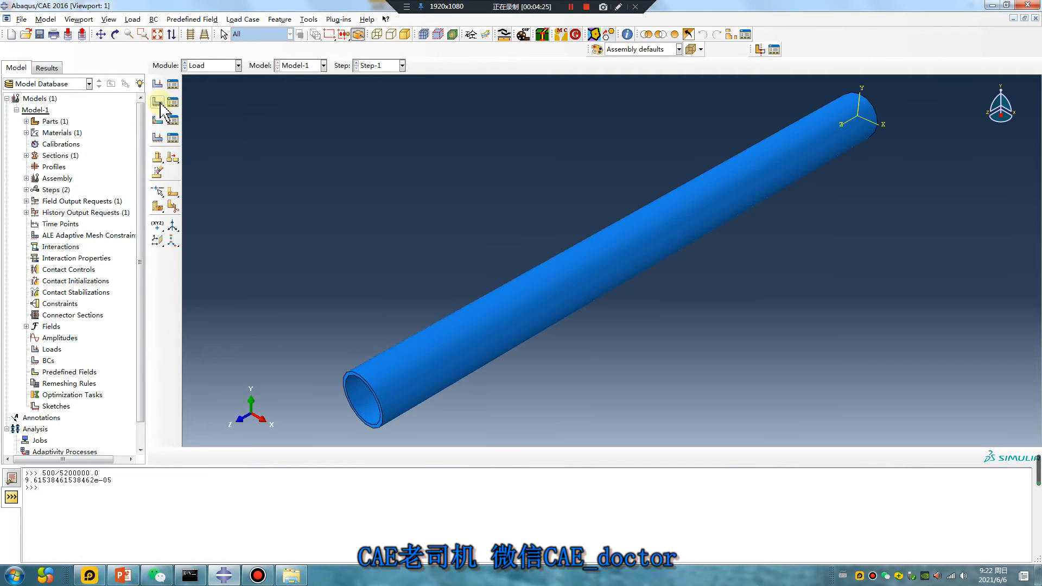
Step: Create BC-1 as an encastre condition fully clamping one pipe end face in Step-1
left_click(157, 103)
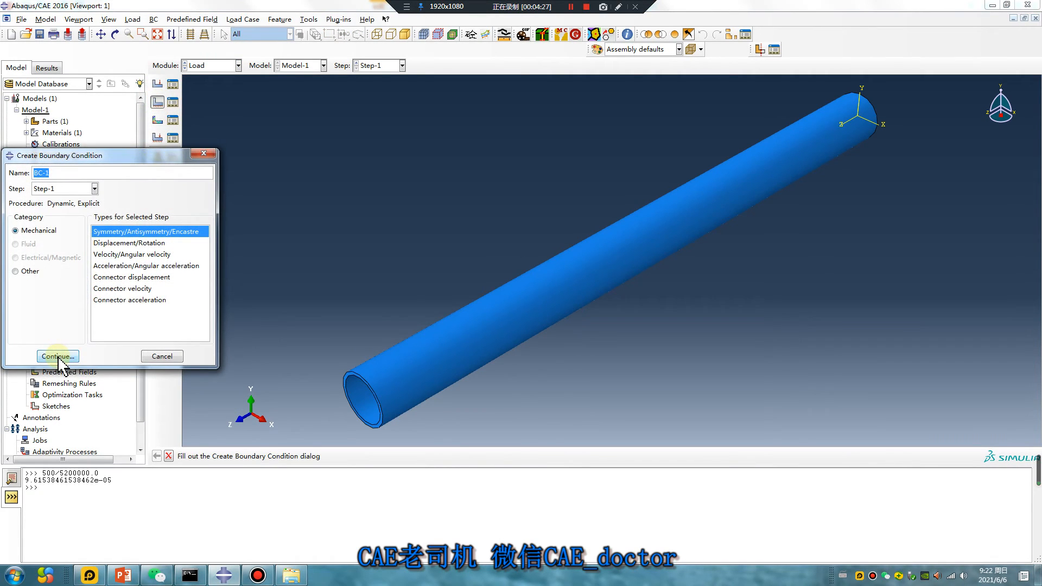
left_click(57, 356)
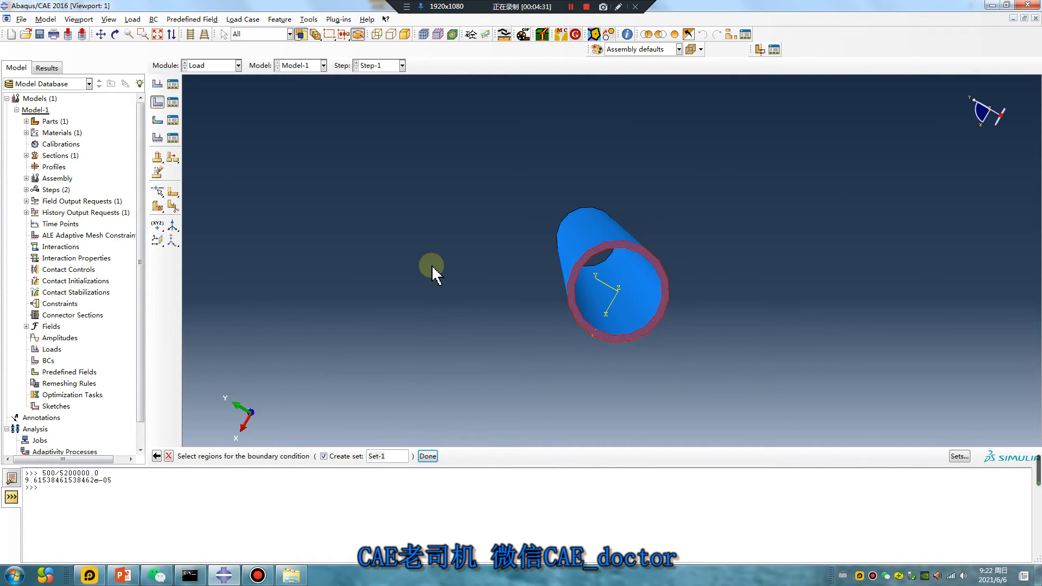
left_click(428, 456)
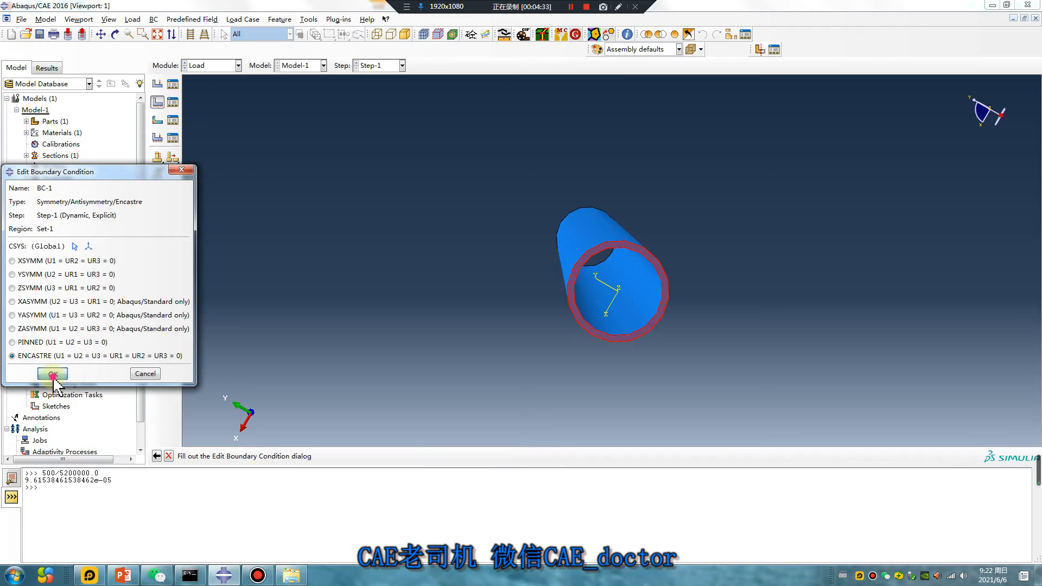
left_click(52, 373)
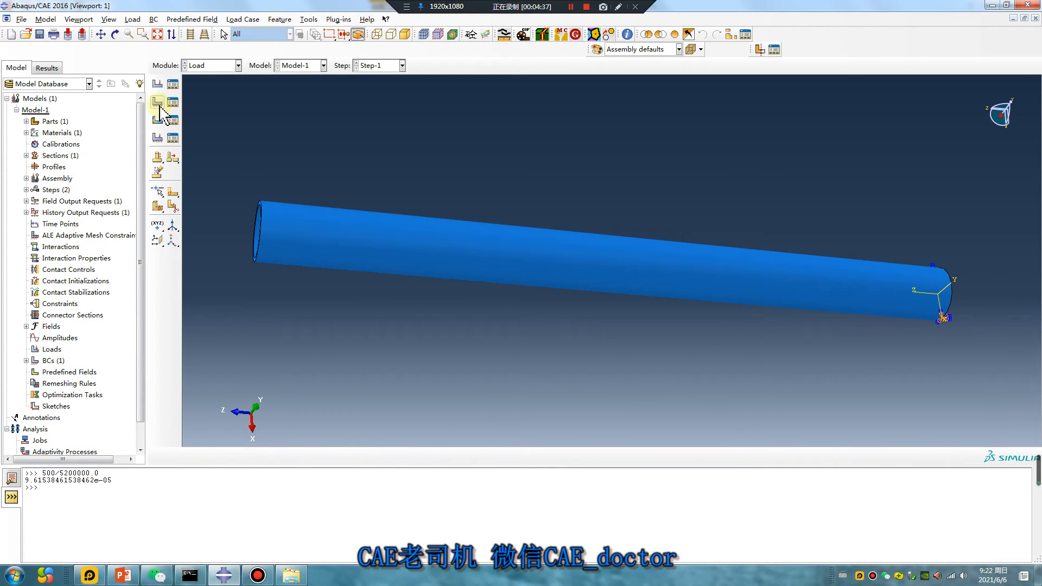
Step: Create BC-2 as Displacement/Rotation restraining U1 and U2 on the other pipe end
left_click(157, 109)
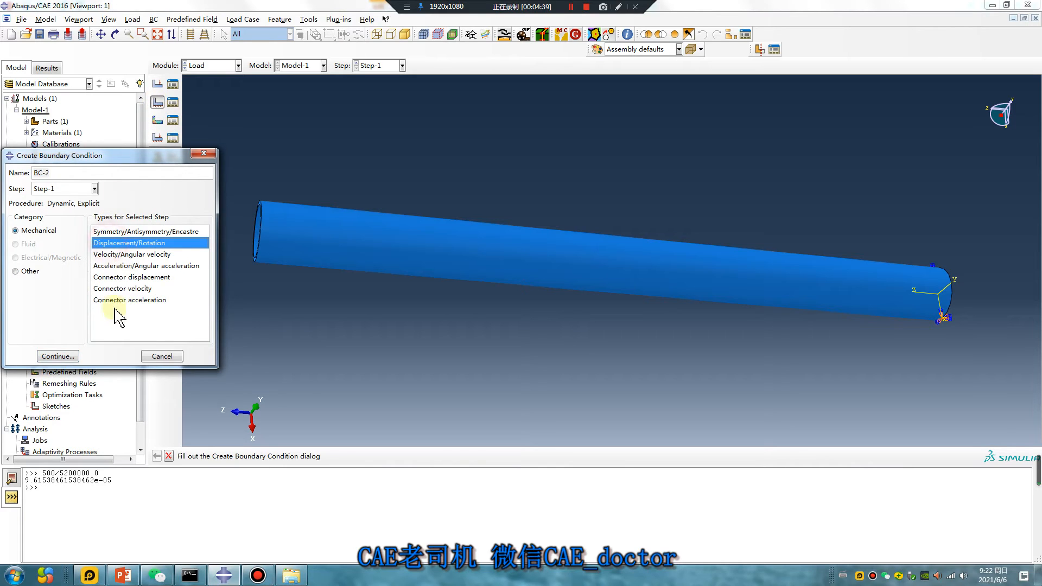
left_click(58, 356)
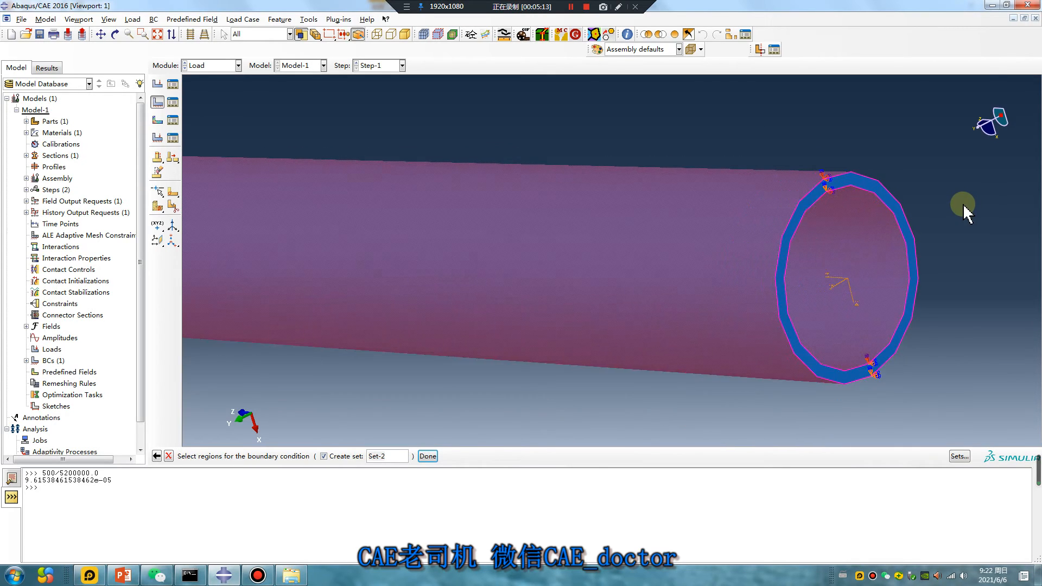
left_click(428, 456)
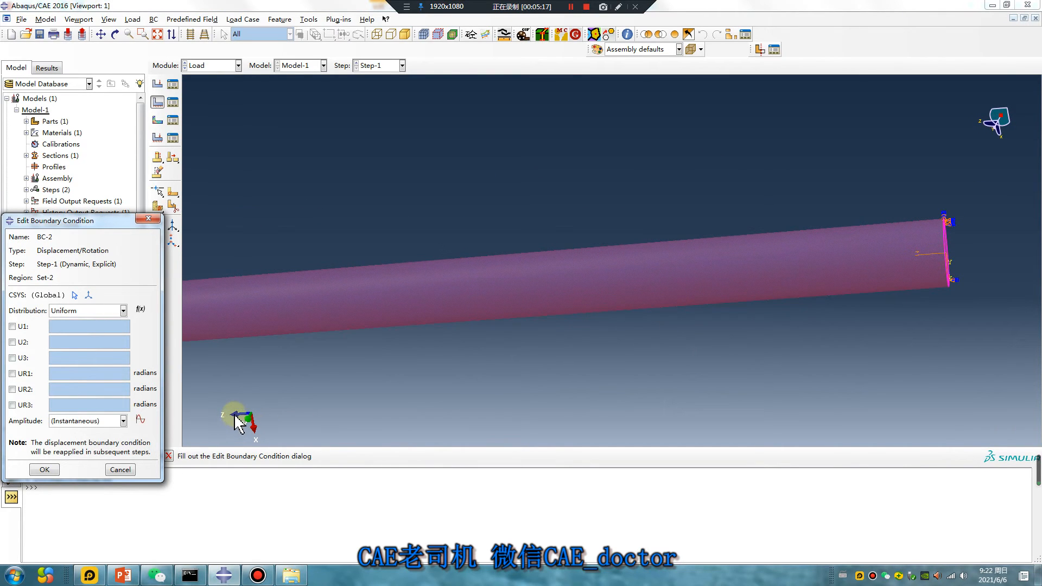
left_click(11, 326)
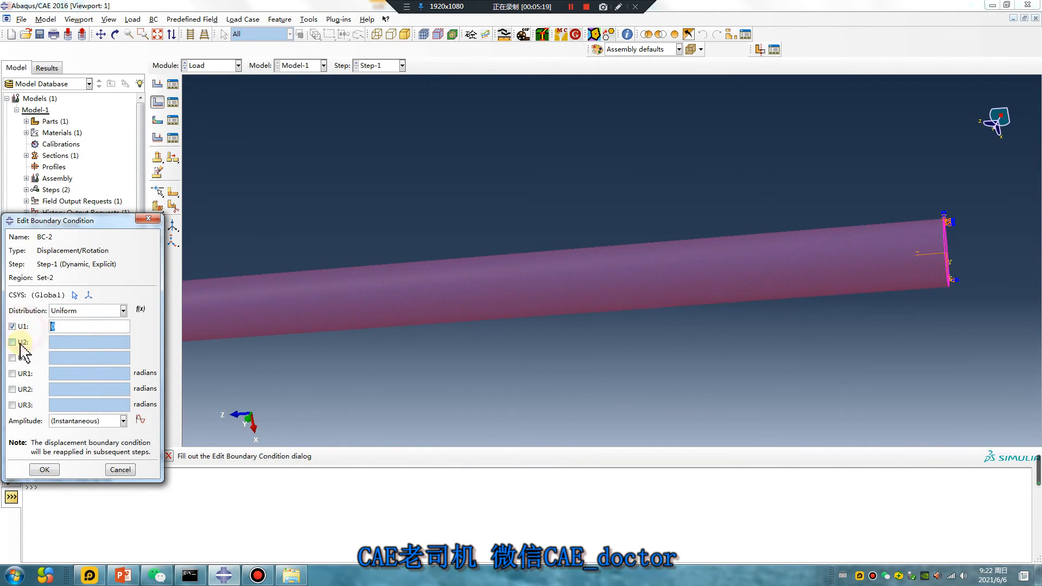
left_click(12, 405)
type("500/5200000.0")
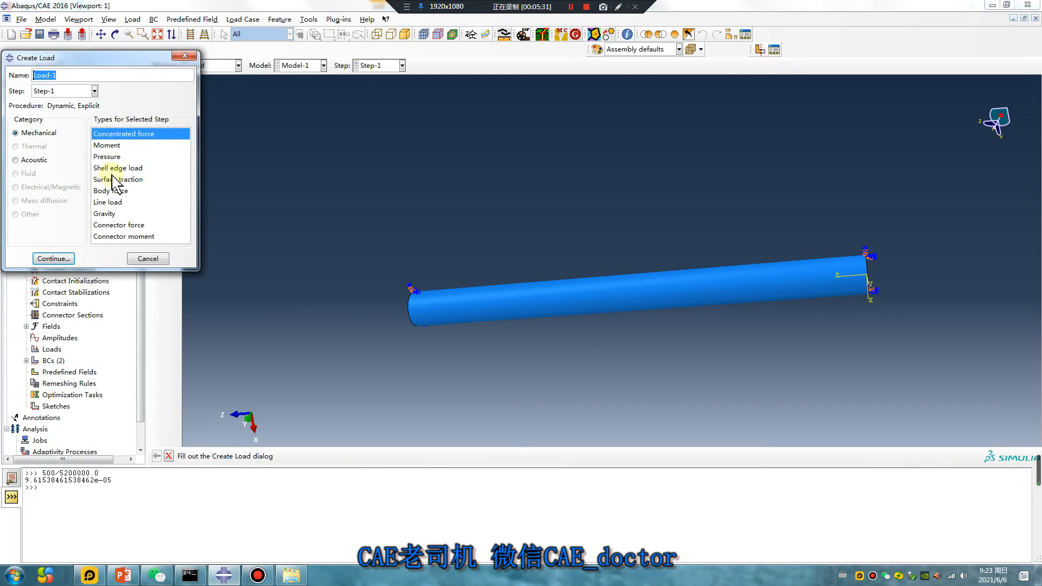
Step: Apply pressure Load-1 of magnitude 10 on the pipe end face and begin a new amplitude
left_click(52, 259)
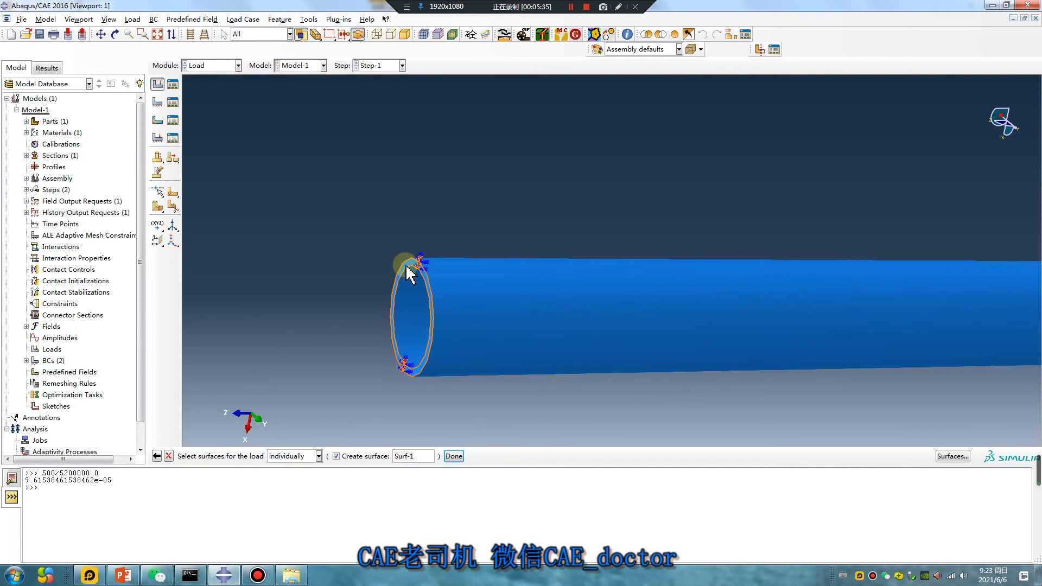
left_click(453, 456)
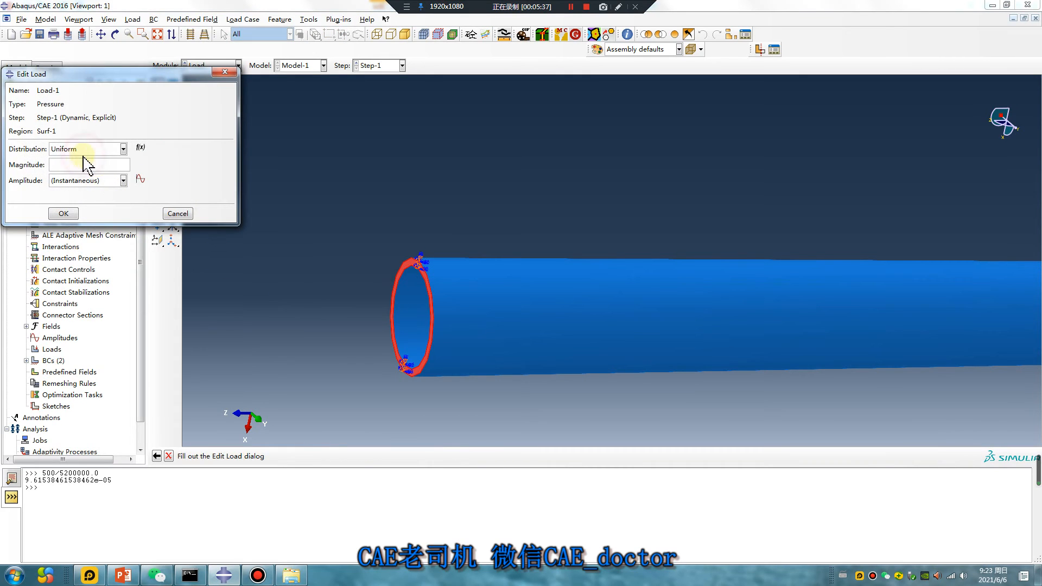
type("10")
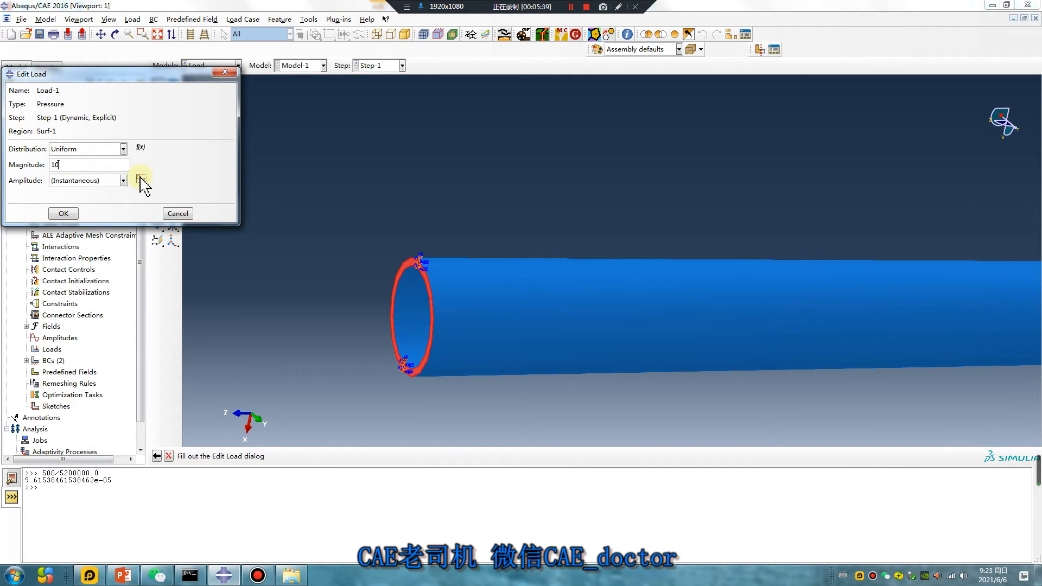
left_click(140, 180)
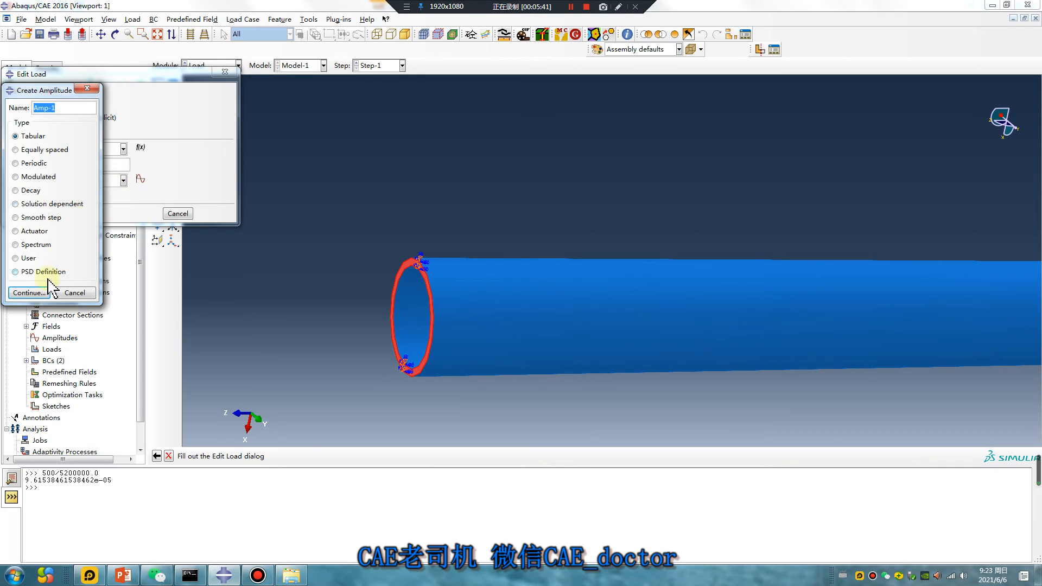
Step: Define tabular amplitude Amp-1 with rows 0/0, 1e-6/1, 1e-5/0 and 1e-4/0
left_click(28, 293)
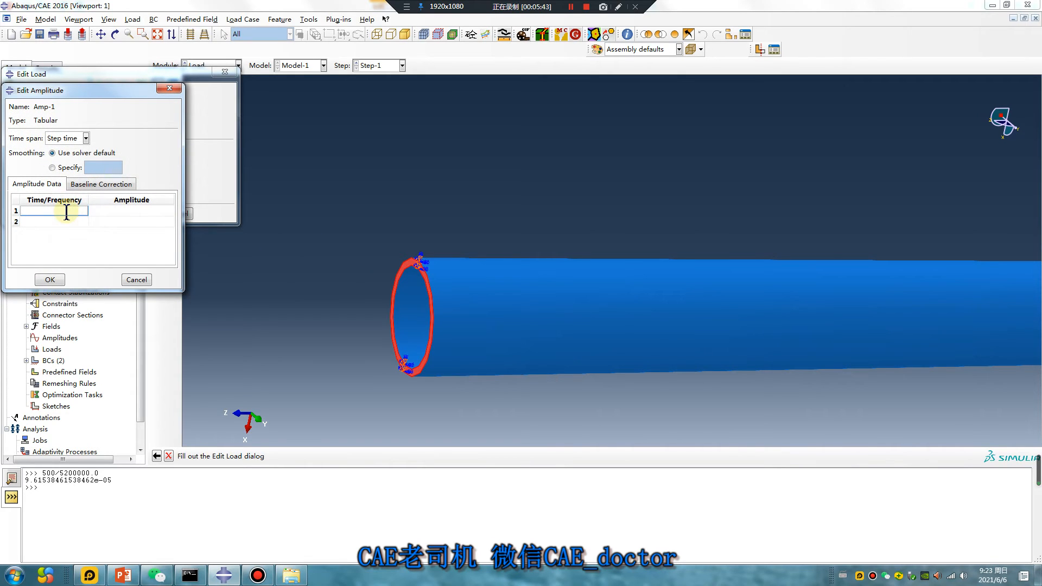
type("0")
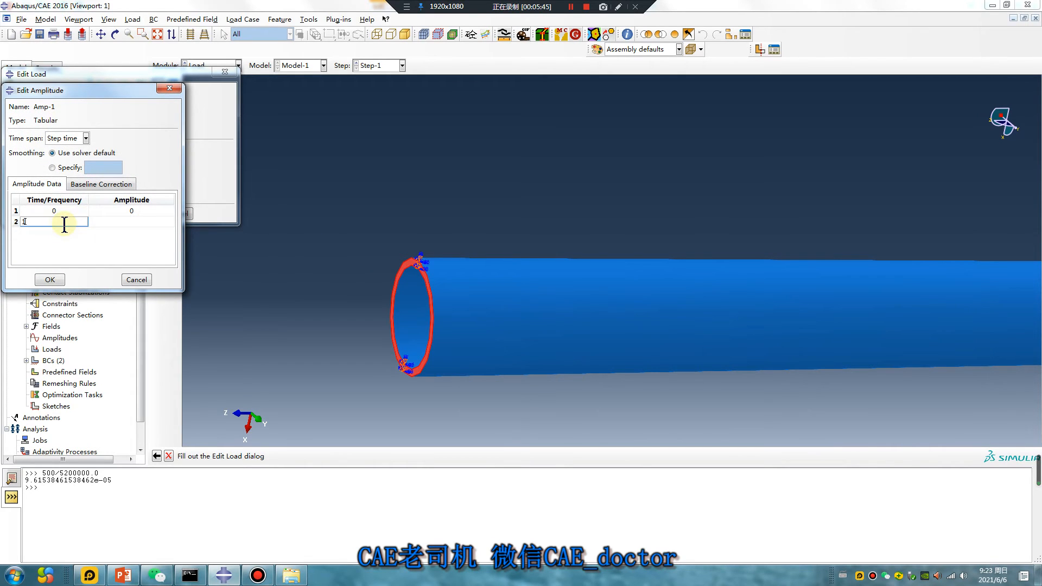
type("1e-6")
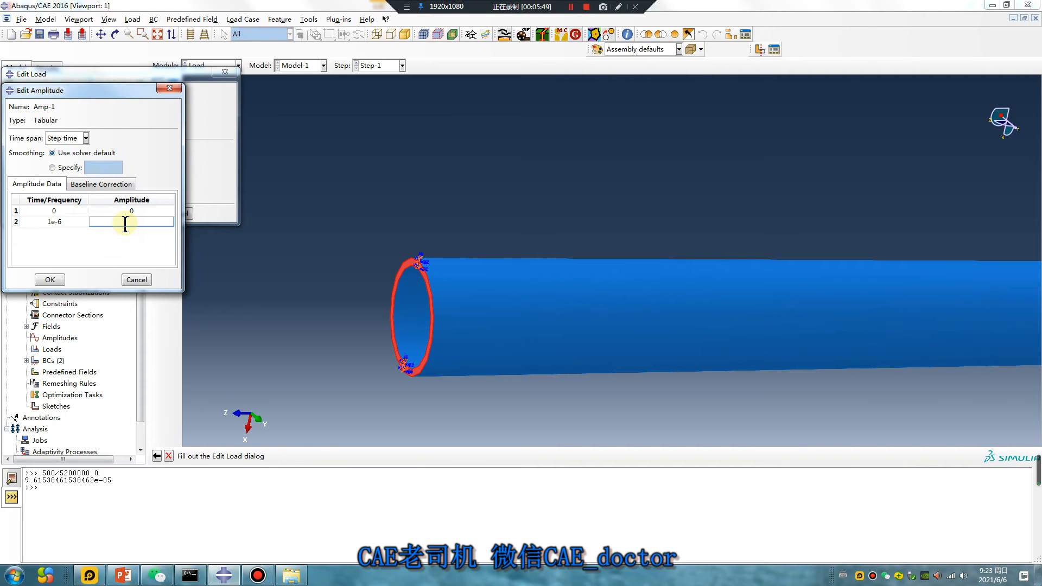
type("1")
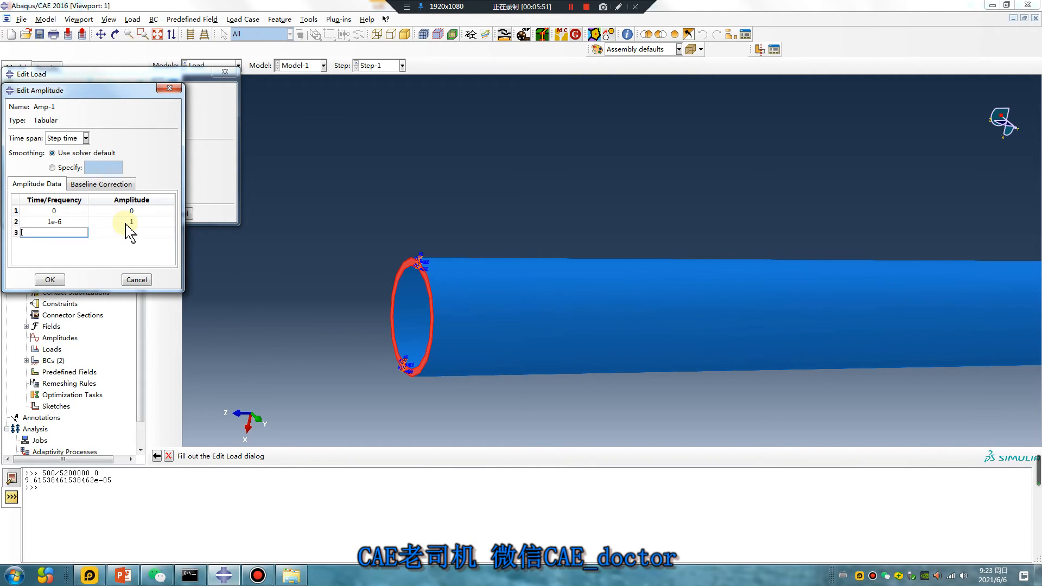
type("1e-5")
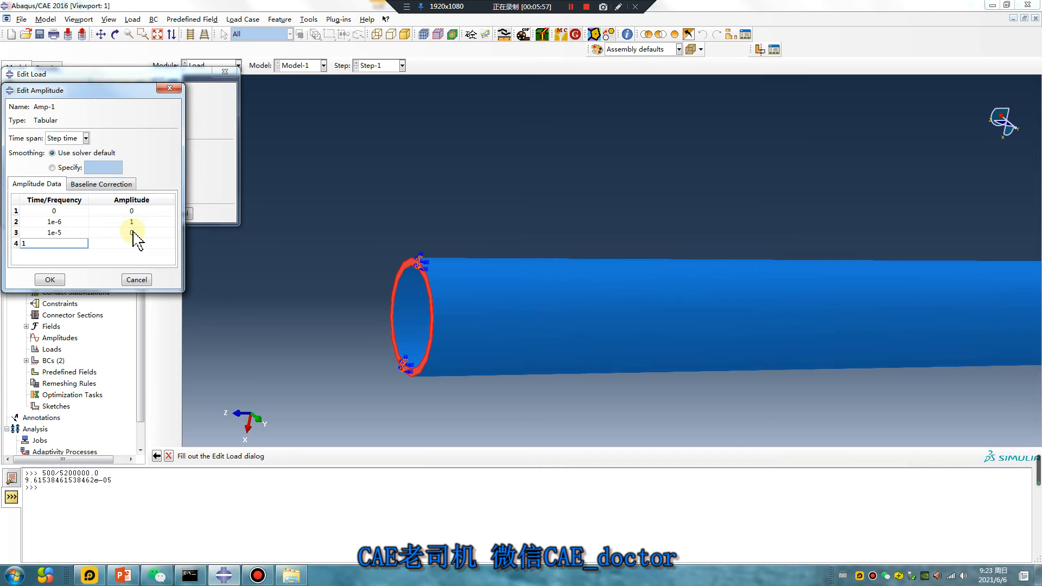
type("e-4")
left_click(132, 243)
type("0")
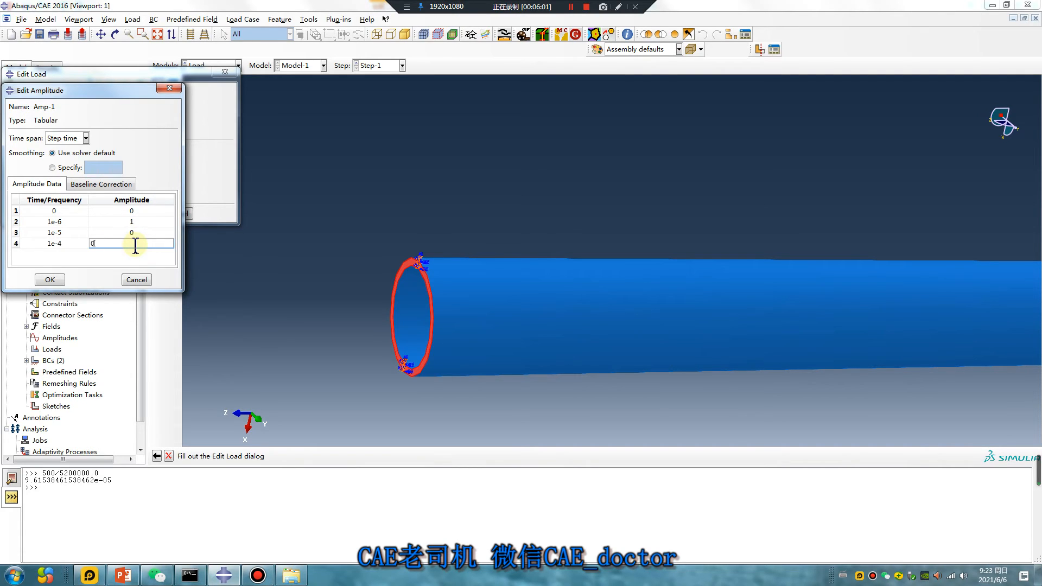
mouse_move(233, 263)
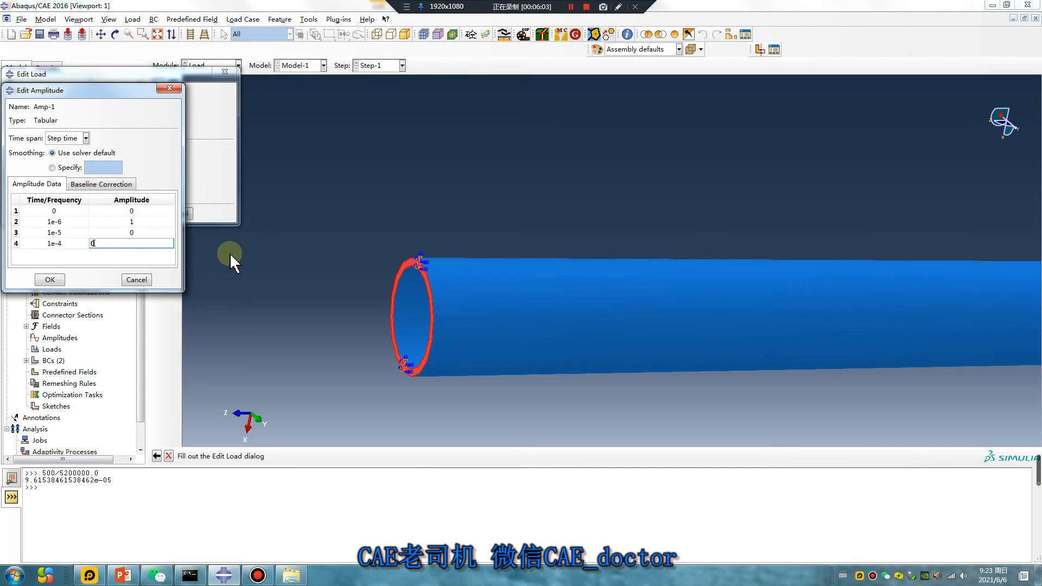
mouse_move(266, 405)
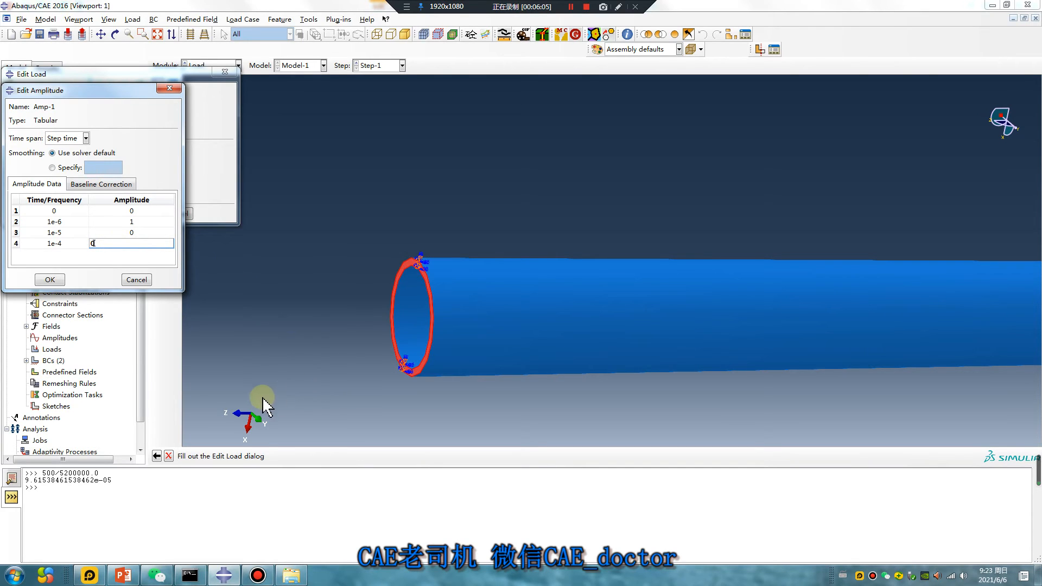
mouse_move(353, 289)
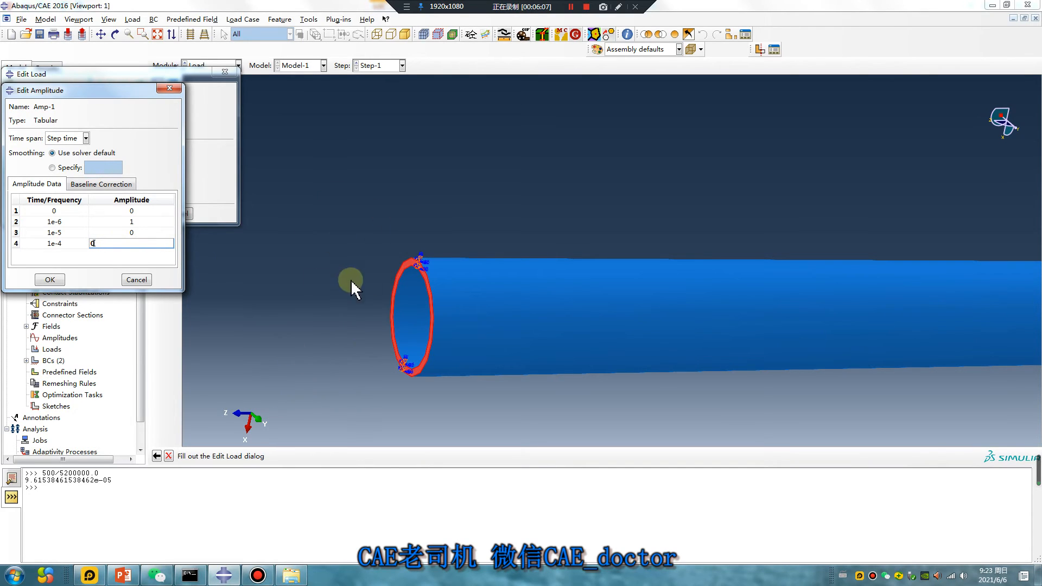
mouse_move(455, 143)
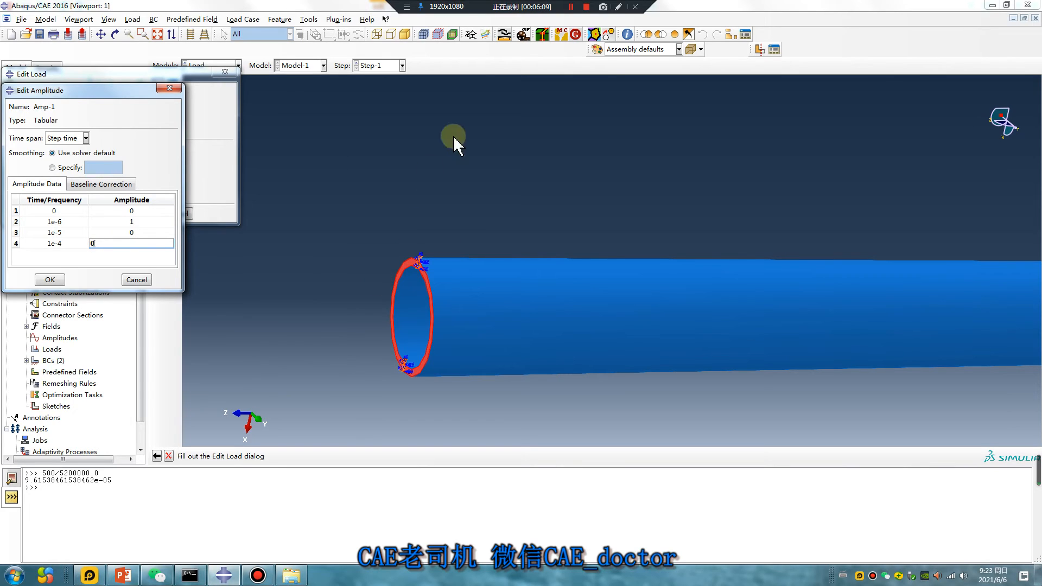
mouse_move(256, 329)
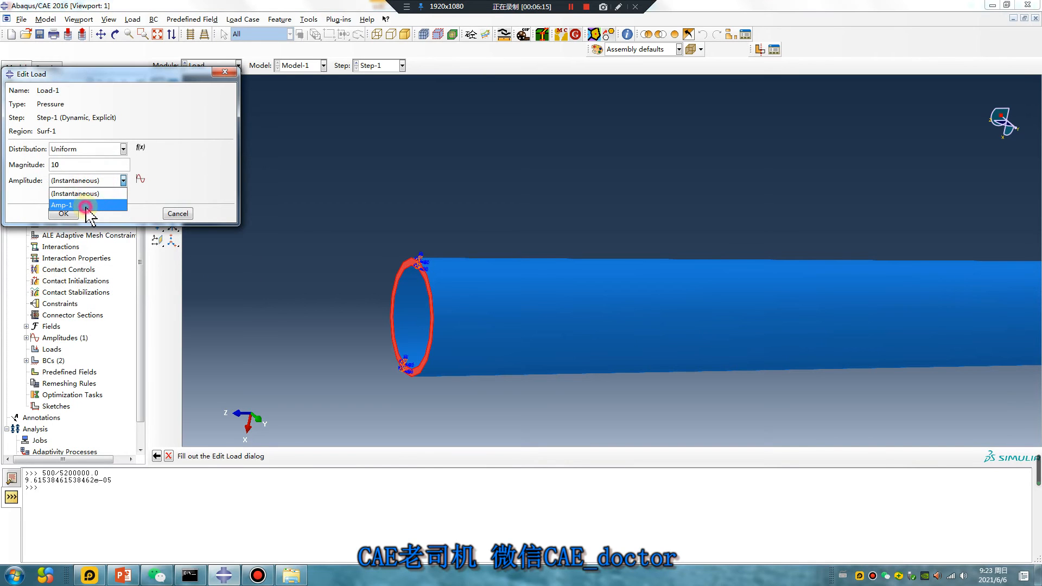
Step: Assign Amp-1 to pressure Load-1 and confirm the load edit
left_click(338, 19)
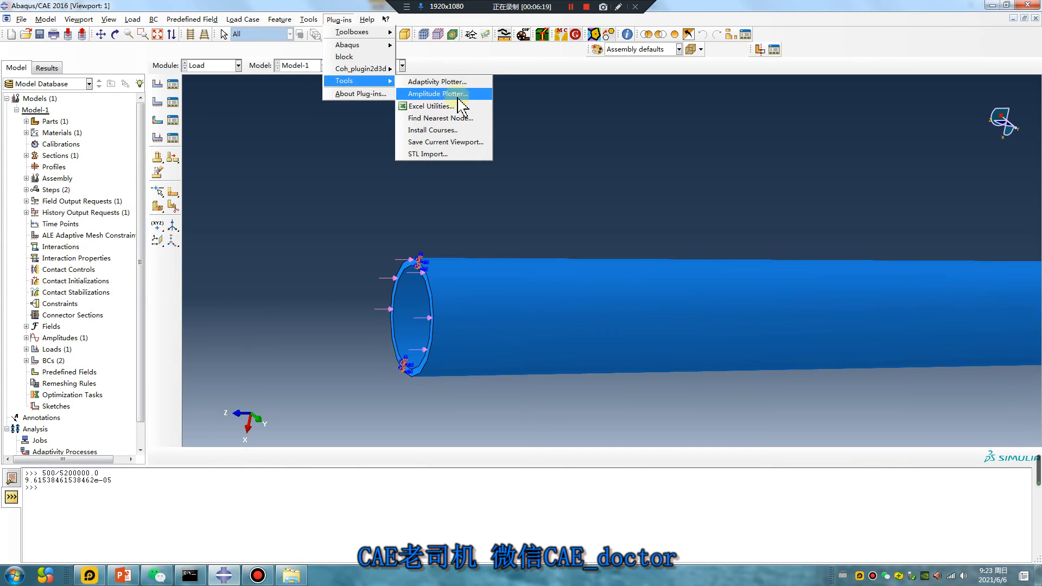
Step: Plot Amp-1 in the Amplitude Plotter to verify the sharp pulse, then close the plotter
left_click(436, 93)
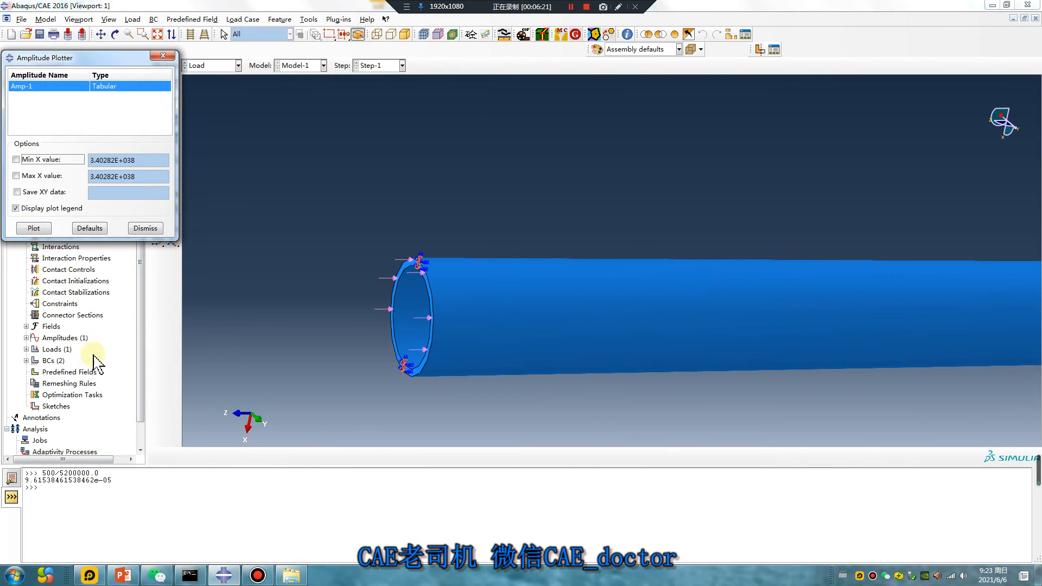
left_click(33, 228)
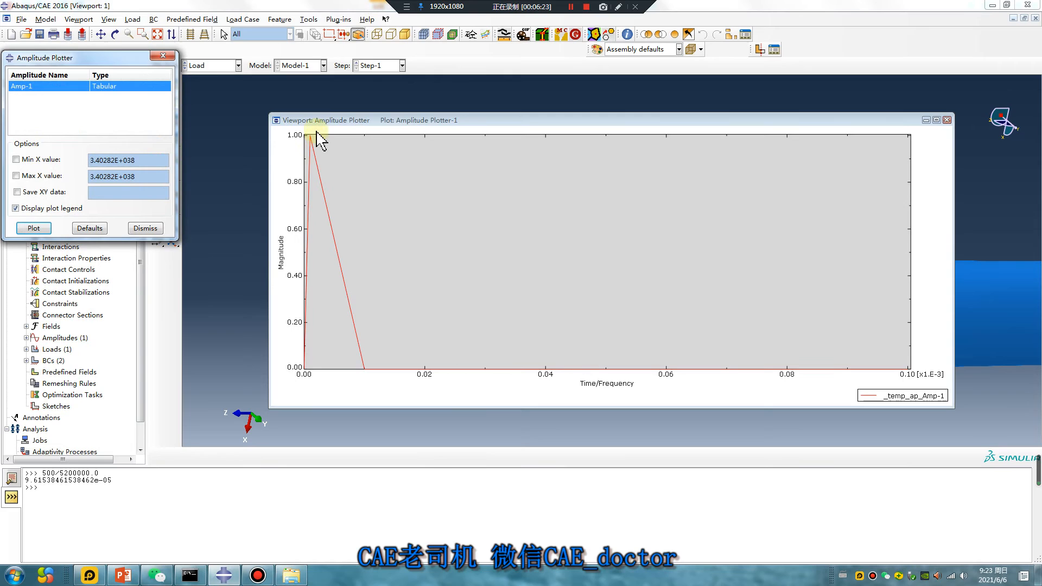
mouse_move(304, 372)
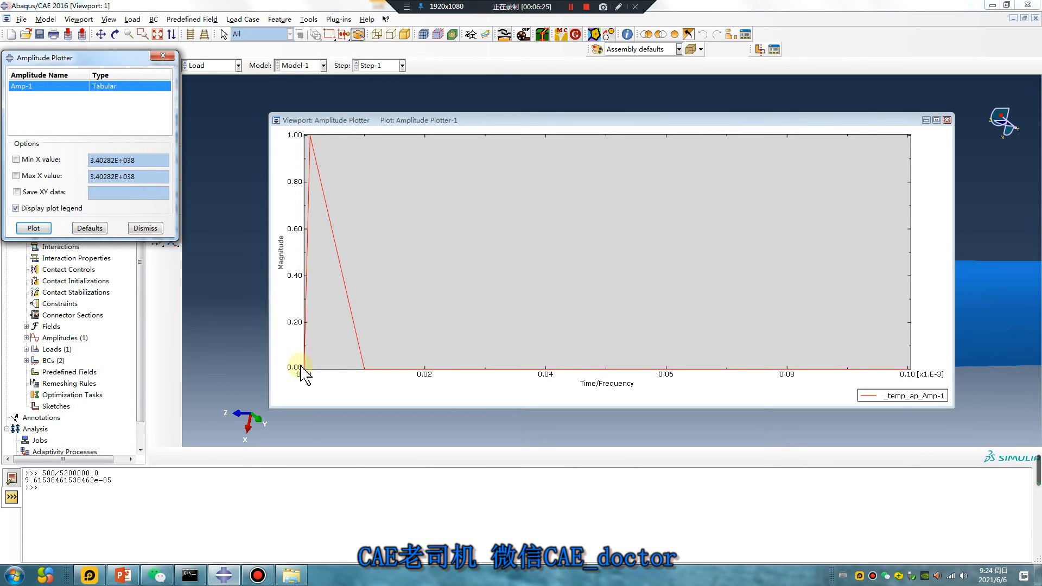
mouse_move(580, 368)
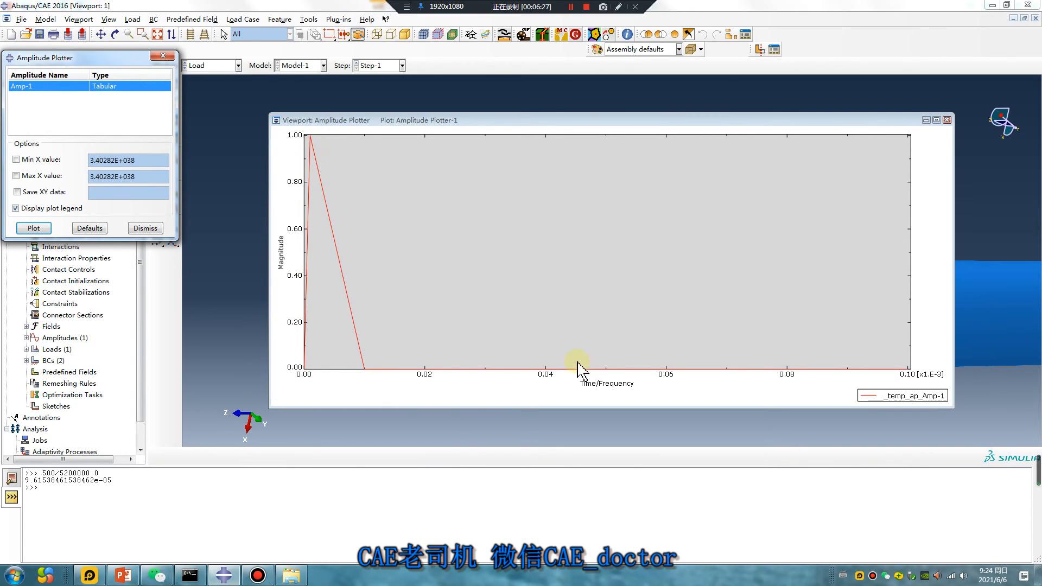
mouse_move(948, 121)
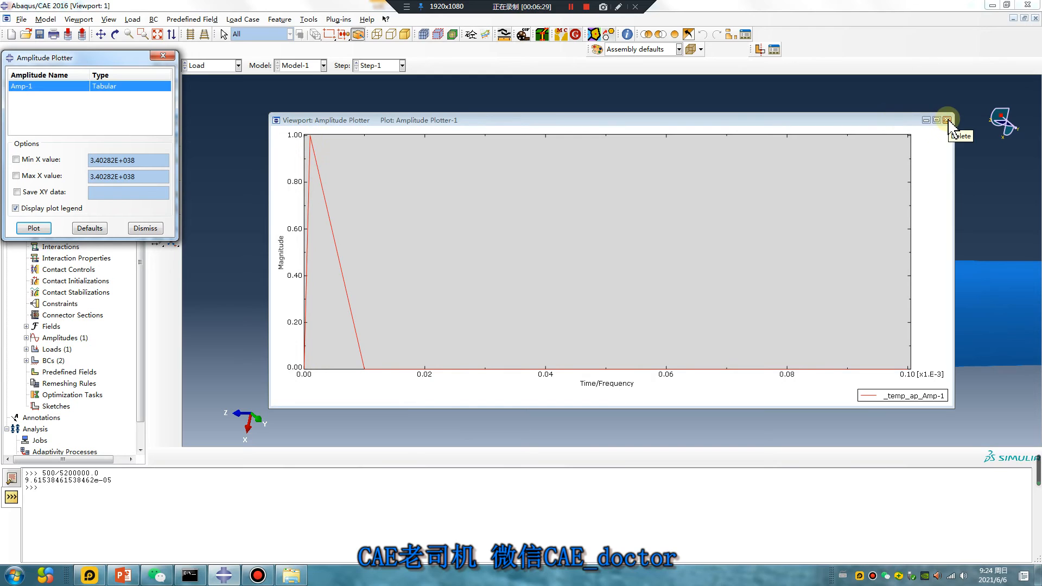
mouse_move(909, 378)
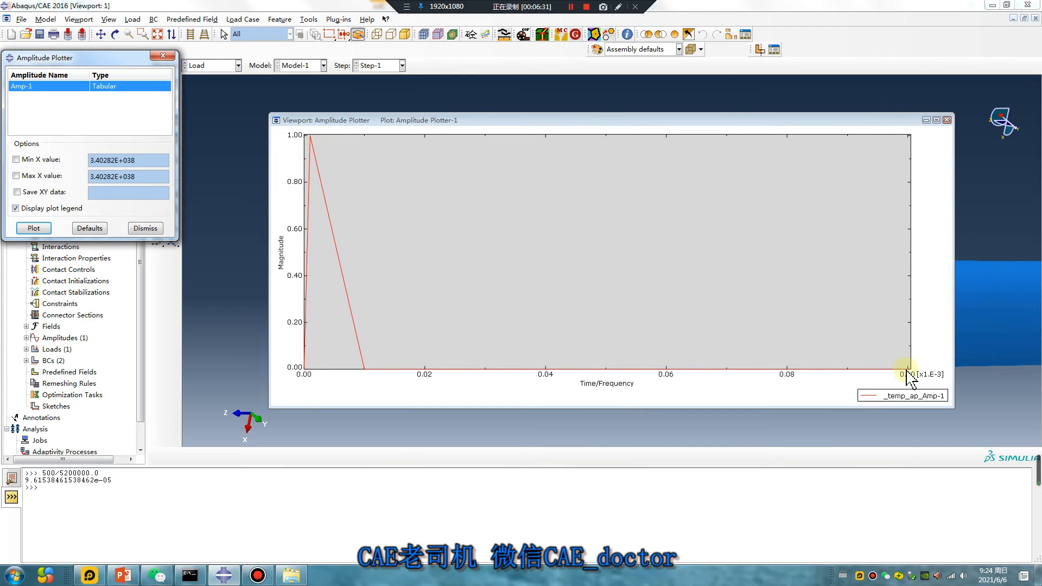
mouse_move(476, 472)
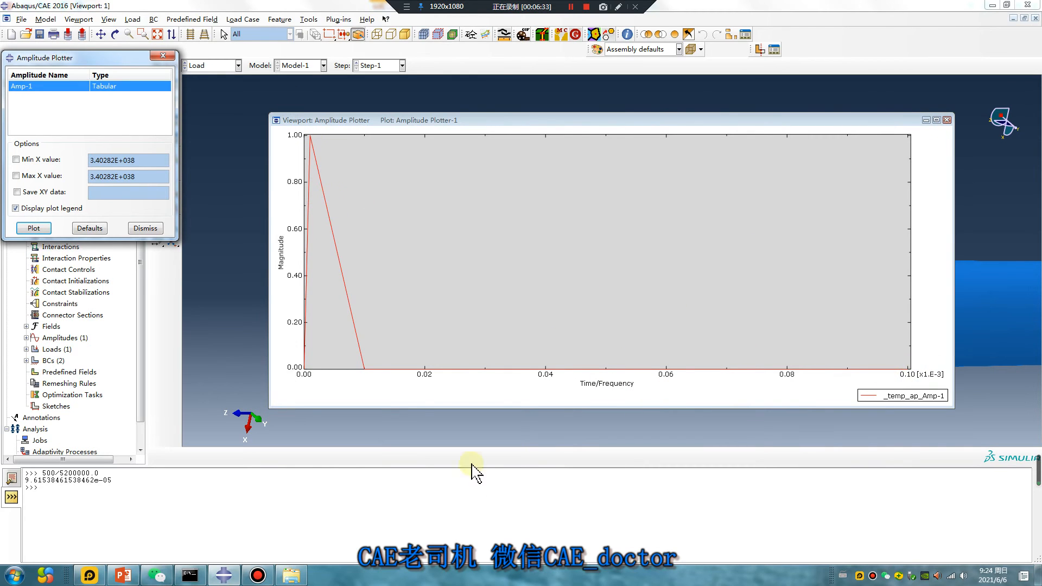
left_click(946, 120)
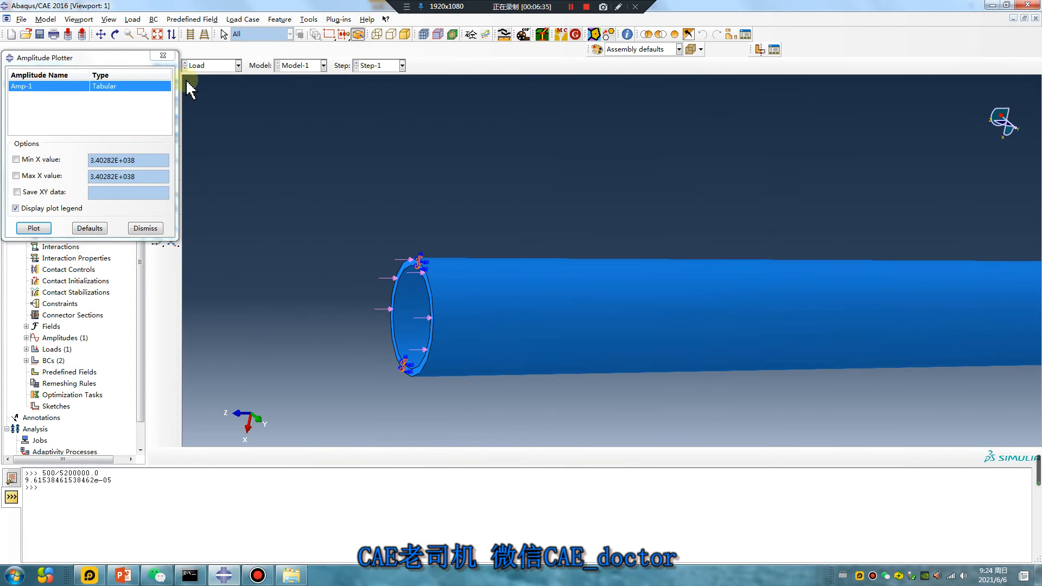
Step: Create Job-1 for Model-1 in the Job module with 2 processors for parallelization
left_click(238, 65)
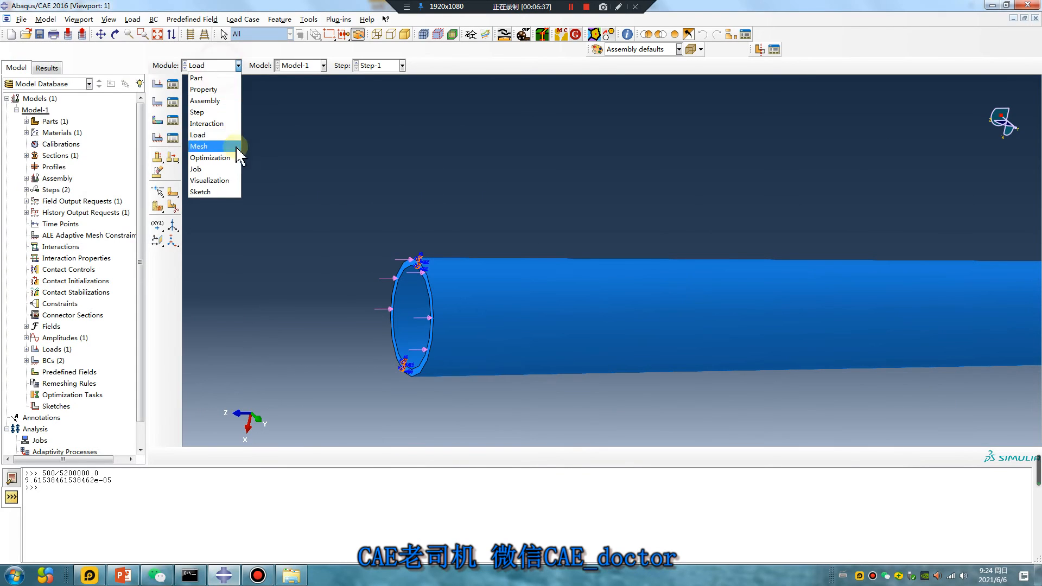
left_click(196, 169)
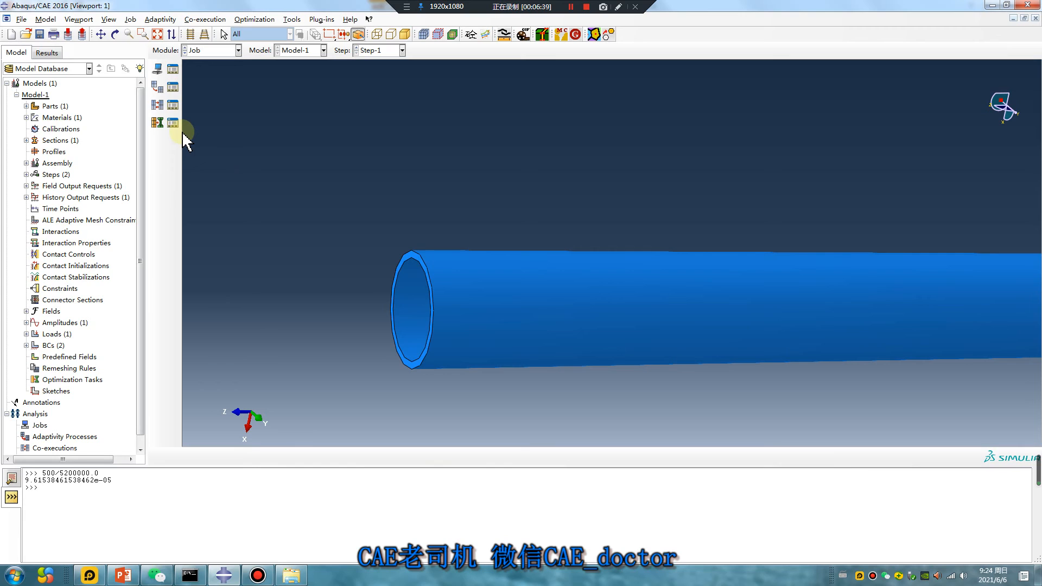
mouse_move(158, 69)
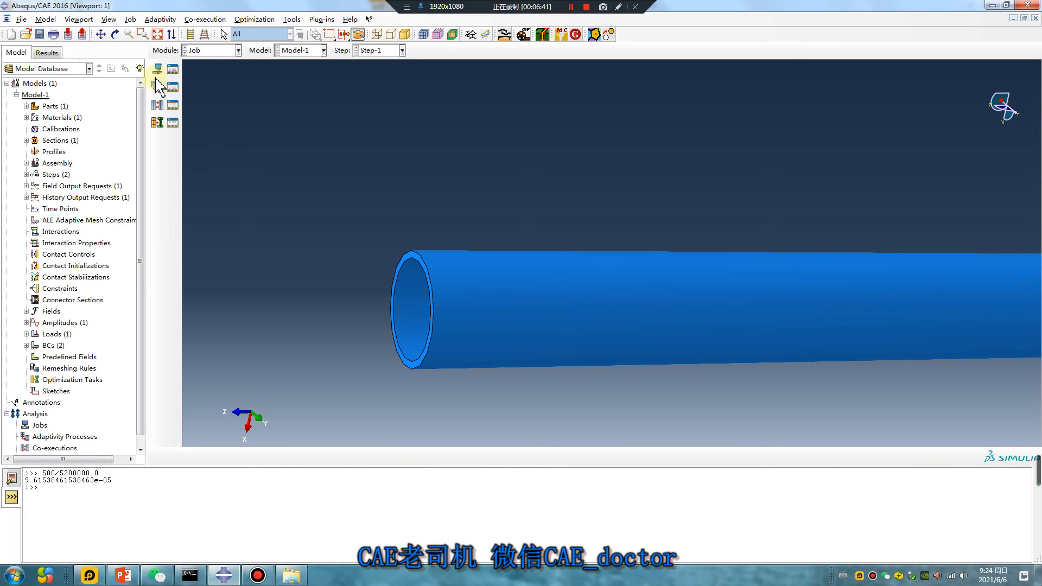
mouse_move(157, 69)
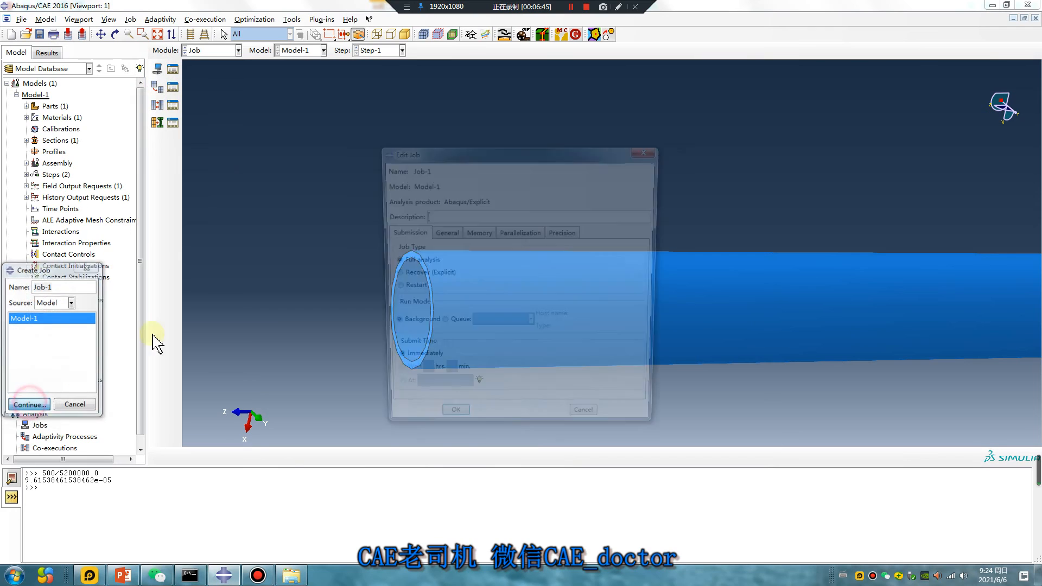
left_click(520, 232)
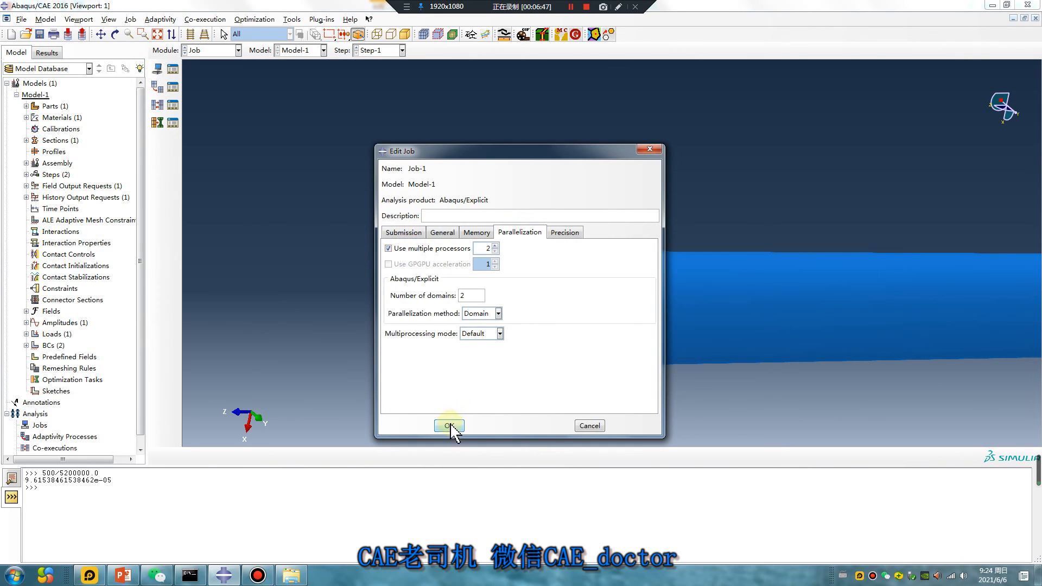
left_click(448, 426)
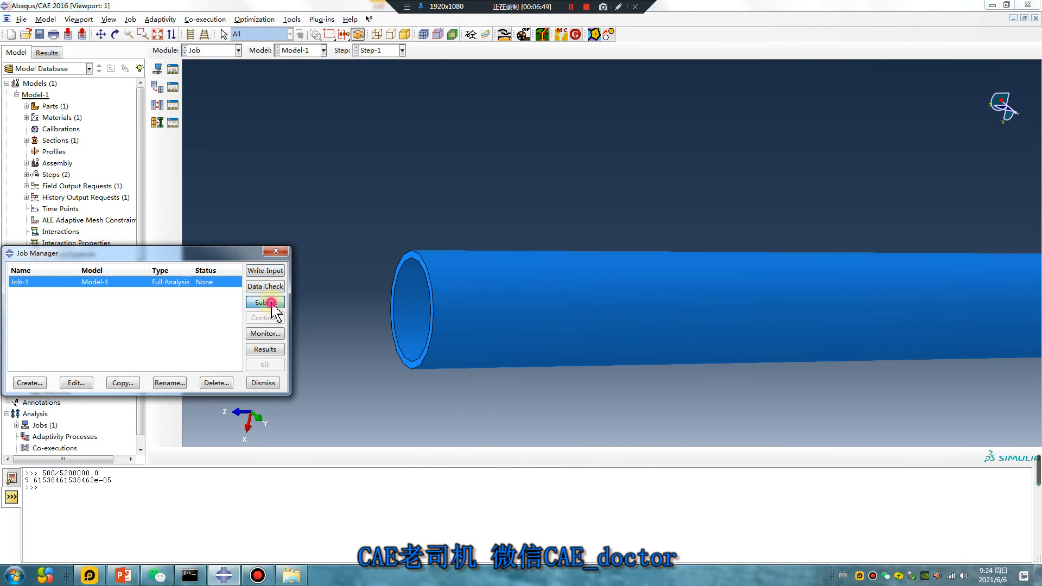
Step: Submit Job-1 from the Job Manager and view its results once completed
left_click(264, 301)
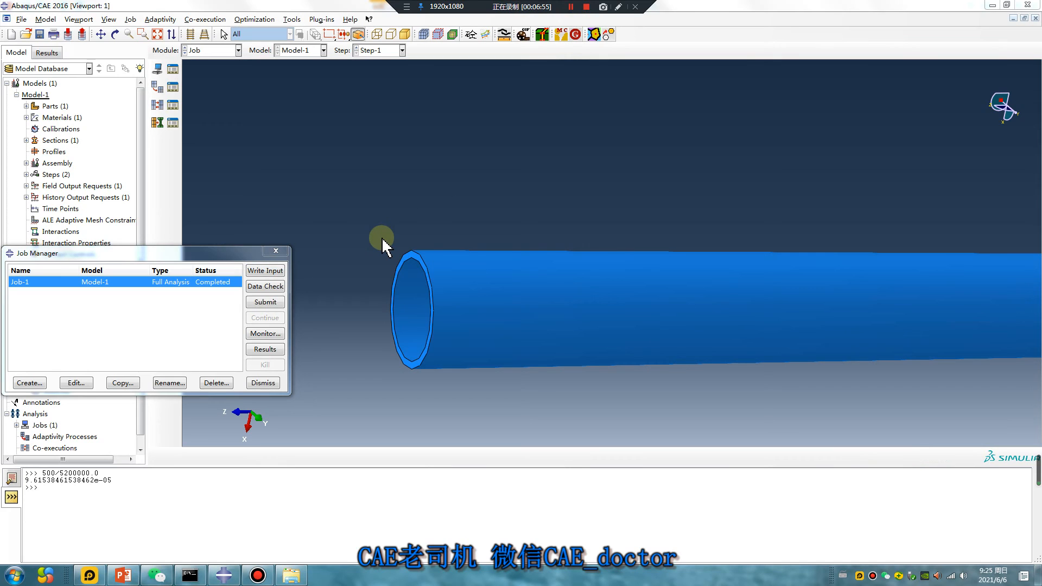
mouse_move(335, 316)
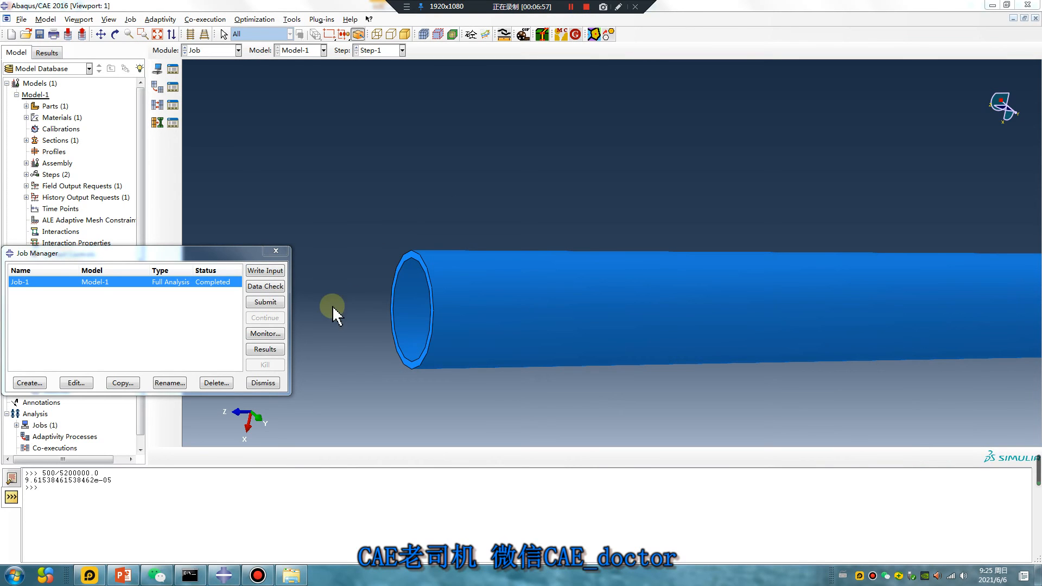
left_click(264, 348)
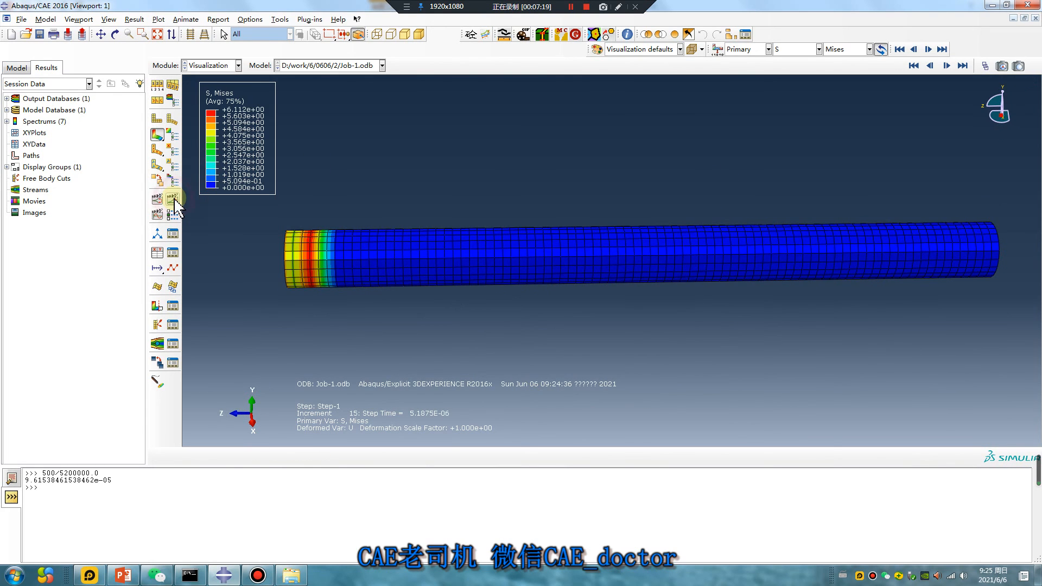
Step: Leave the Mises stress contour and switch to the PowerPoint tutorial title slide
left_click(121, 575)
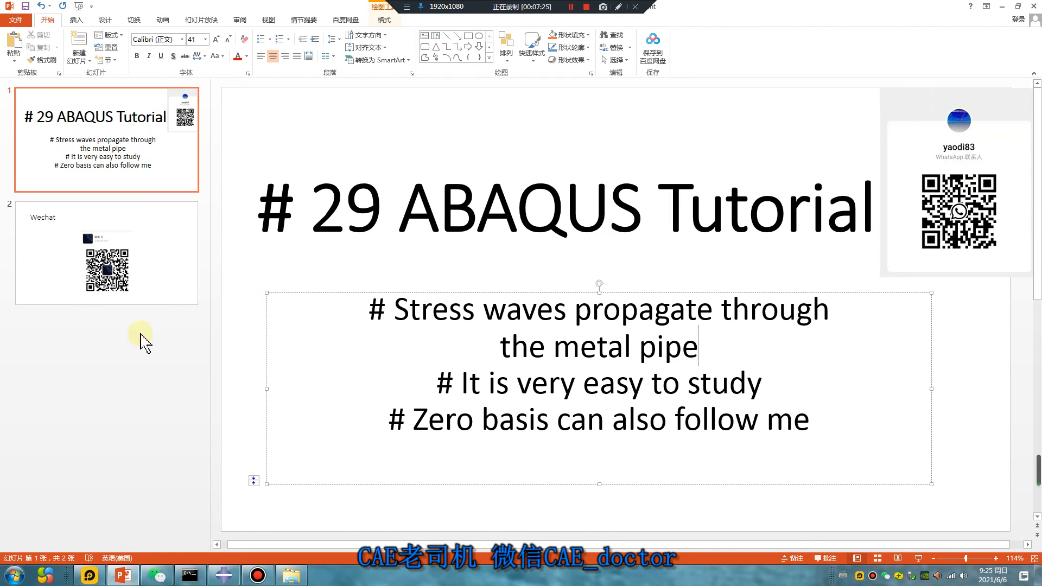
Step: Show the Wechat slide, minimize PowerPoint and launch the web browser
left_click(106, 252)
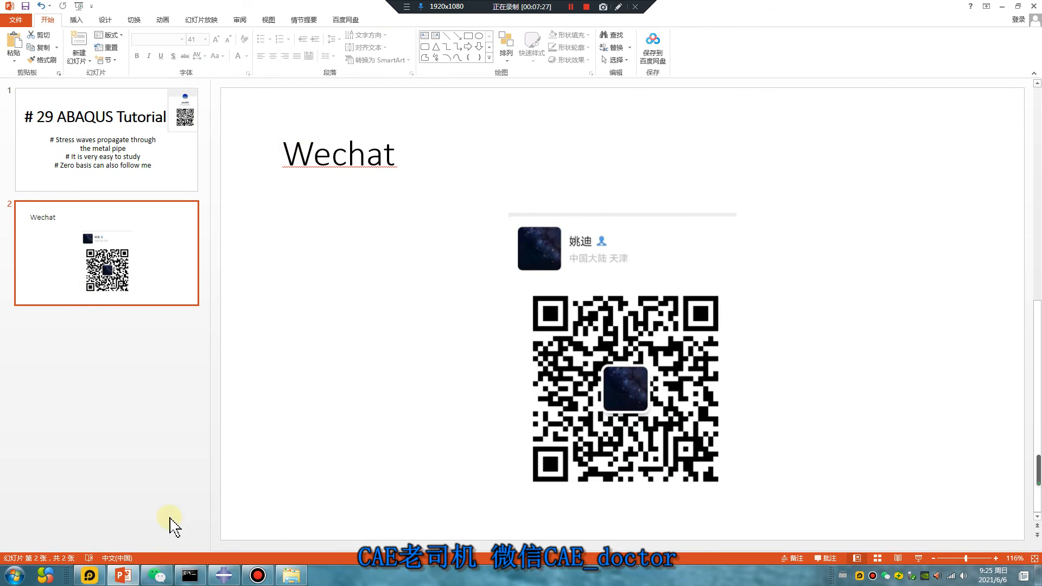
left_click(224, 575)
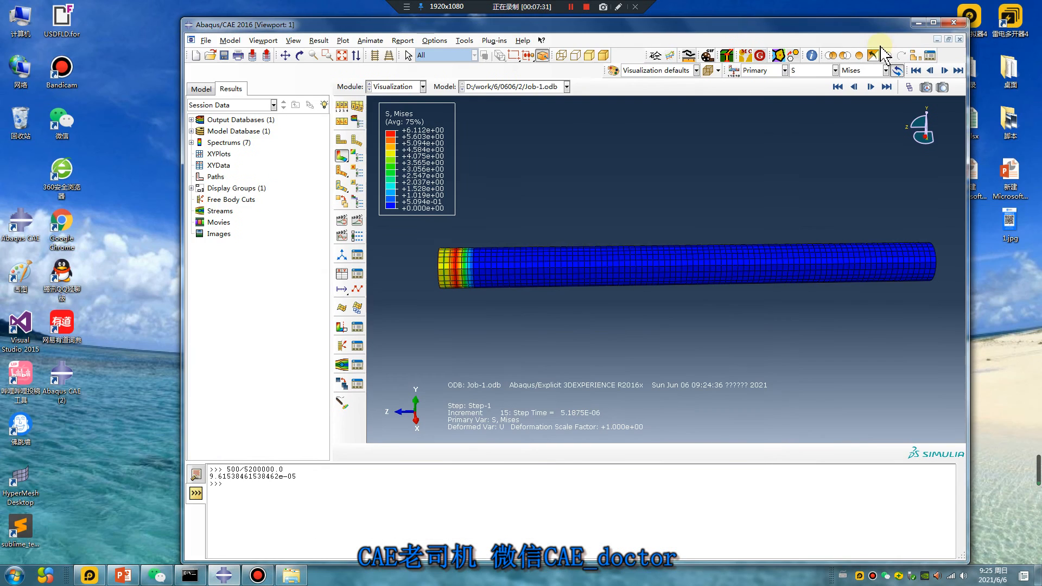
left_click(938, 21)
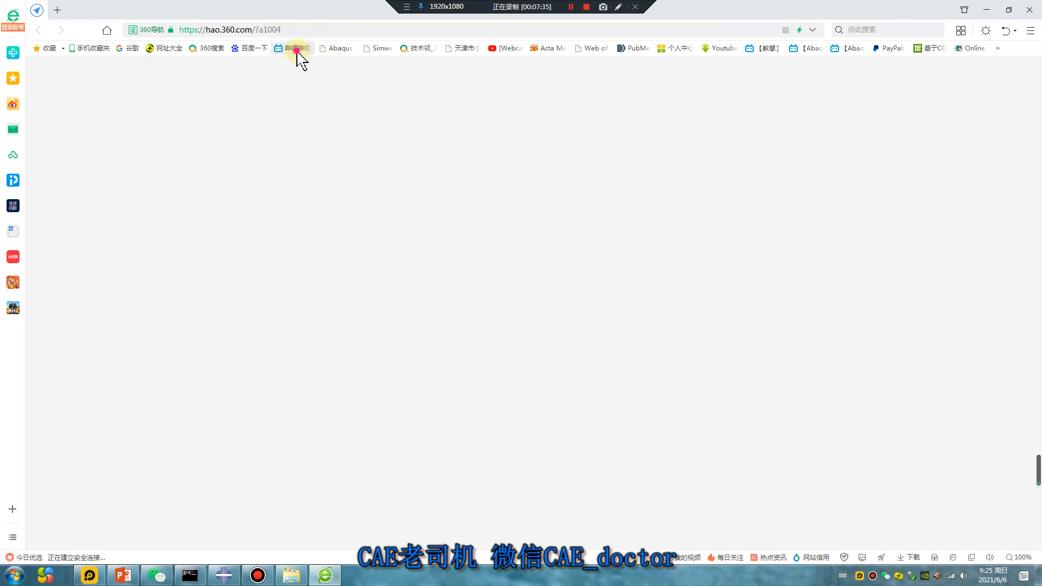
Step: Browse the bilibili channel's personal space and page through its uploaded Abaqus tutorial videos
left_click(292, 48)
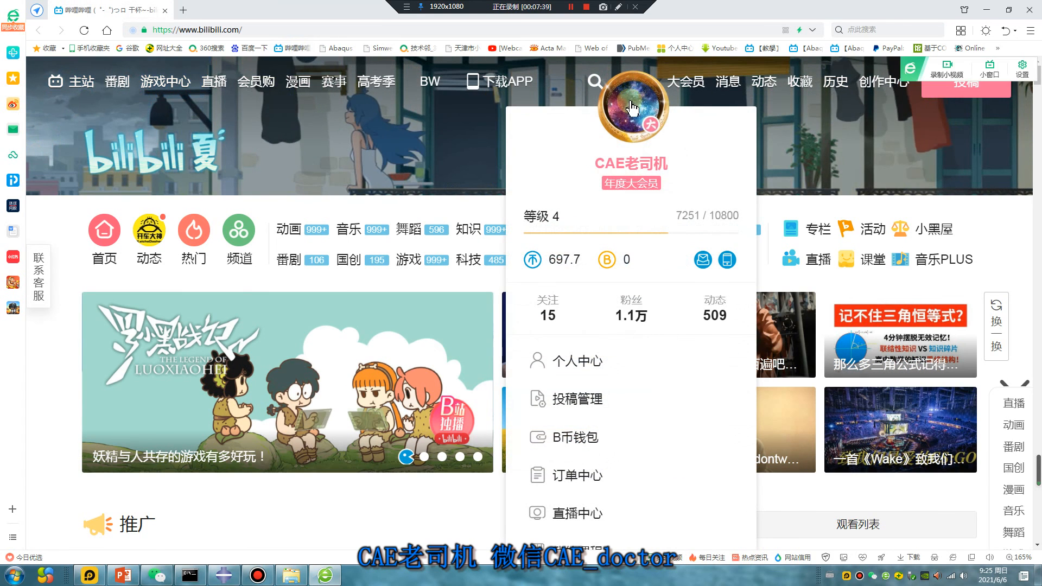
left_click(565, 360)
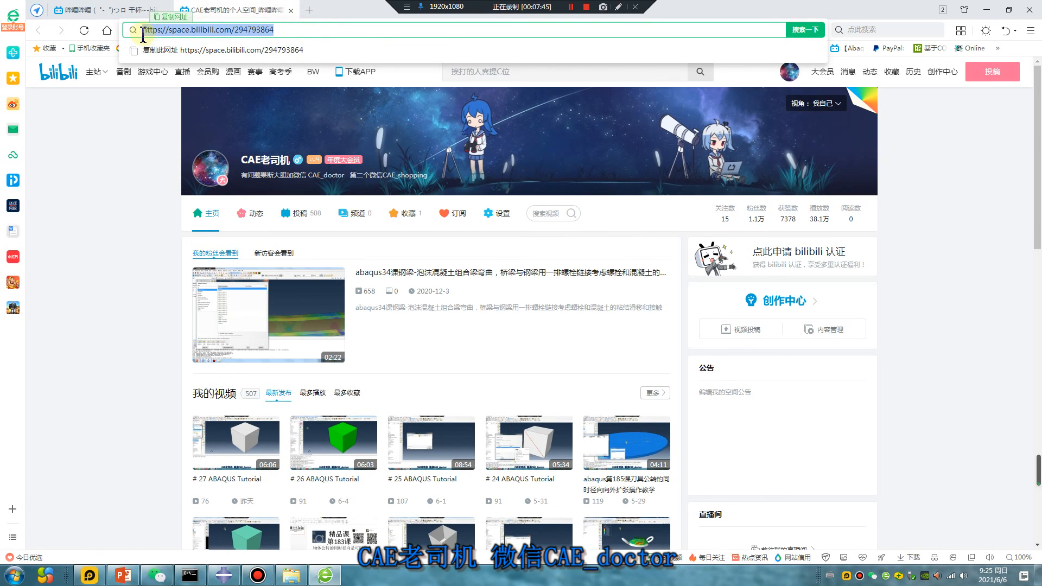
scroll("down", 3)
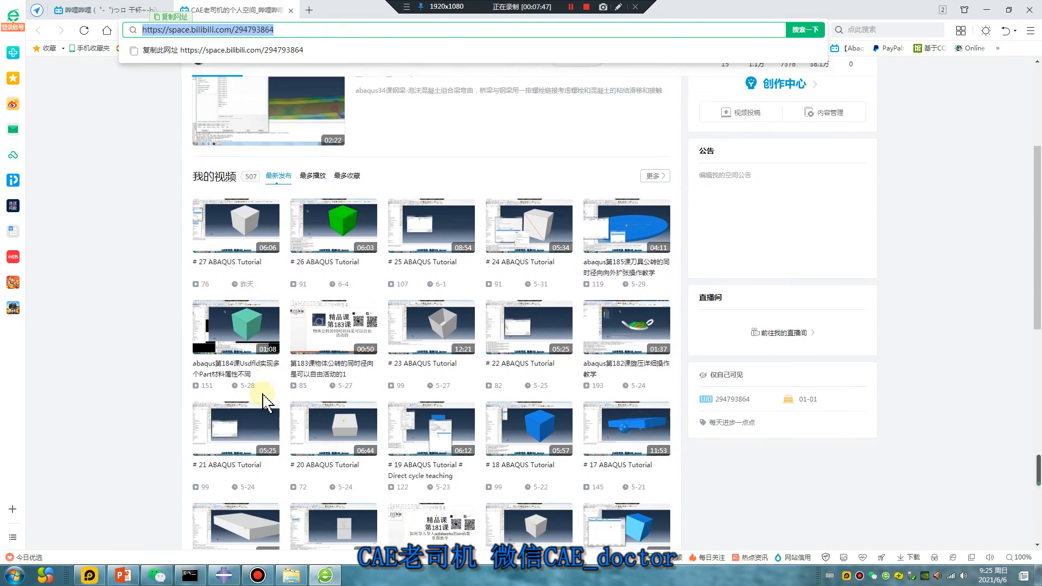
scroll("down", 3)
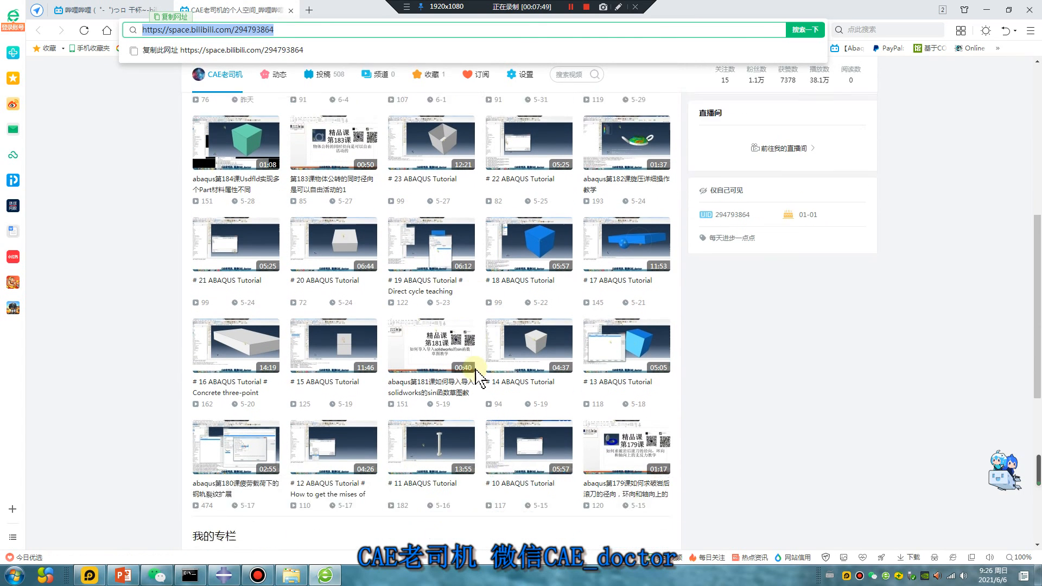
scroll("up", 3)
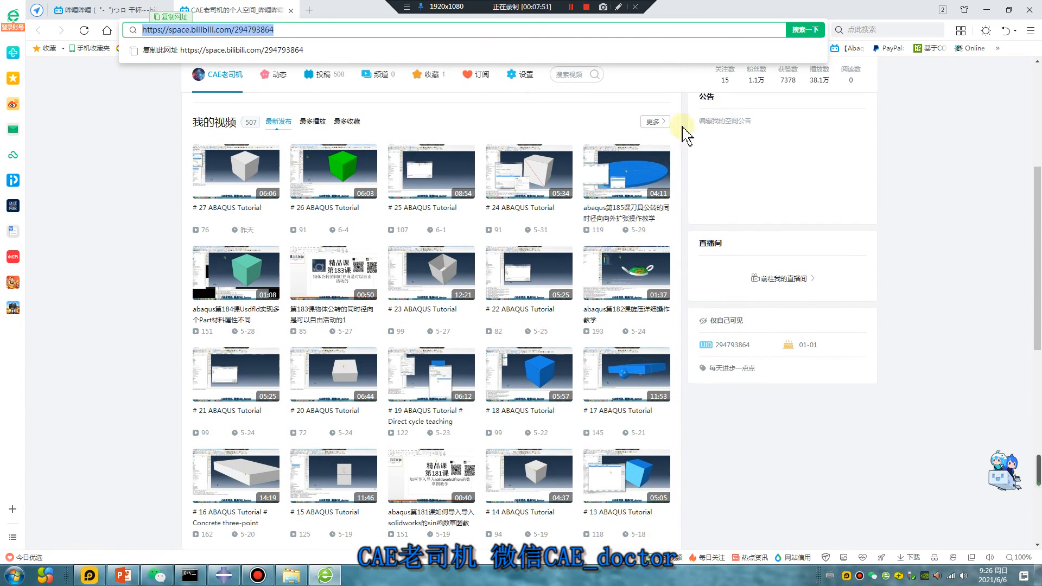
mouse_move(254, 129)
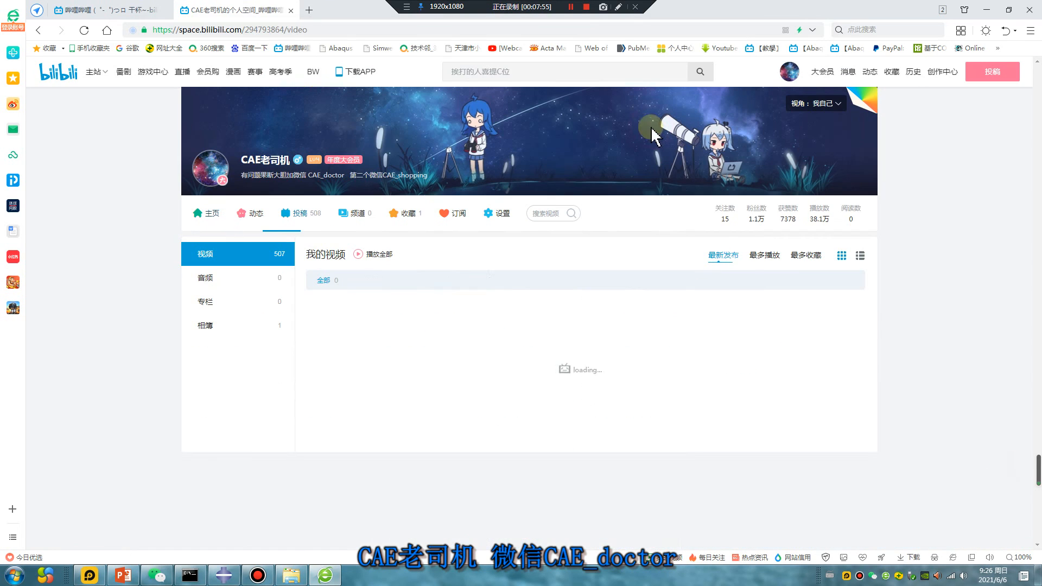
scroll("down", 3)
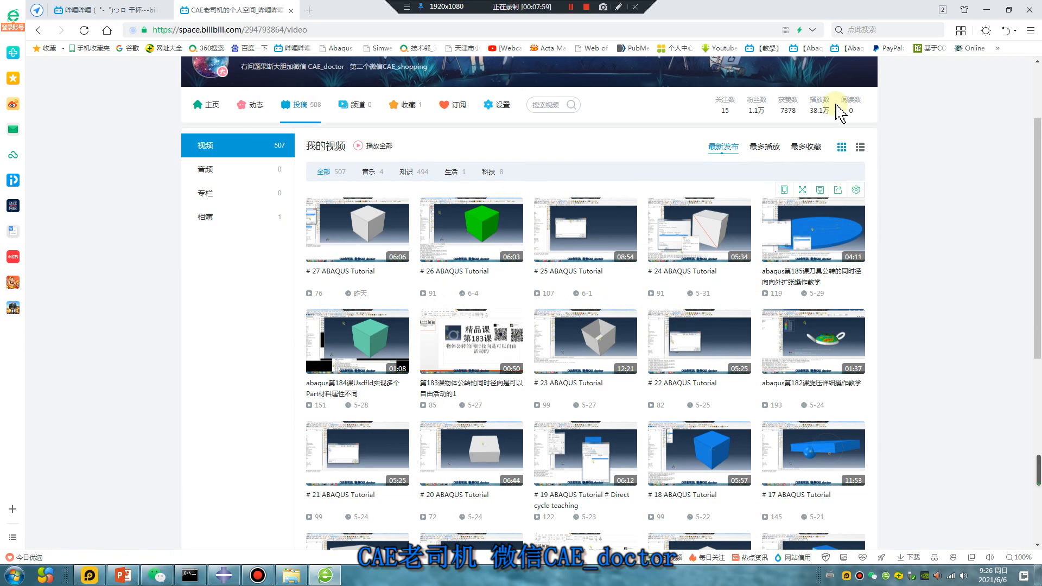
mouse_move(905, 250)
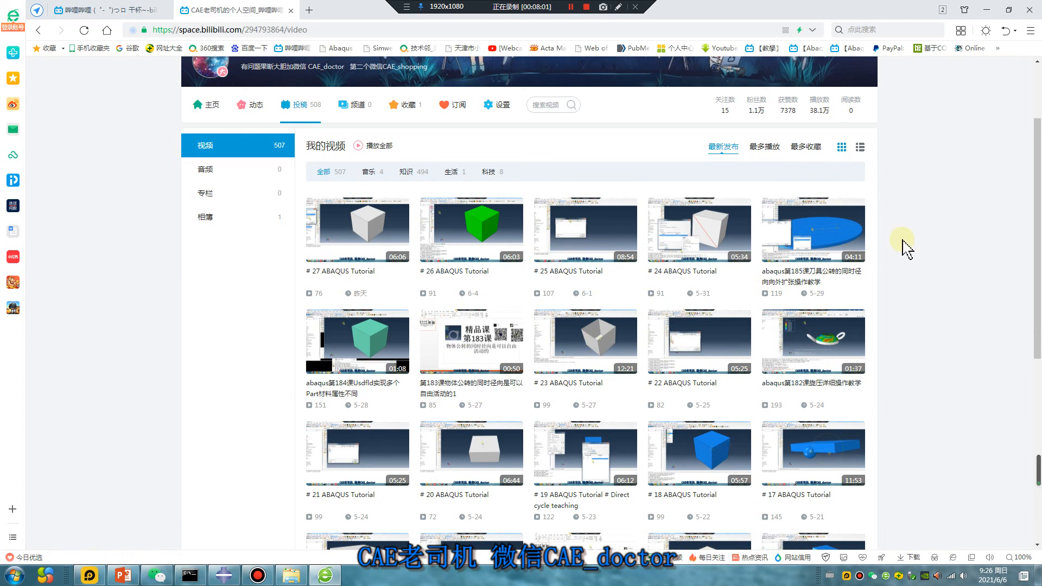
mouse_move(610, 223)
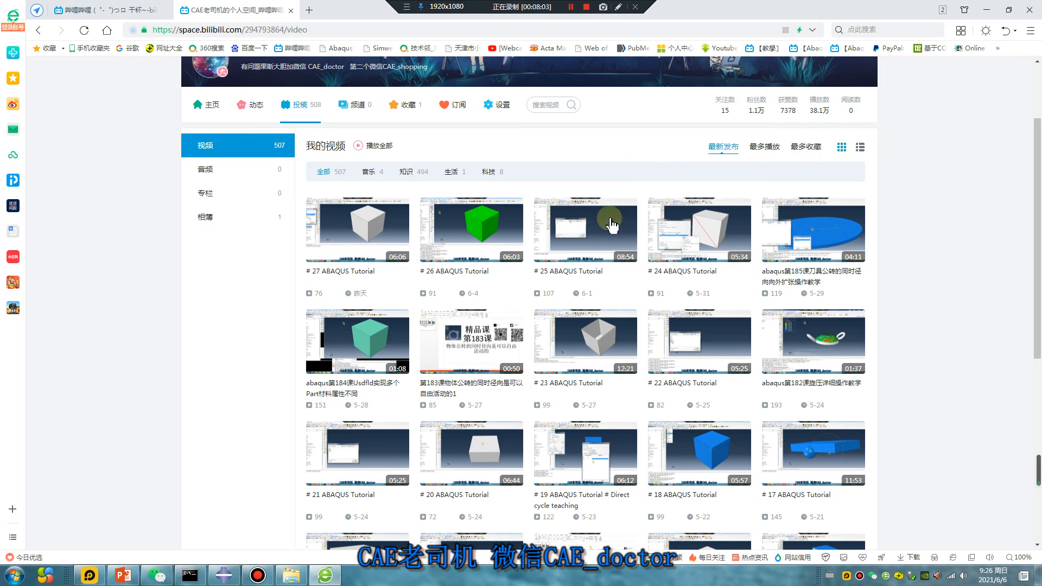
mouse_move(645, 341)
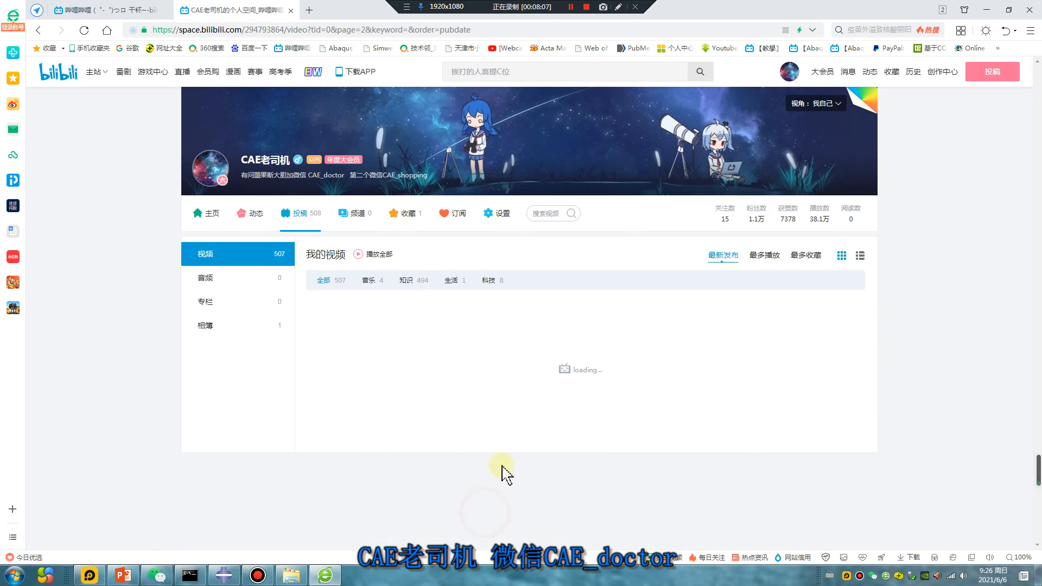
scroll("down", 3)
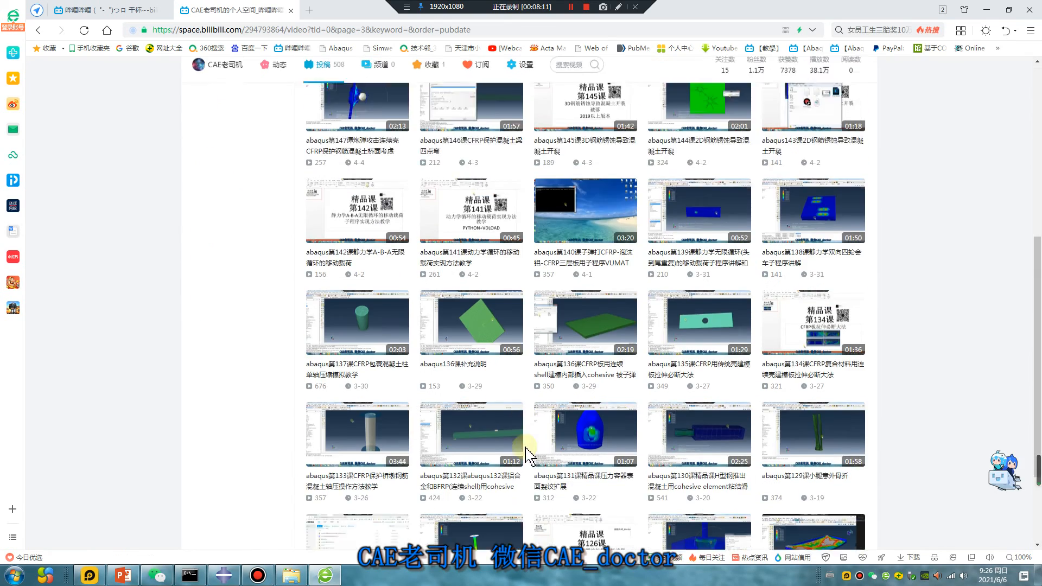
scroll("up", 3)
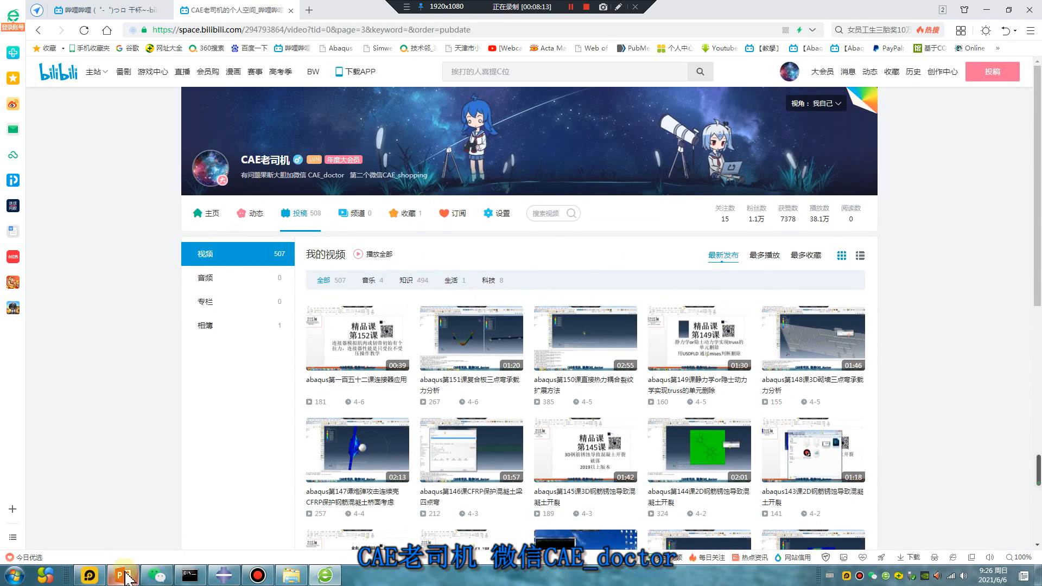
Step: Return to the PowerPoint tutorial presentation from the taskbar
left_click(123, 575)
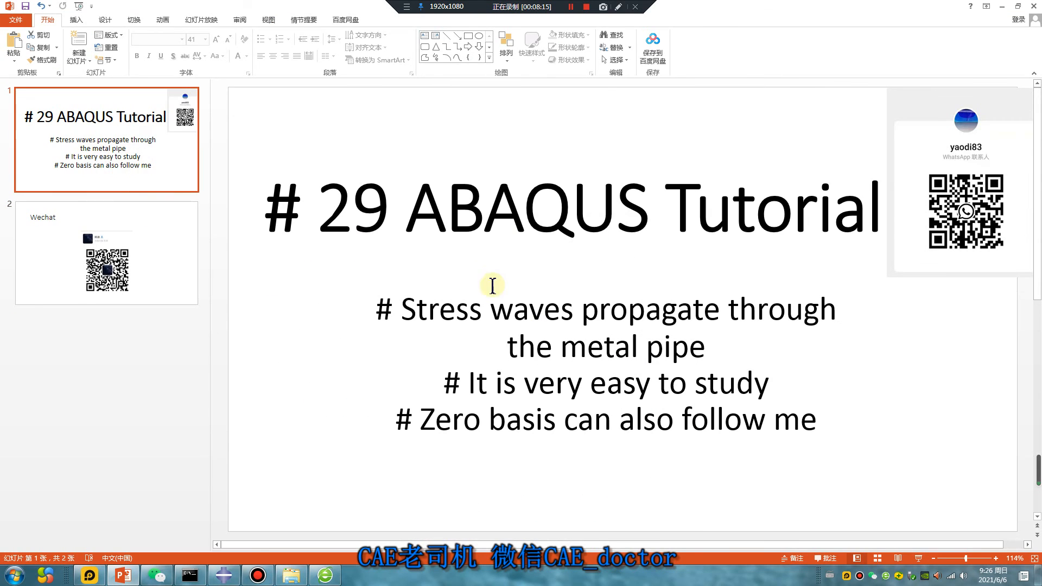